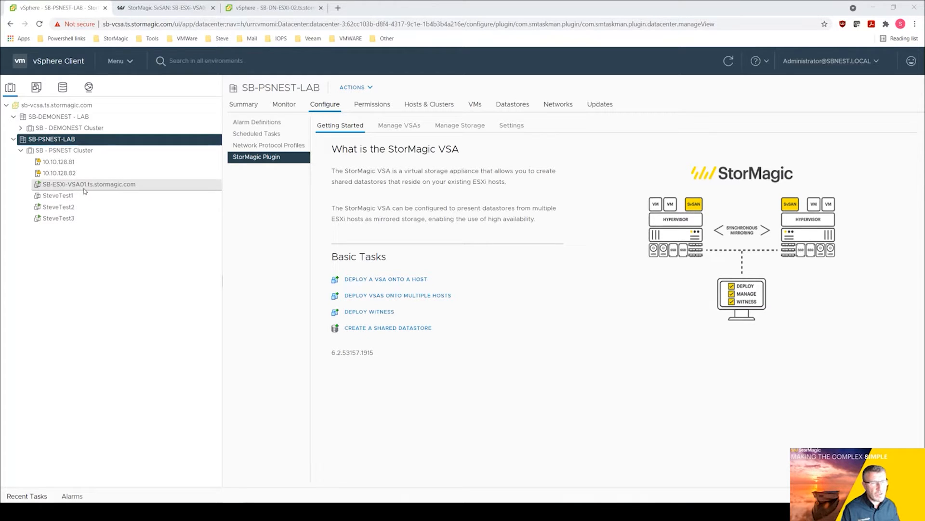
# Select host 10.10.128.81 and show its Configure > Storage Adapters page
pyautogui.click(58, 162)
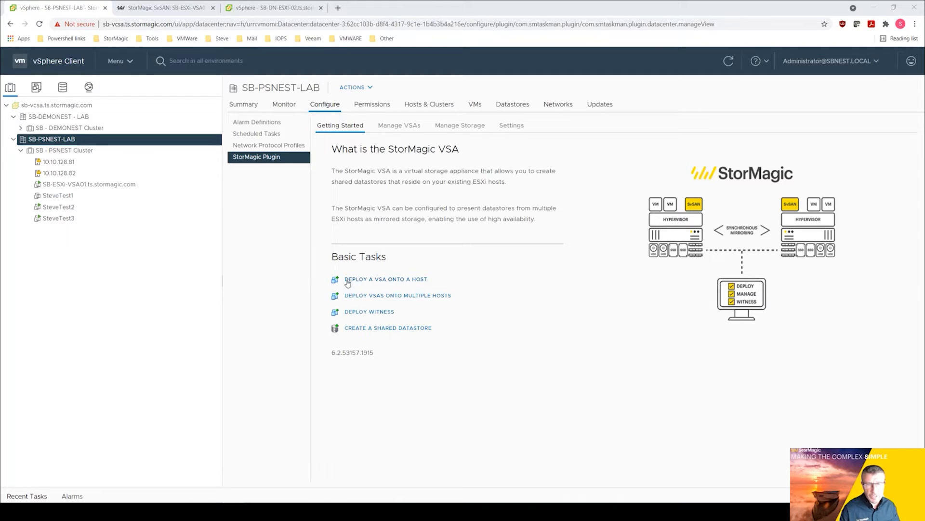
pyautogui.moveTo(393, 288)
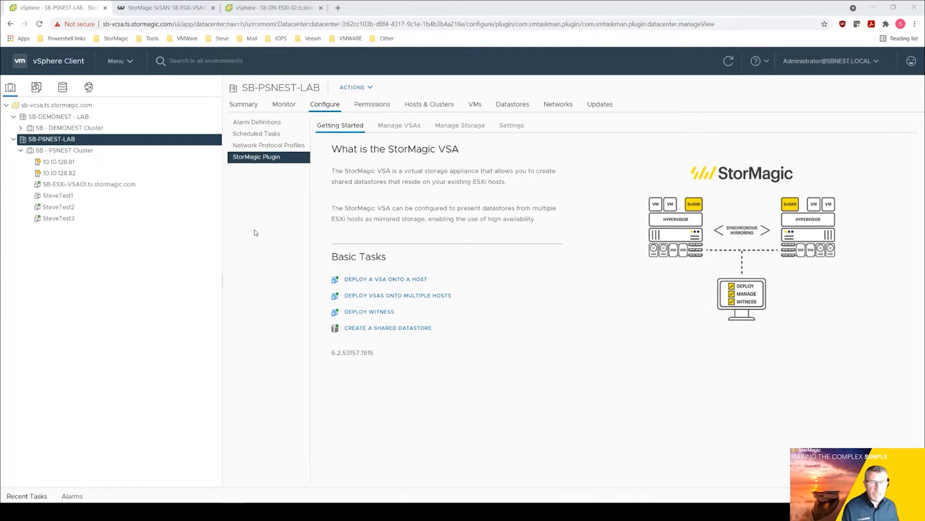
pyautogui.click(58, 161)
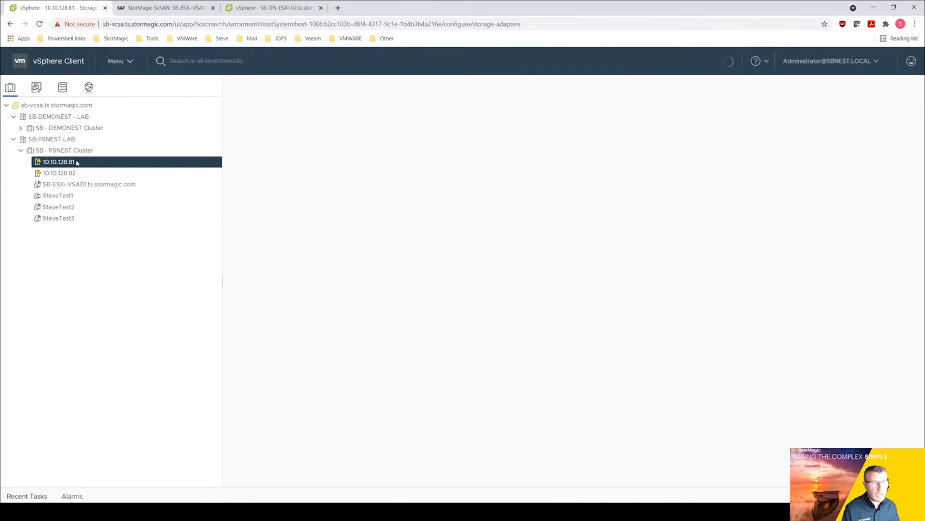
pyautogui.click(58, 161)
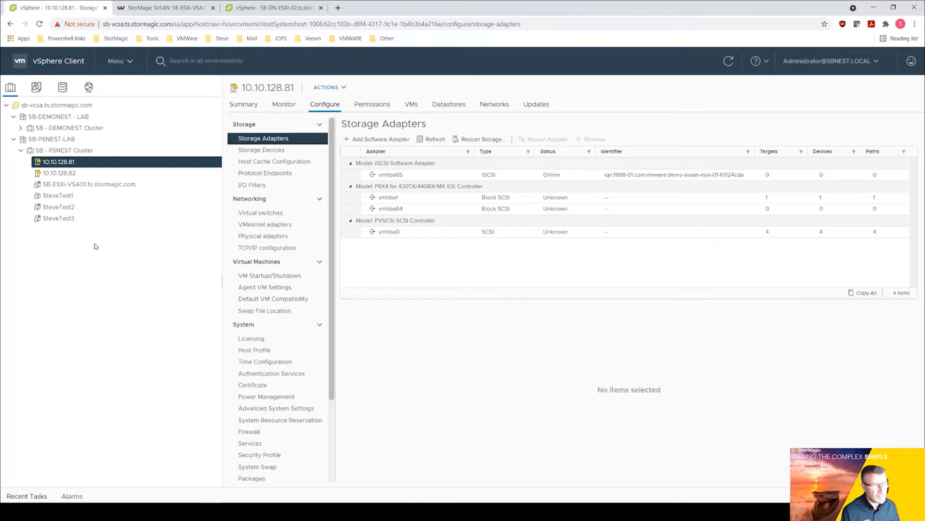
pyautogui.moveTo(145, 249)
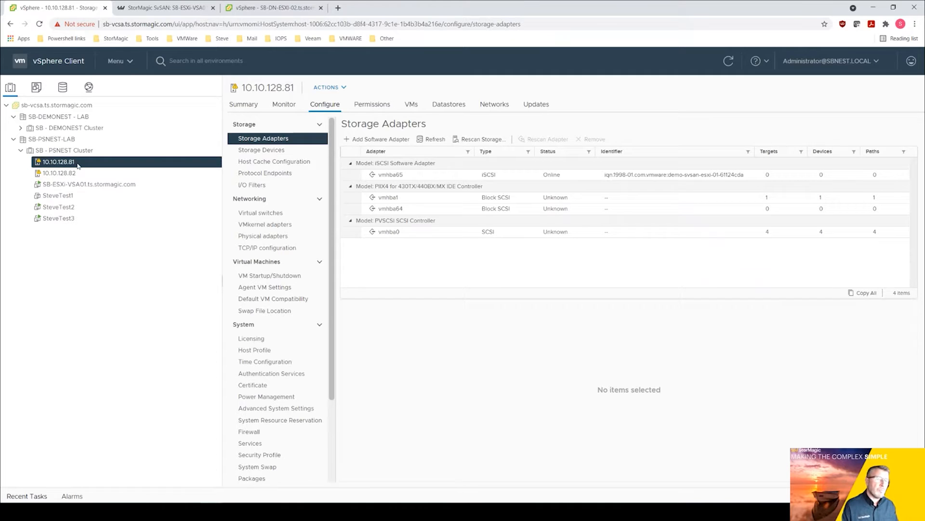
pyautogui.click(59, 172)
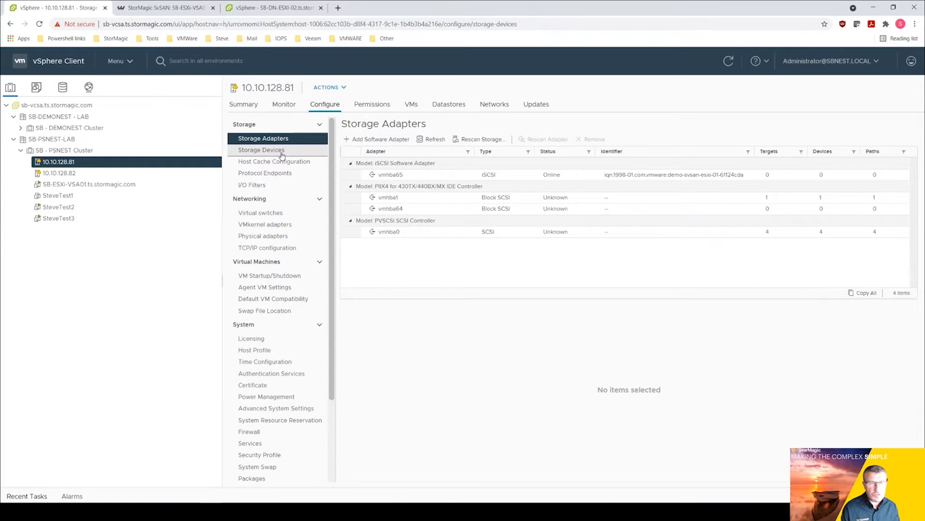
# Show host 10.10.128.81's Storage Devices: five local disks and a CD-ROM
pyautogui.click(261, 149)
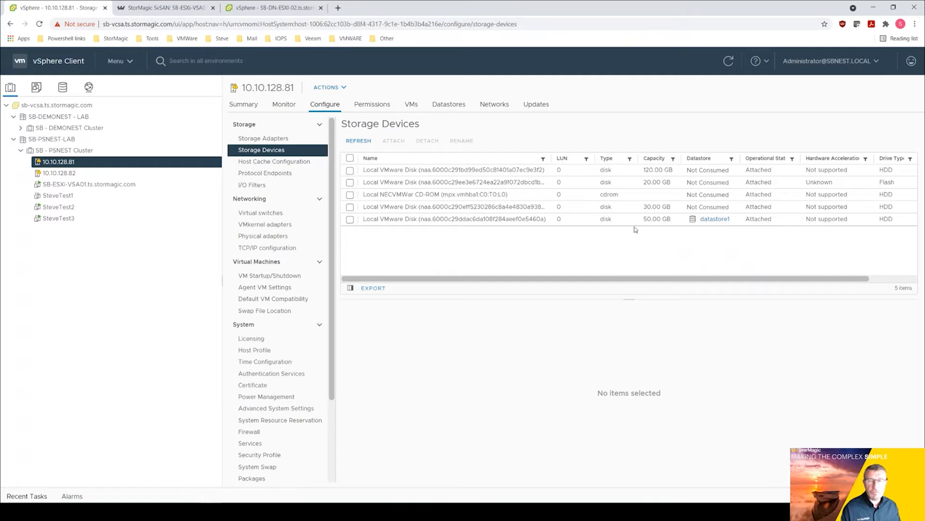
pyautogui.click(58, 173)
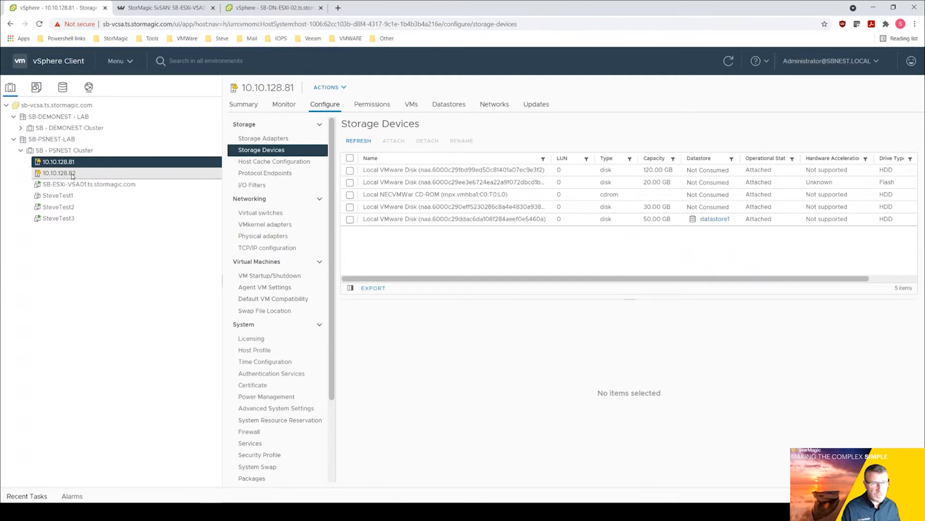
pyautogui.click(58, 172)
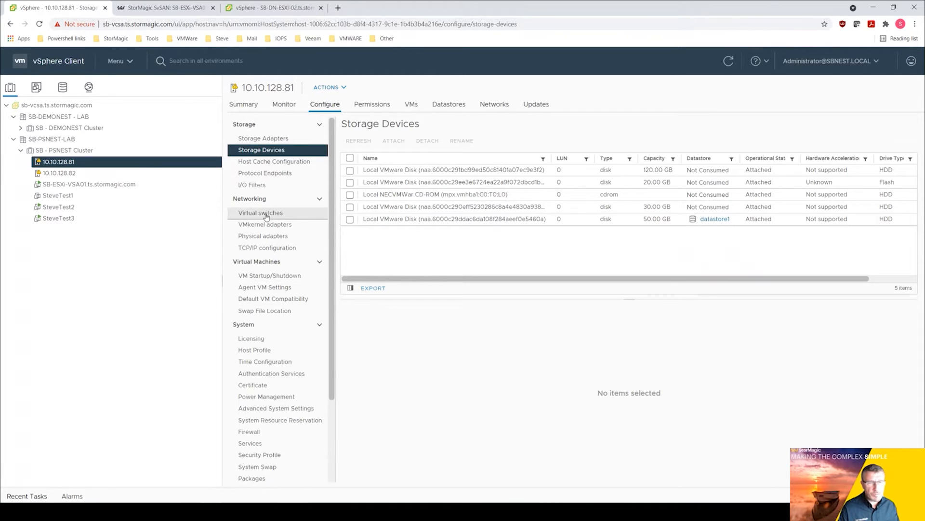
# Show host 10.10.128.81's virtual switches, with vSwitch0 carrying Management and VM networks
pyautogui.click(260, 213)
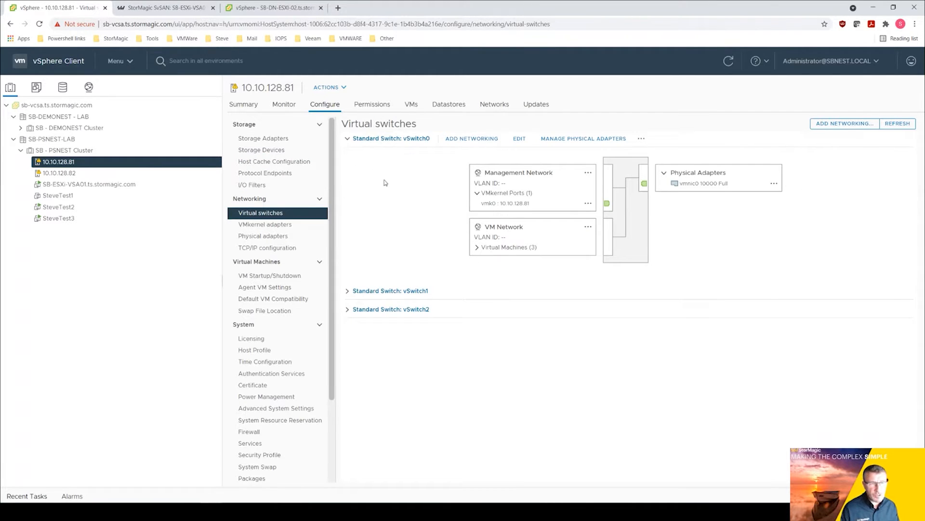
pyautogui.moveTo(391, 176)
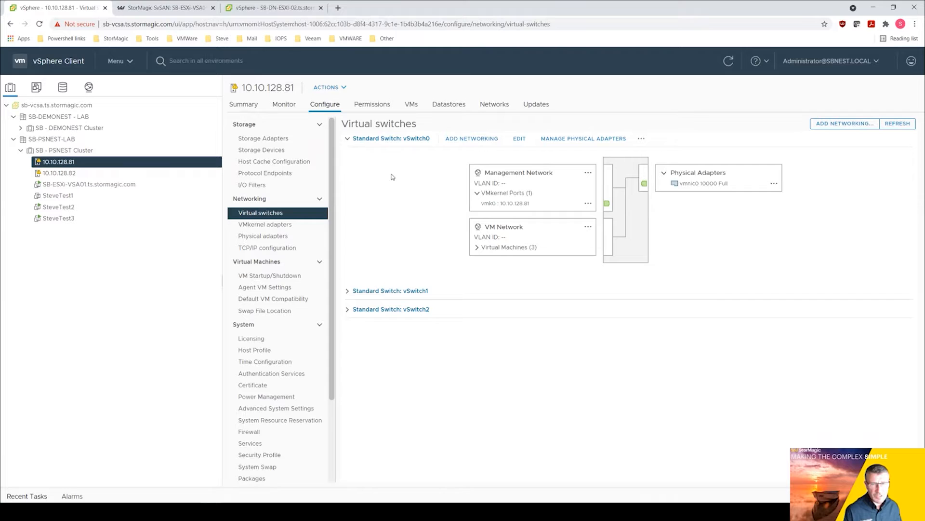
pyautogui.moveTo(540, 318)
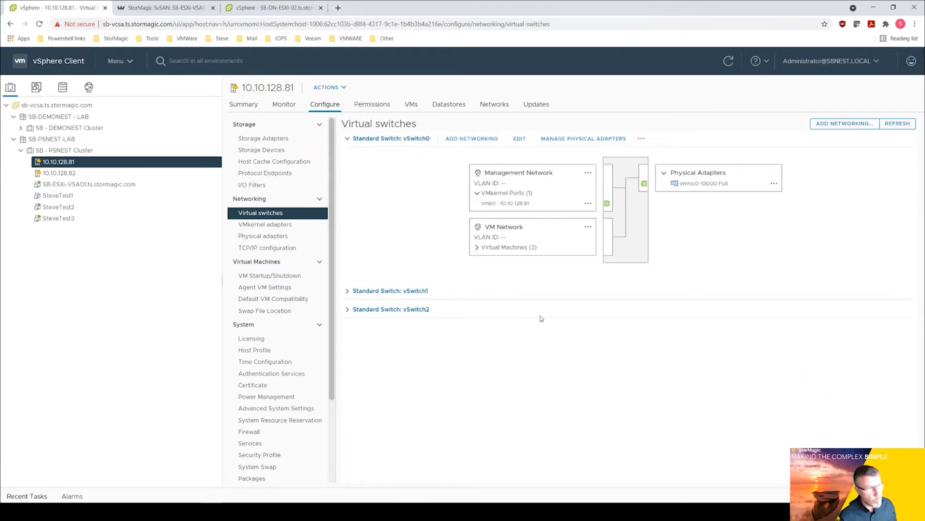
pyautogui.moveTo(618, 310)
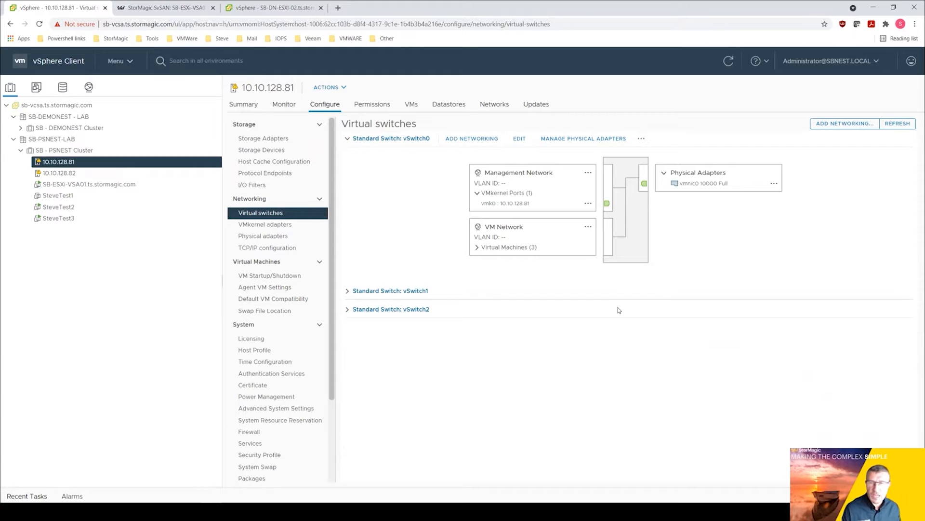
pyautogui.moveTo(612, 180)
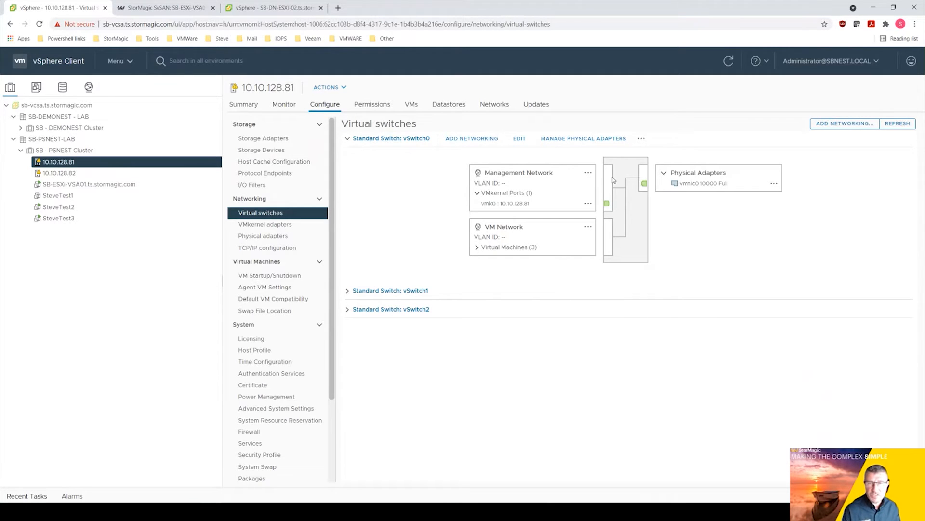
pyautogui.moveTo(369, 206)
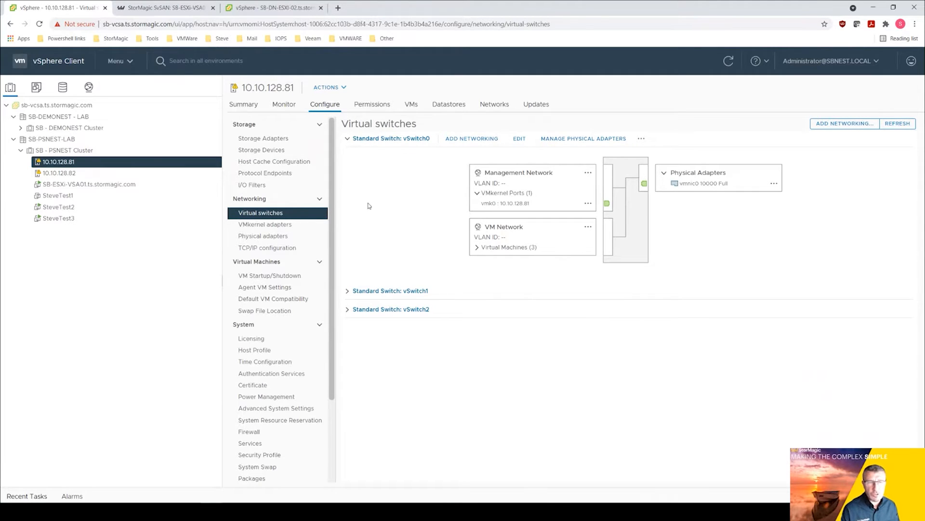
pyautogui.moveTo(482, 226)
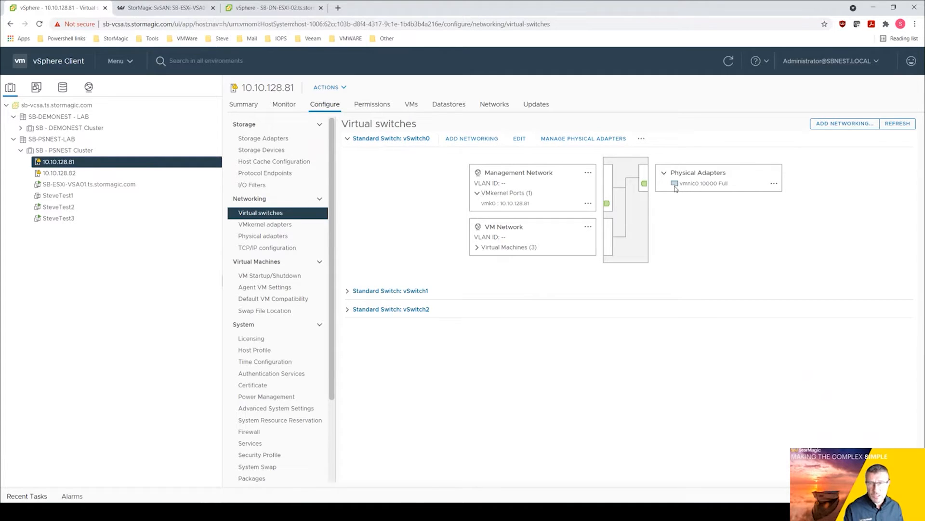
pyautogui.moveTo(708, 190)
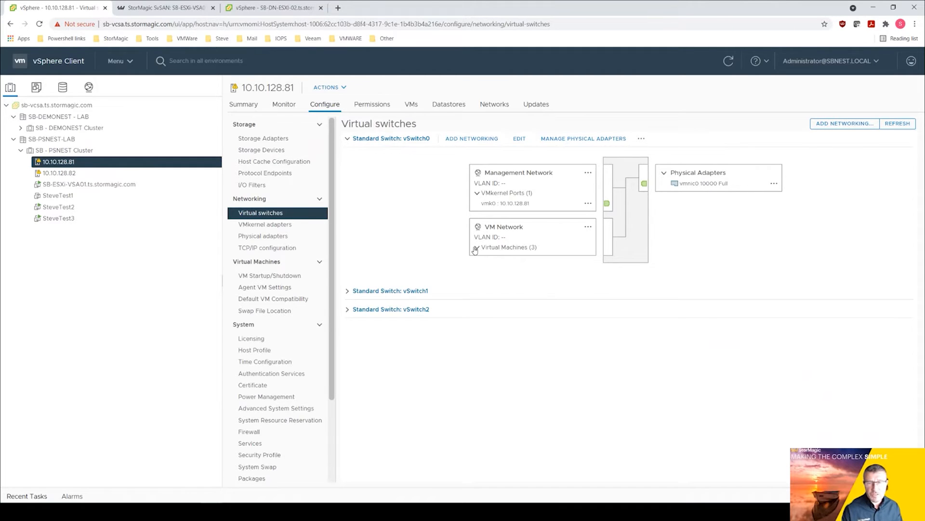
# Expand VM Network, vSwitch1 and the iSCSI networks to show SB-ESXi-VSA01 attached
pyautogui.click(477, 247)
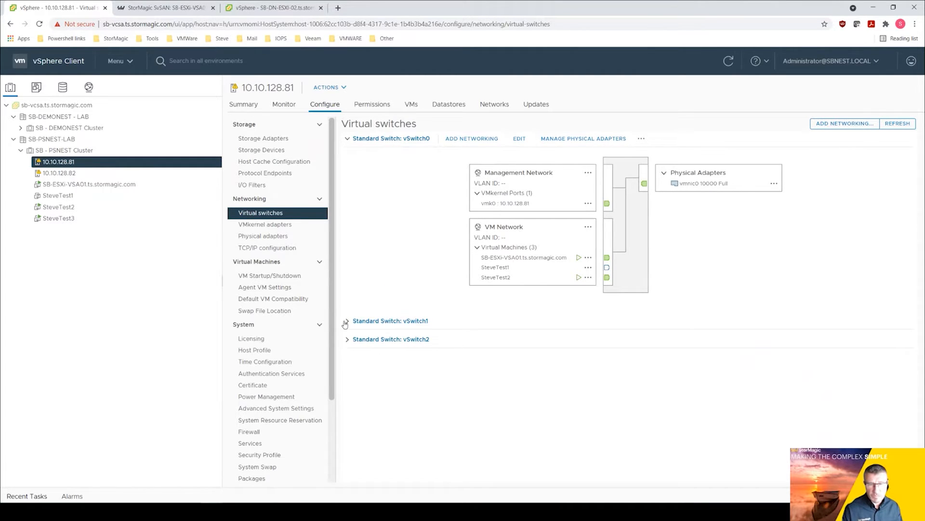
pyautogui.click(347, 321)
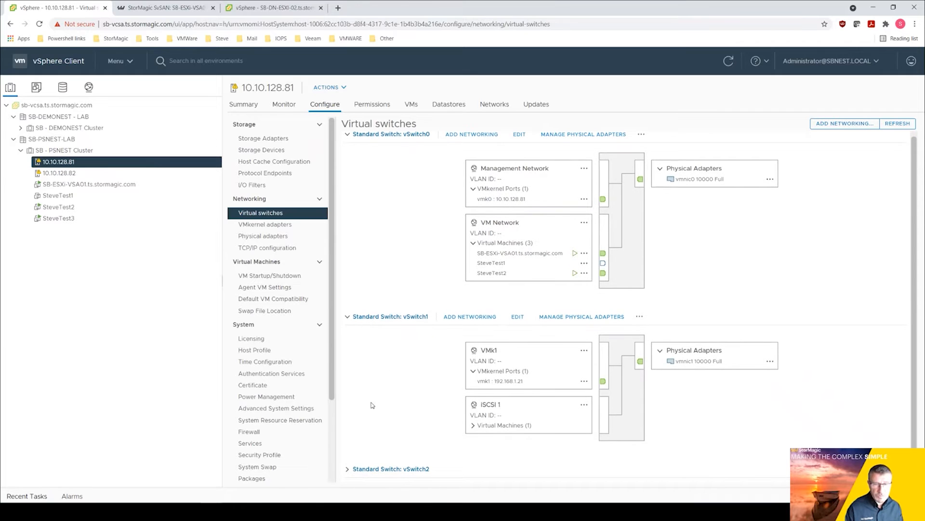
pyautogui.scroll(-3)
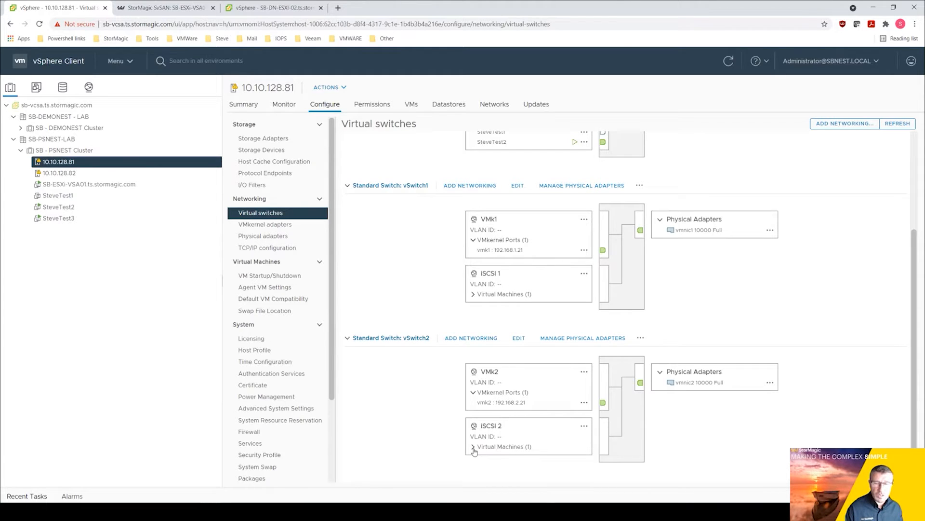
pyautogui.click(472, 294)
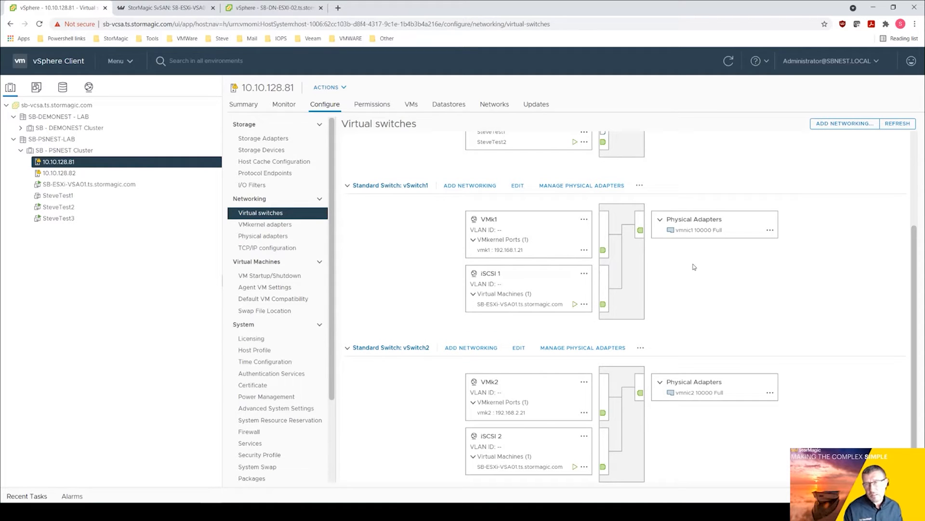
pyautogui.moveTo(550, 378)
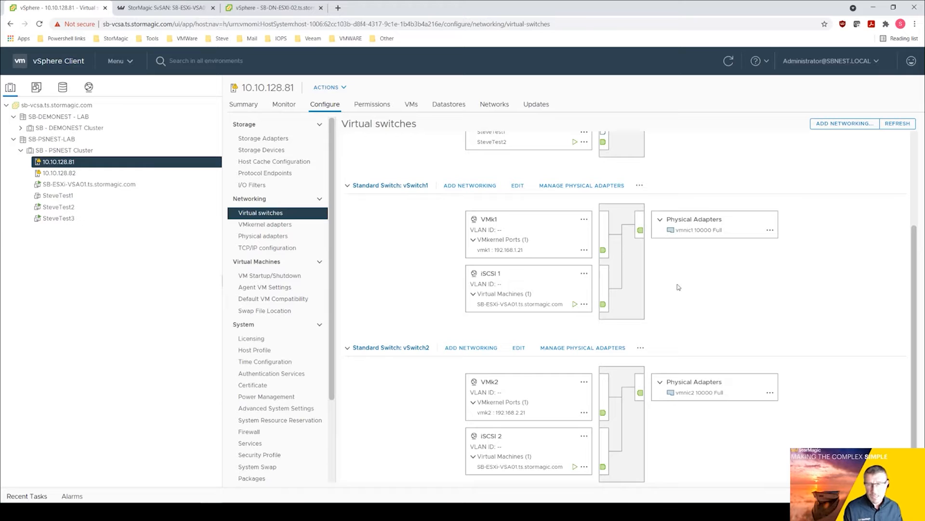
pyautogui.moveTo(522, 321)
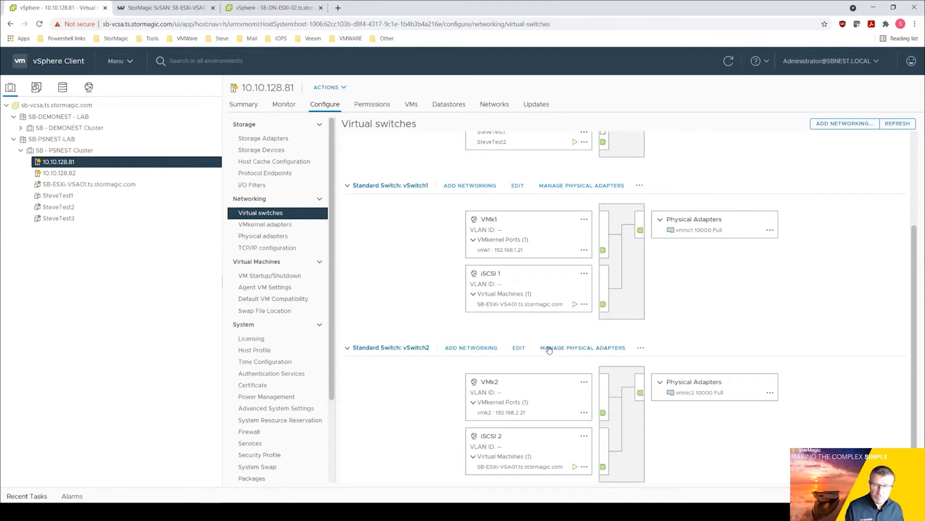
pyautogui.scroll(-3)
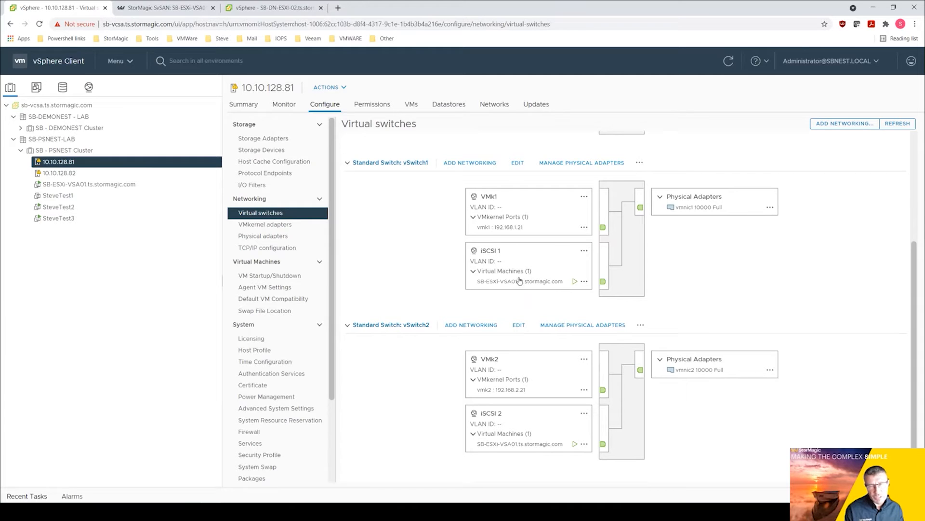
pyautogui.moveTo(638, 240)
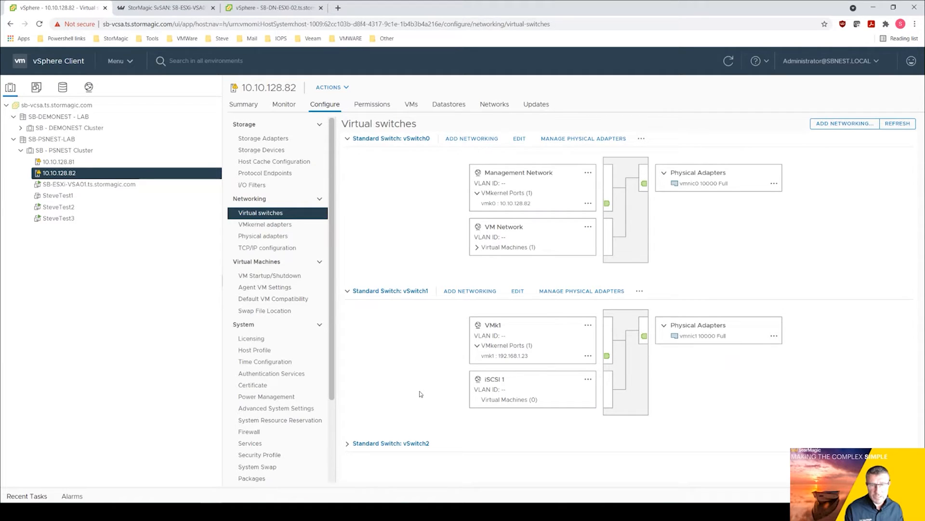
pyautogui.moveTo(500, 363)
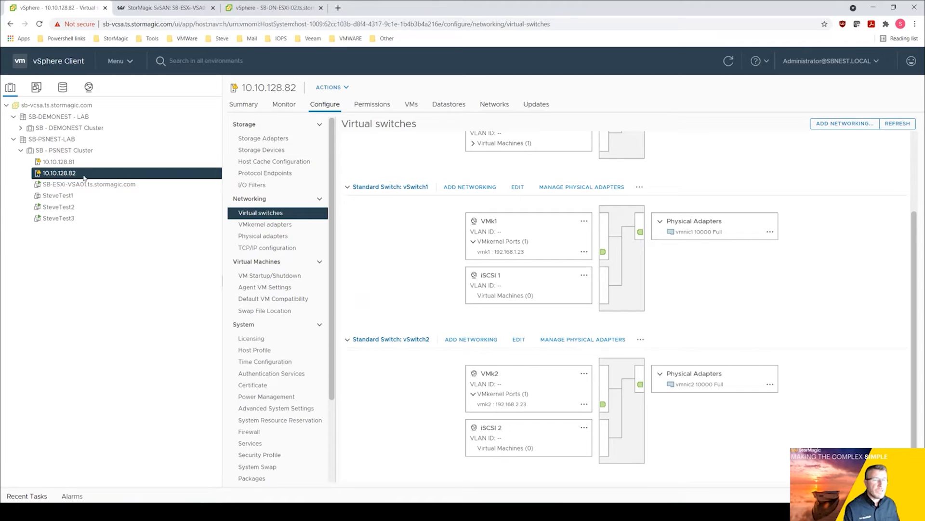
pyautogui.moveTo(263, 236)
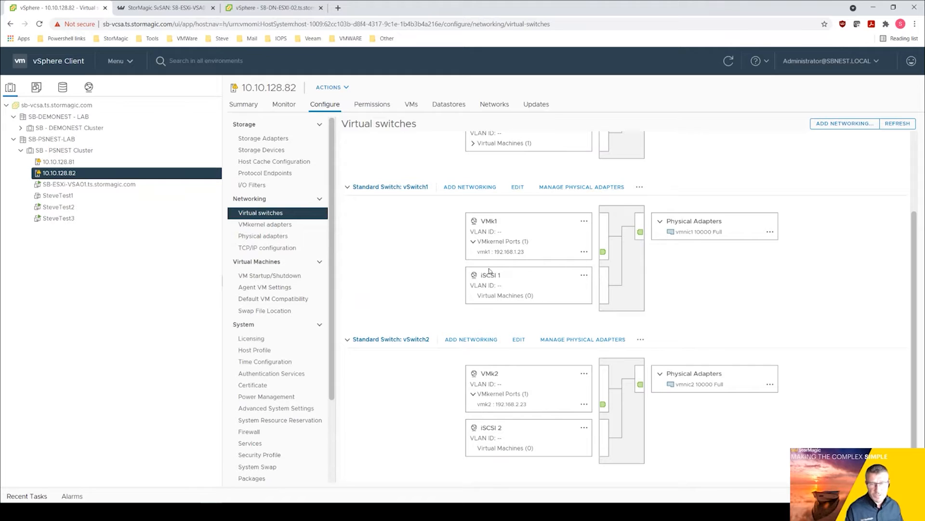
# Select SB - PSNEST Cluster after reviewing host 10.10.128.82's VM-free iSCSI switches
pyautogui.click(65, 150)
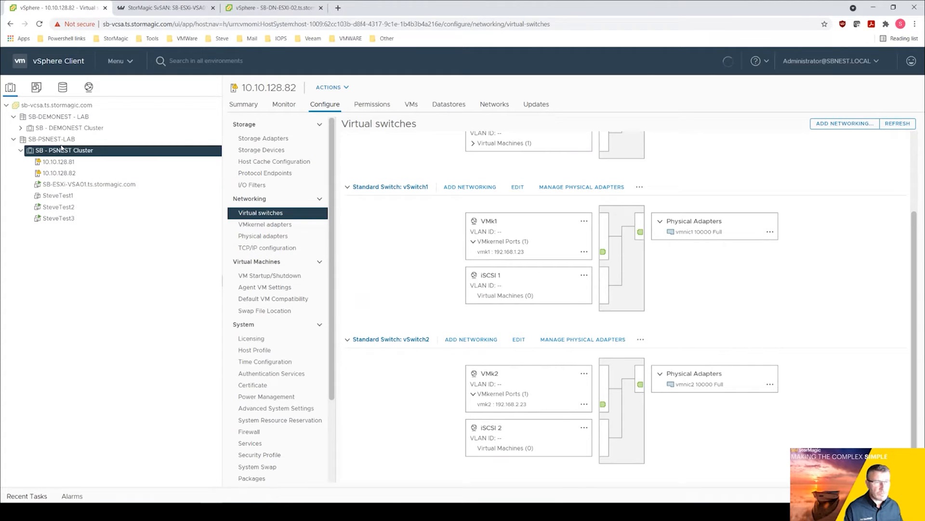
# Launch Deploy a VSA onto a host from SB-PSNEST-LAB's StorMagic Getting Started page
pyautogui.click(52, 139)
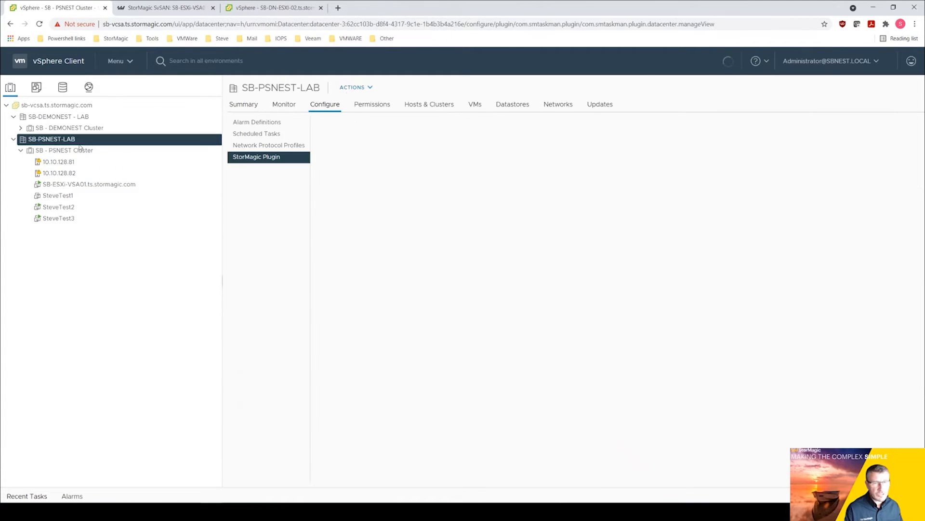
pyautogui.click(256, 156)
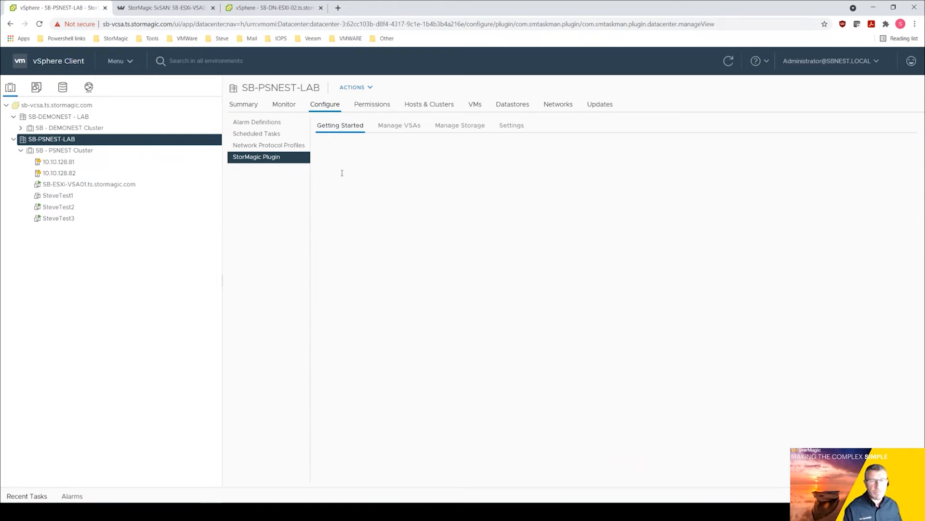
pyautogui.click(256, 157)
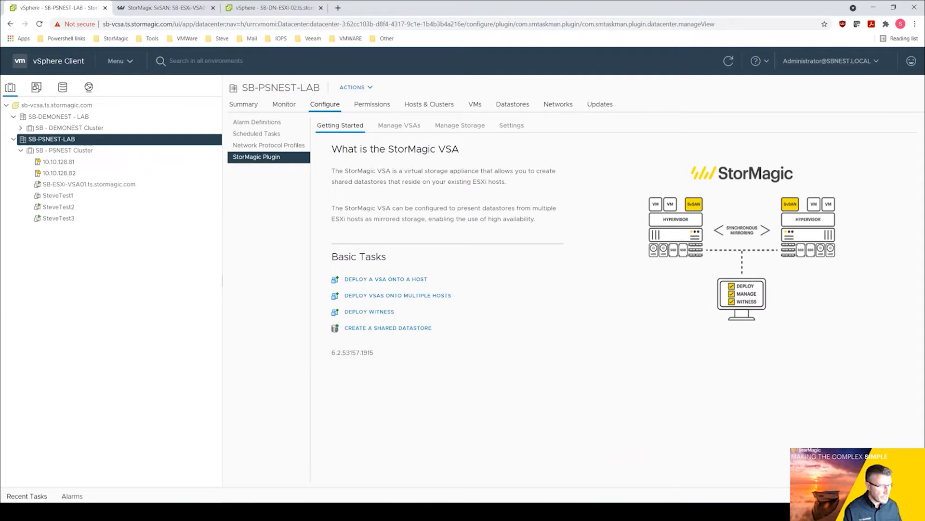
pyautogui.moveTo(655, 219)
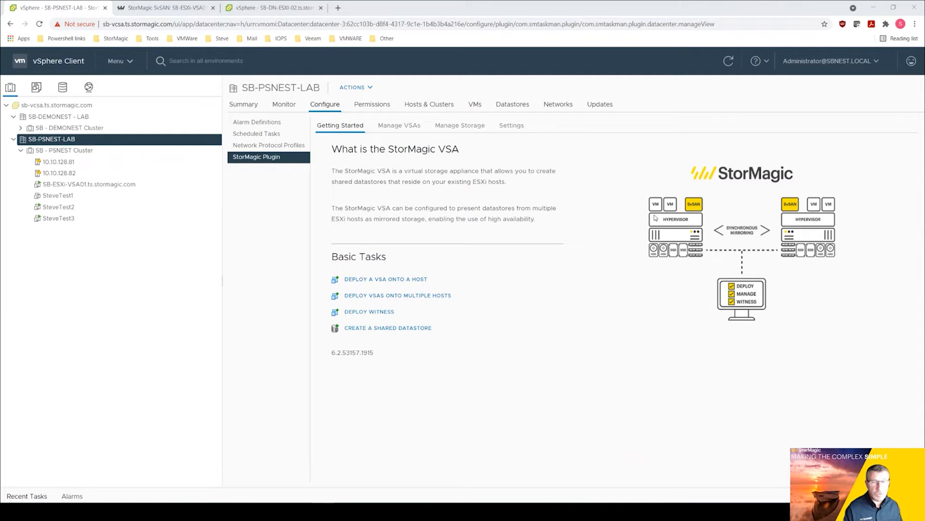
pyautogui.moveTo(385, 278)
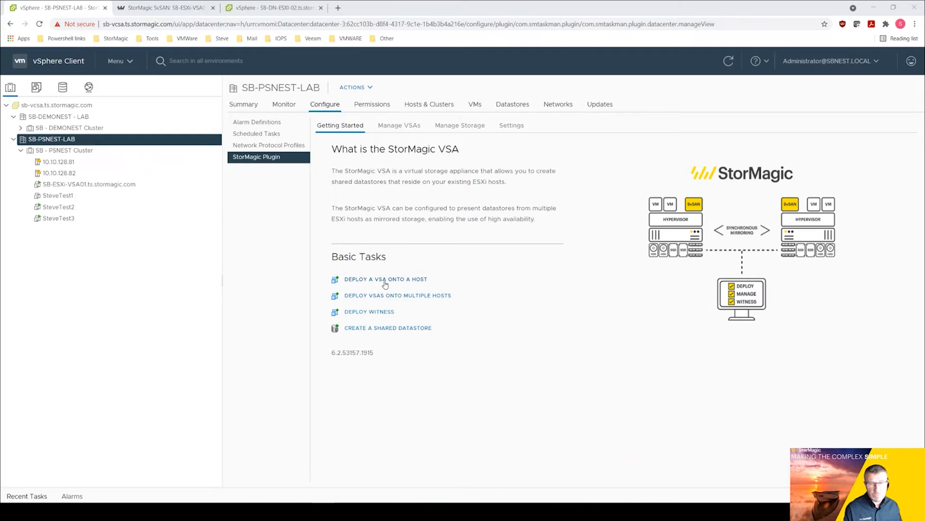
pyautogui.click(386, 278)
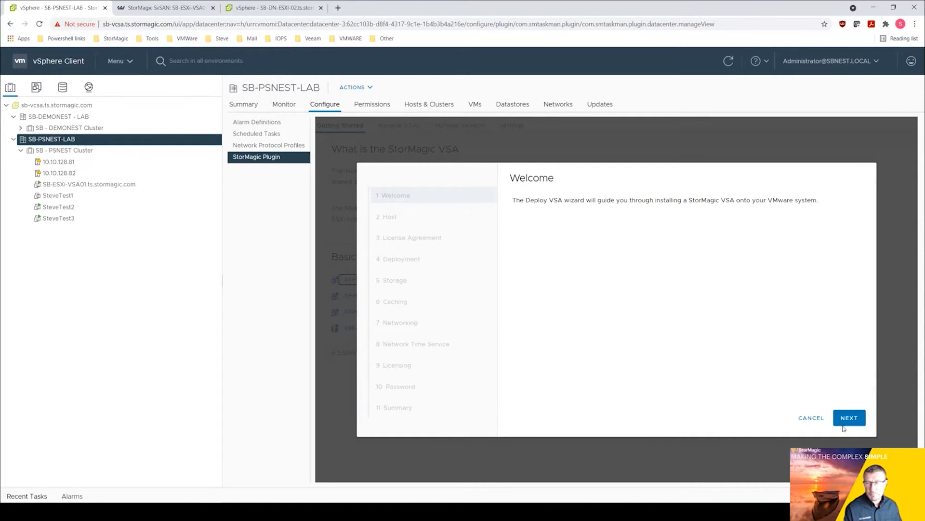
# Advance the Deploy VSA wizard past Welcome to the Host step offering 10.10.128.82
pyautogui.click(849, 417)
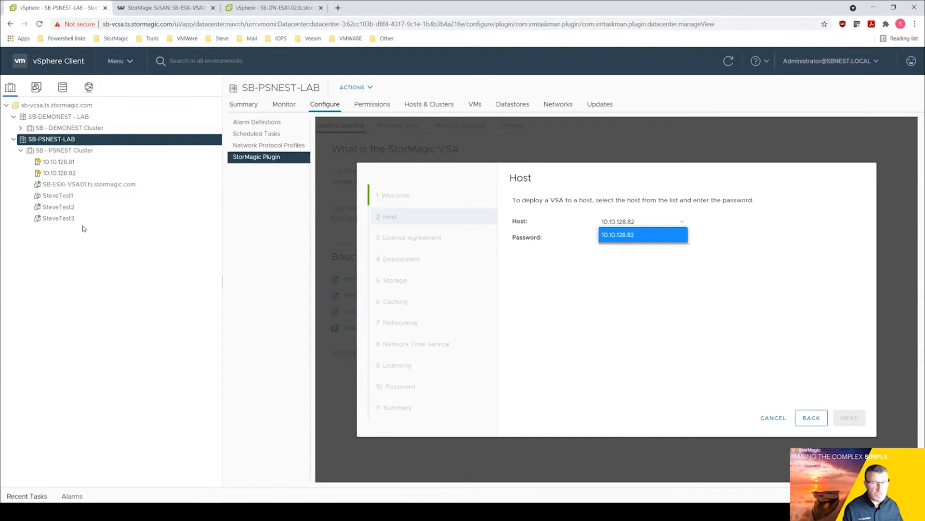
pyautogui.moveTo(657, 256)
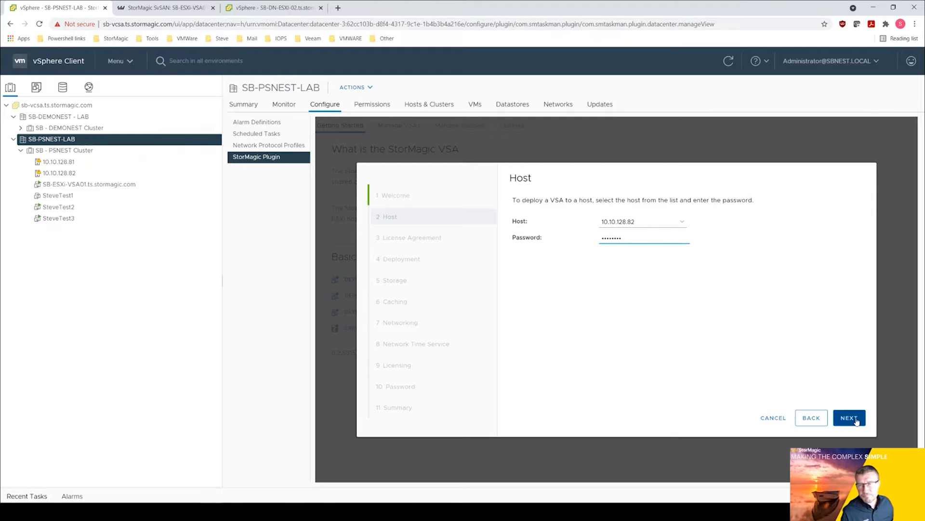
# Confirm the host, agree to the StorMagic license, and continue to Deployment
pyautogui.click(849, 417)
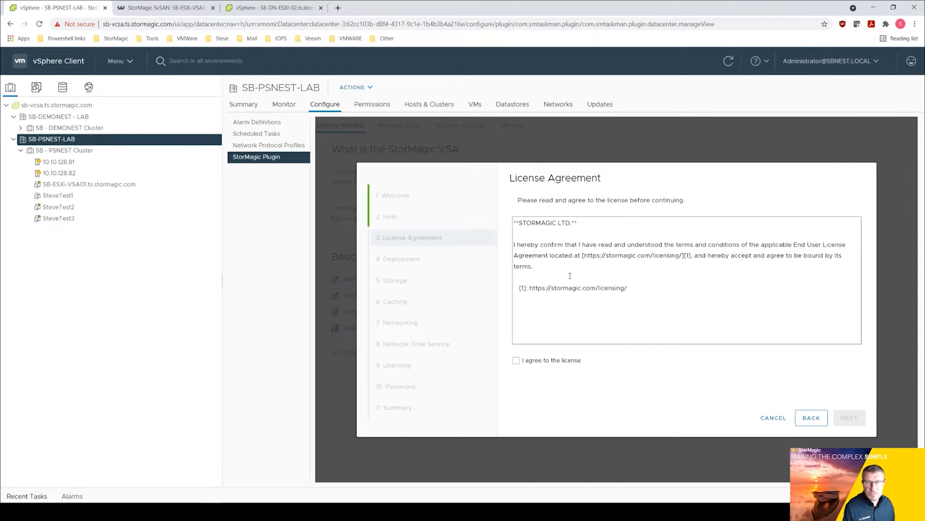
pyautogui.moveTo(521, 210)
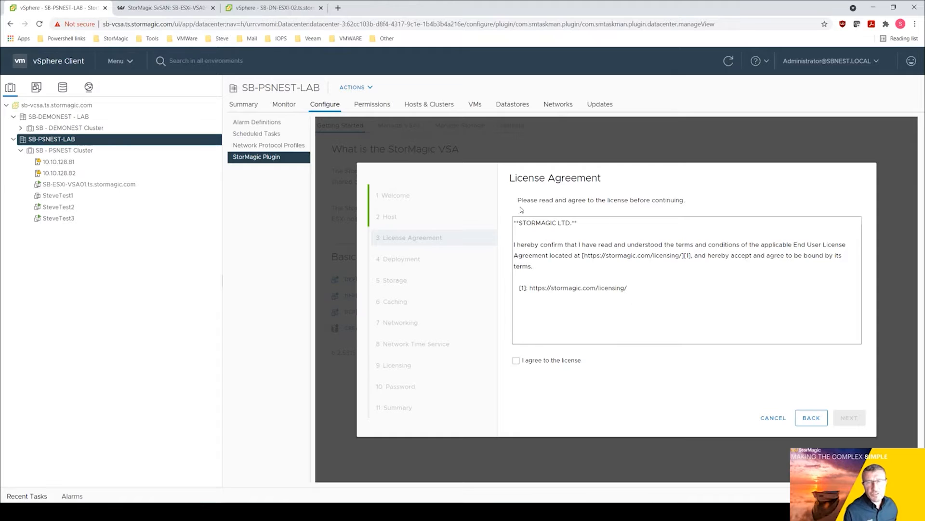
pyautogui.moveTo(525, 371)
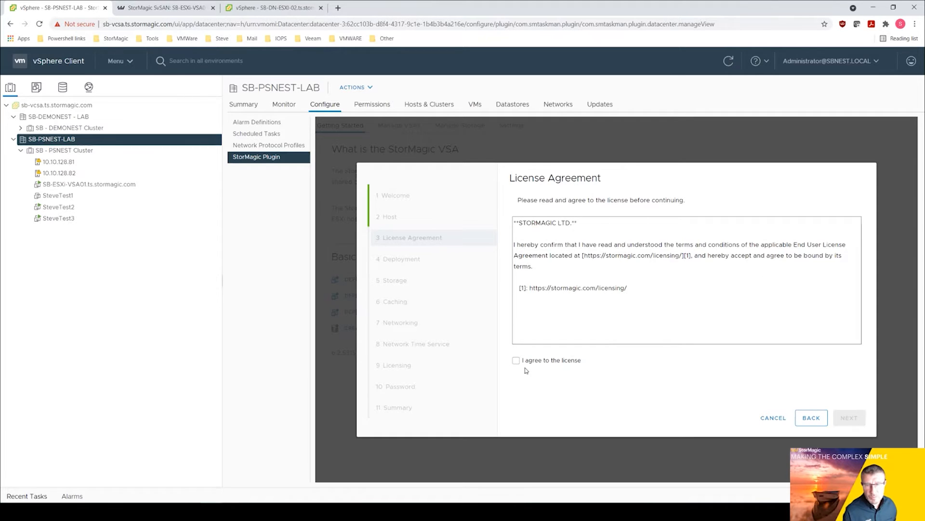
pyautogui.click(515, 360)
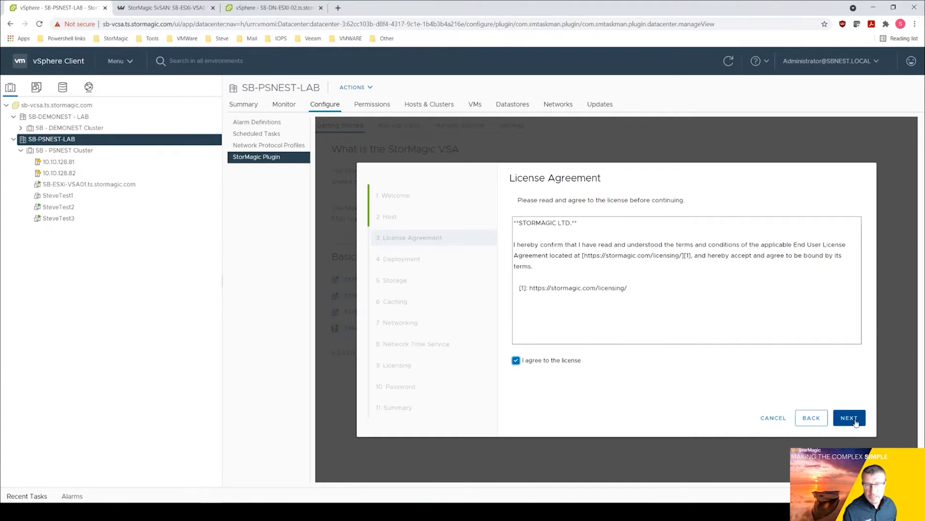
pyautogui.click(849, 417)
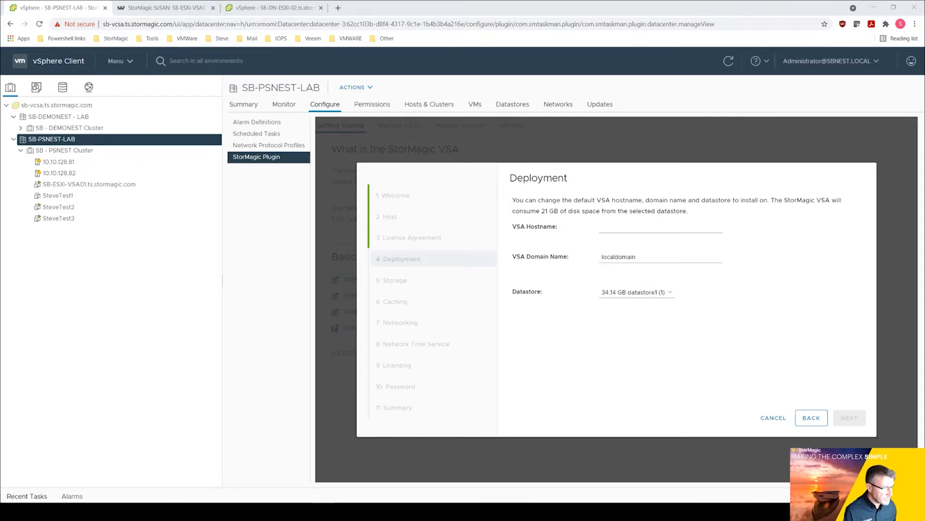
# Set VSA hostname SB-ESXi-VSA02 and domain ts.stormagic.com, then continue to Storage
pyautogui.click(661, 228)
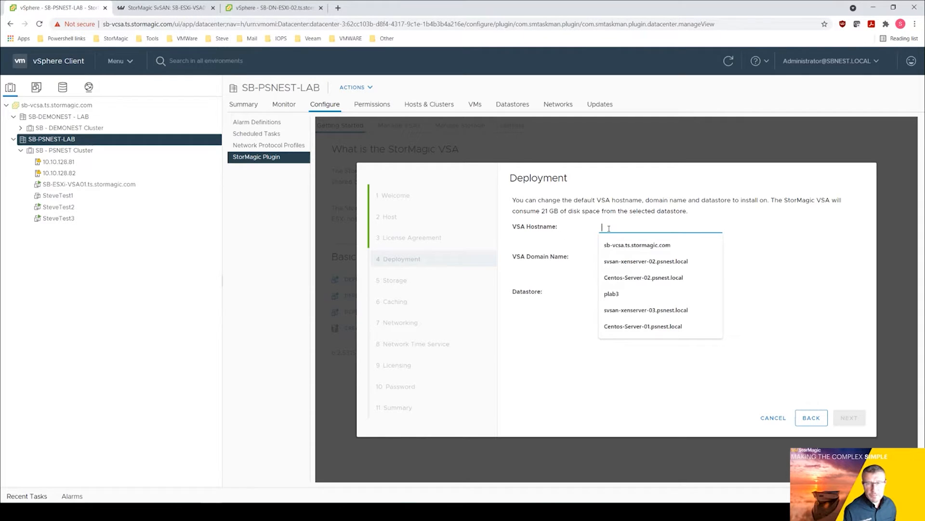
pyautogui.write('SB-ESXi-VSA02')
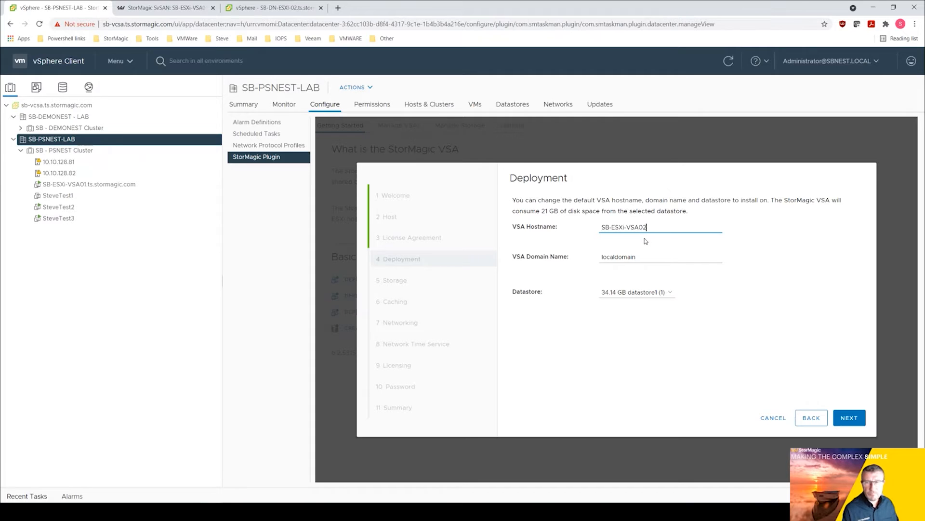
pyautogui.moveTo(611, 272)
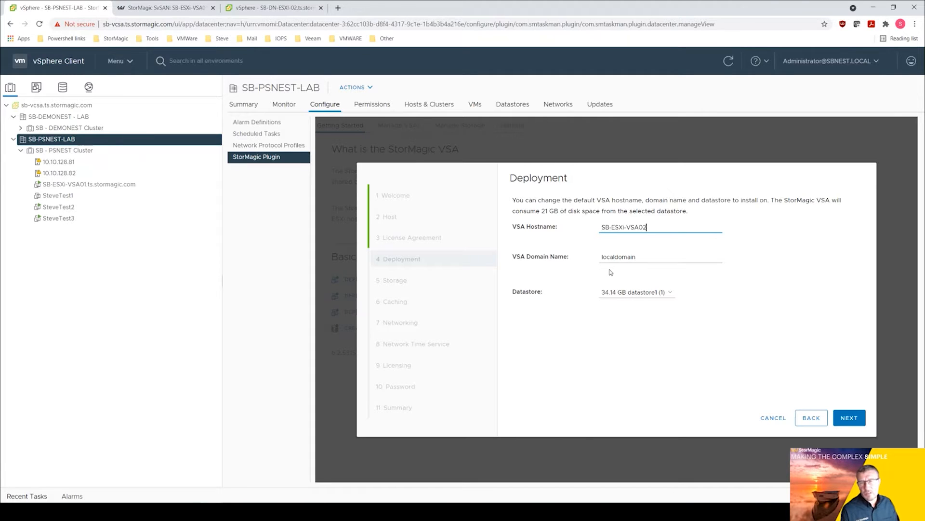
pyautogui.moveTo(649, 275)
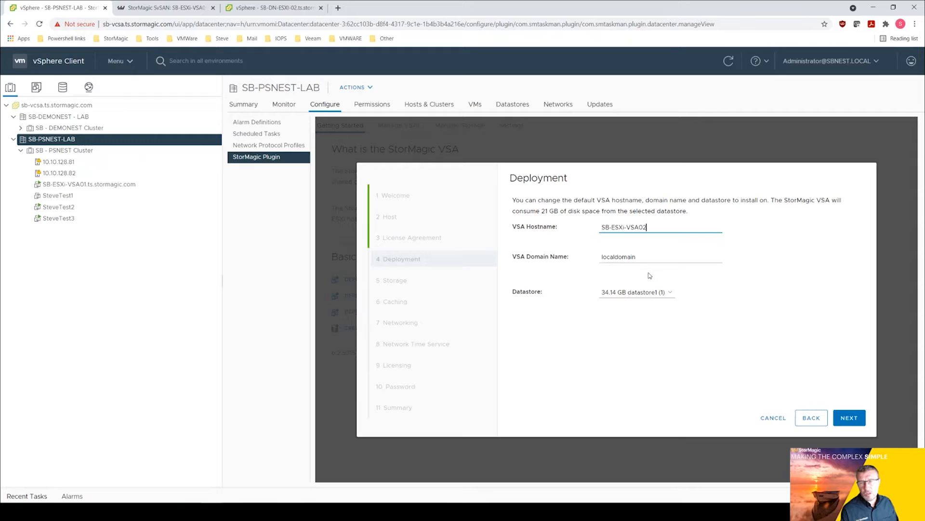
pyautogui.doubleClick(618, 256)
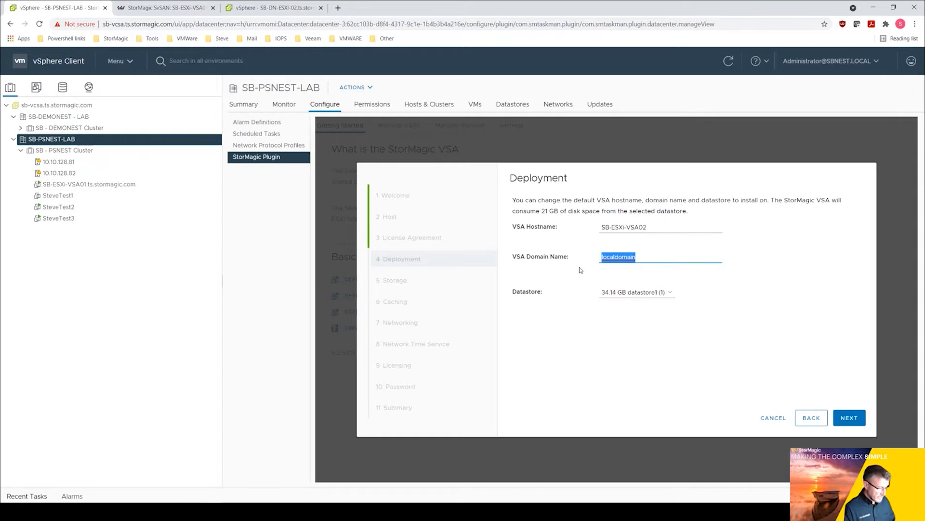
pyautogui.write('ts.stormagic.')
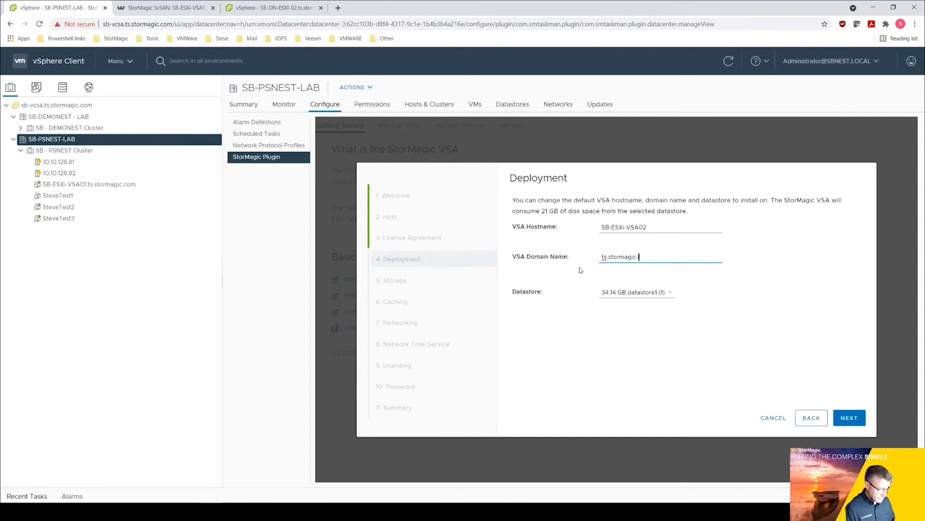
pyautogui.write('local')
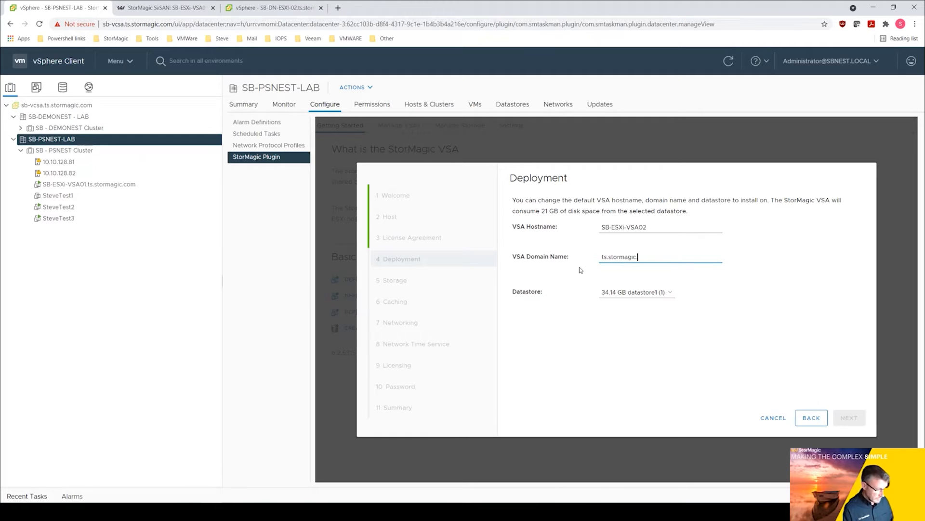
pyautogui.write('.com')
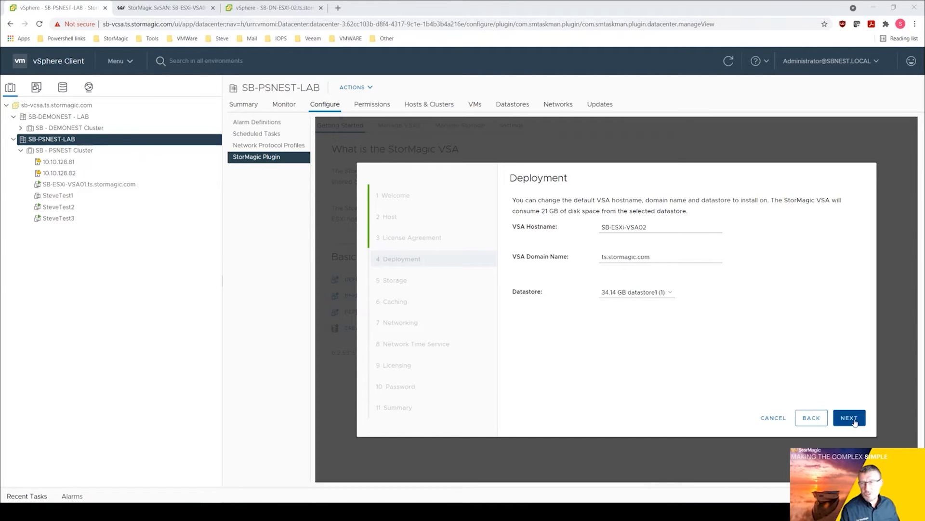
pyautogui.click(848, 417)
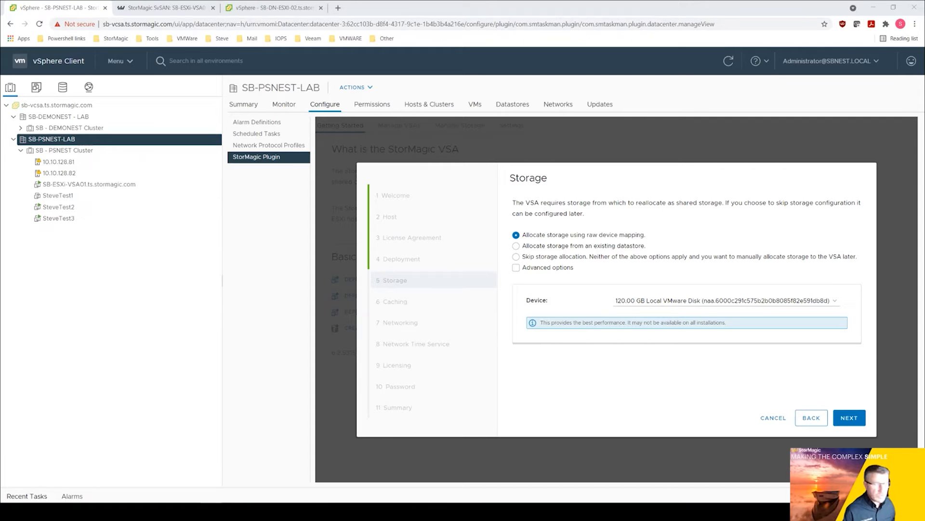
pyautogui.moveTo(778, 352)
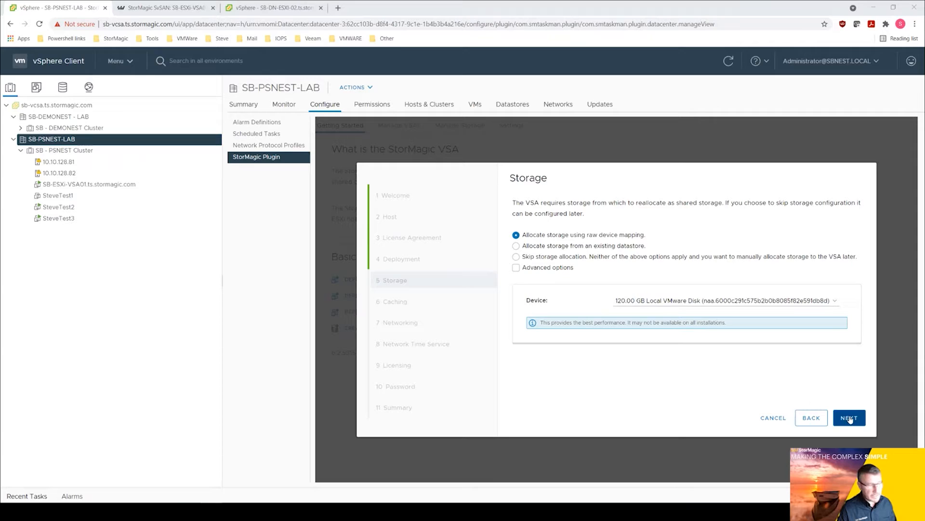
# Keep raw device mapping on the 120 GB local disk and continue to Caching
pyautogui.click(849, 417)
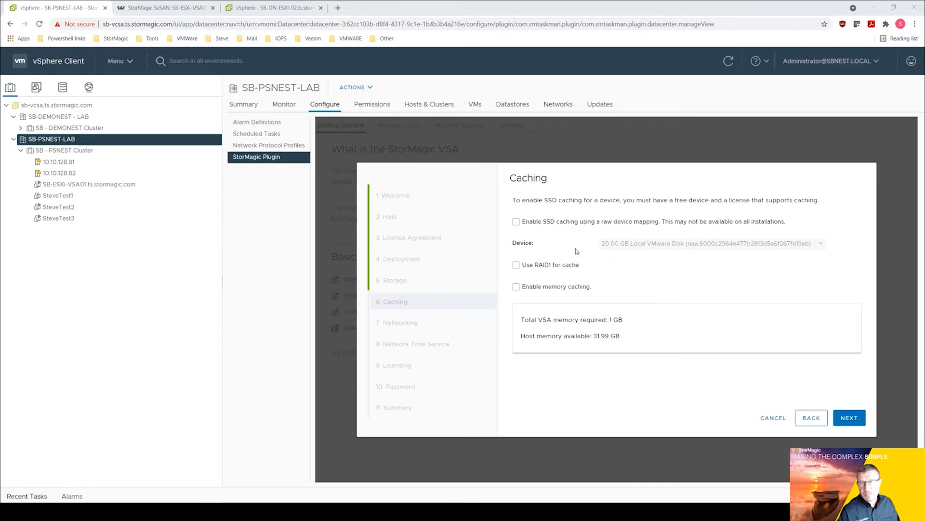
# Enable SSD caching on the raw device plus 8 GB memory caching, then continue to Networking
pyautogui.click(516, 221)
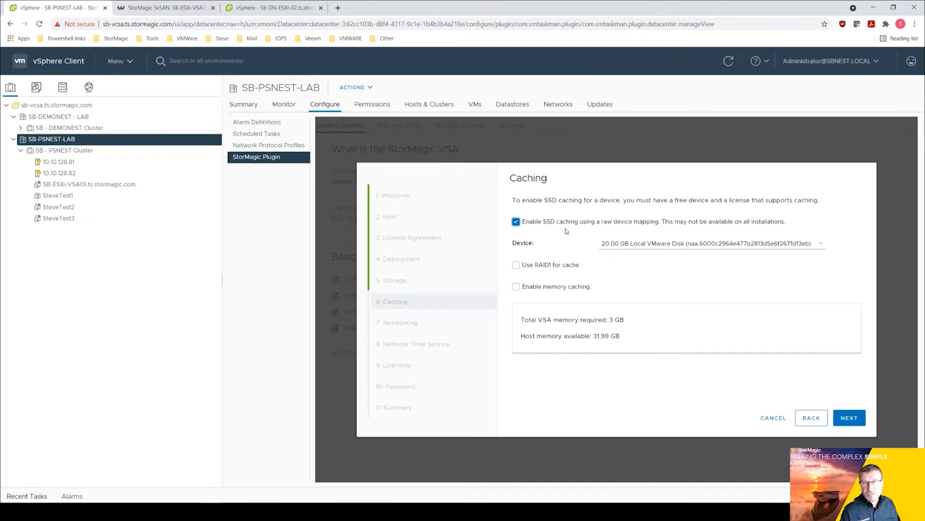
pyautogui.moveTo(659, 231)
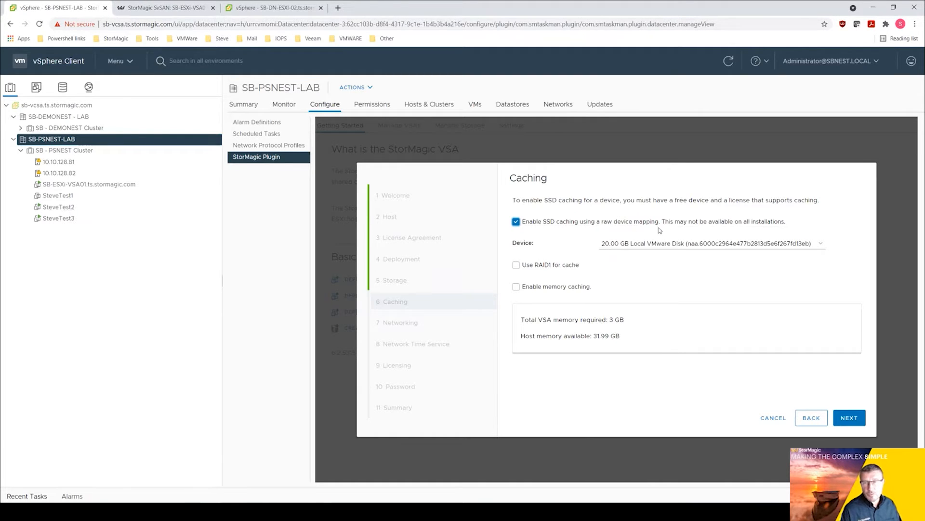
pyautogui.moveTo(604, 231)
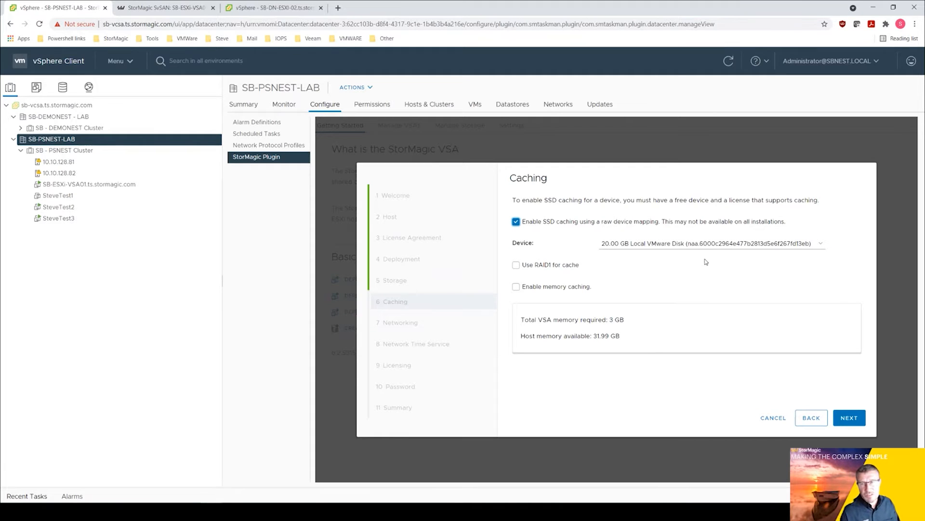
pyautogui.moveTo(631, 235)
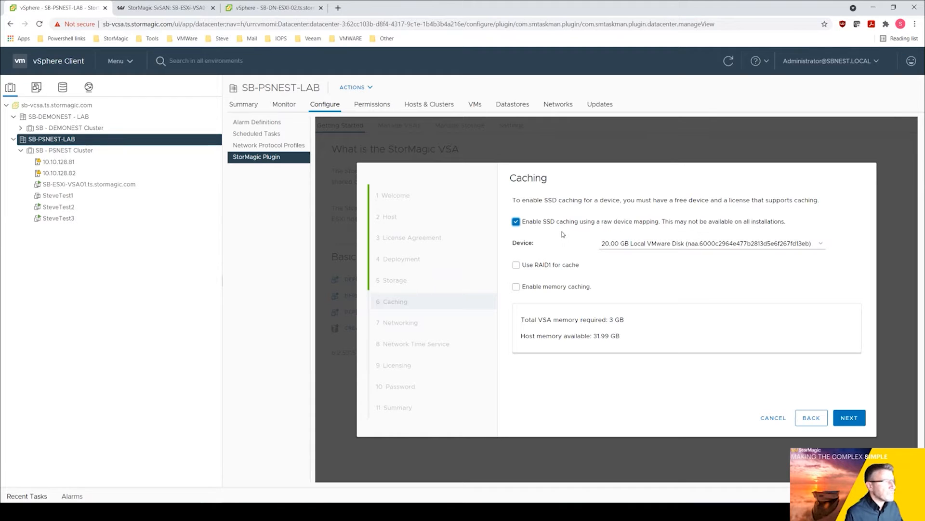
pyautogui.moveTo(726, 277)
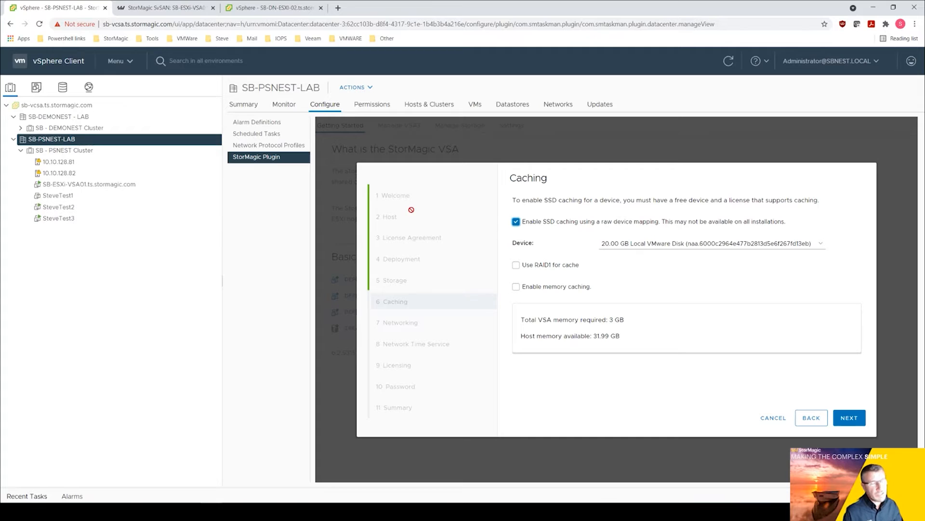
pyautogui.moveTo(792, 261)
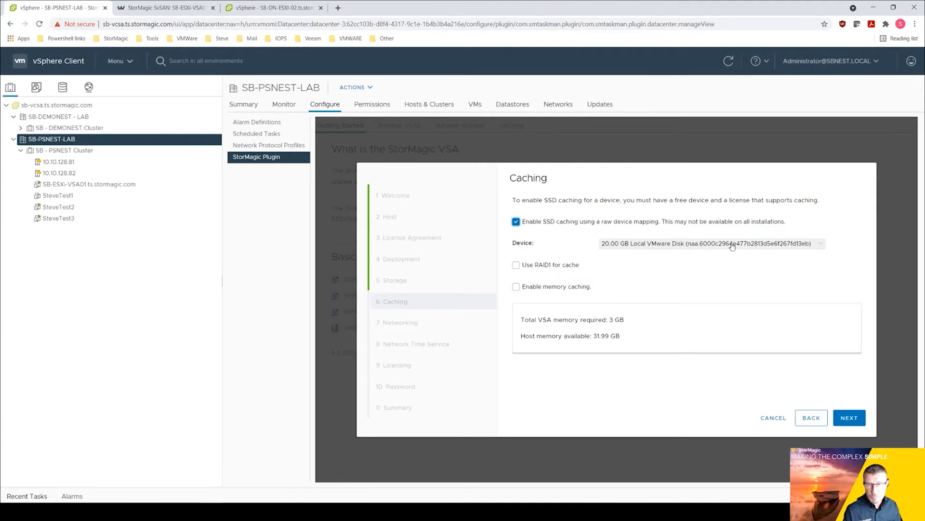
pyautogui.click(515, 286)
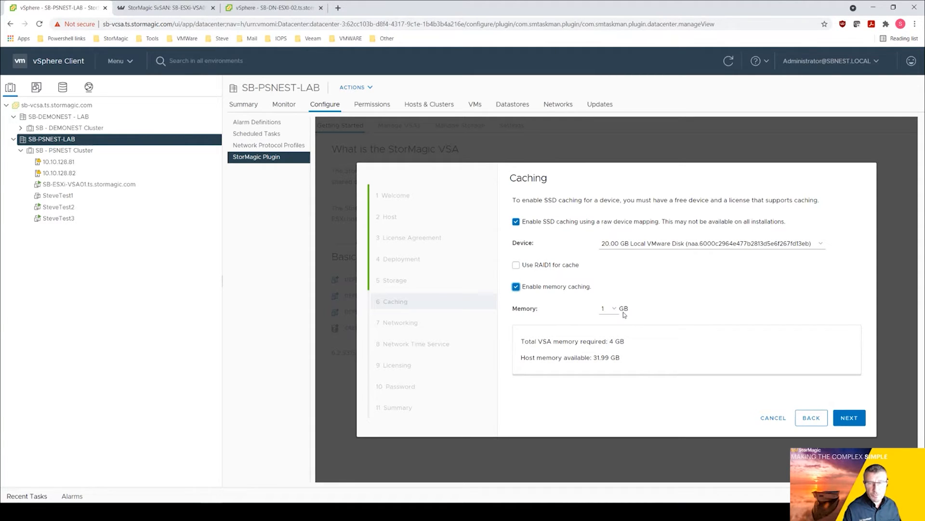
pyautogui.click(614, 308)
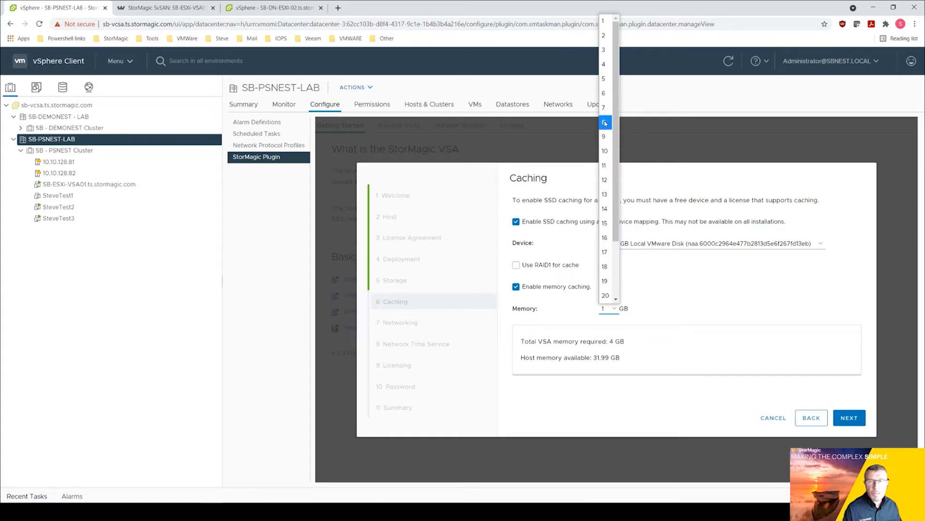
pyautogui.click(604, 123)
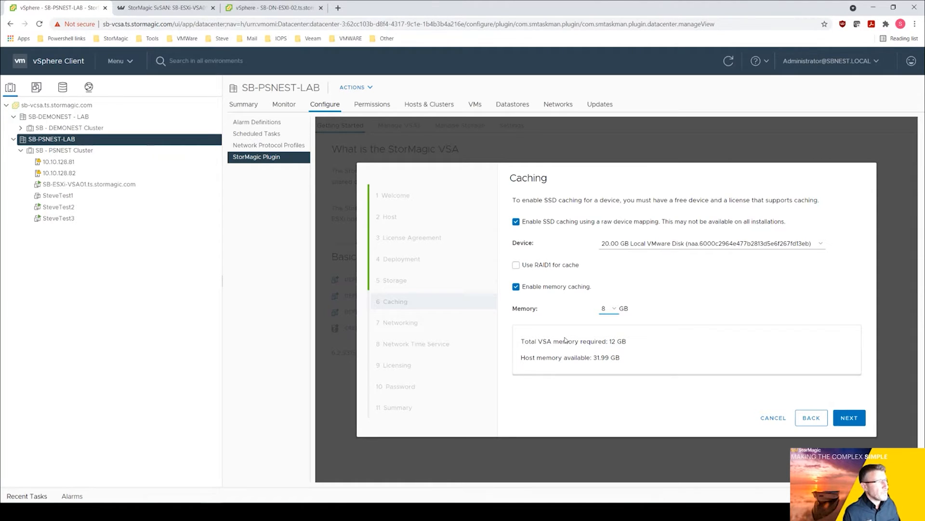
pyautogui.moveTo(572, 344)
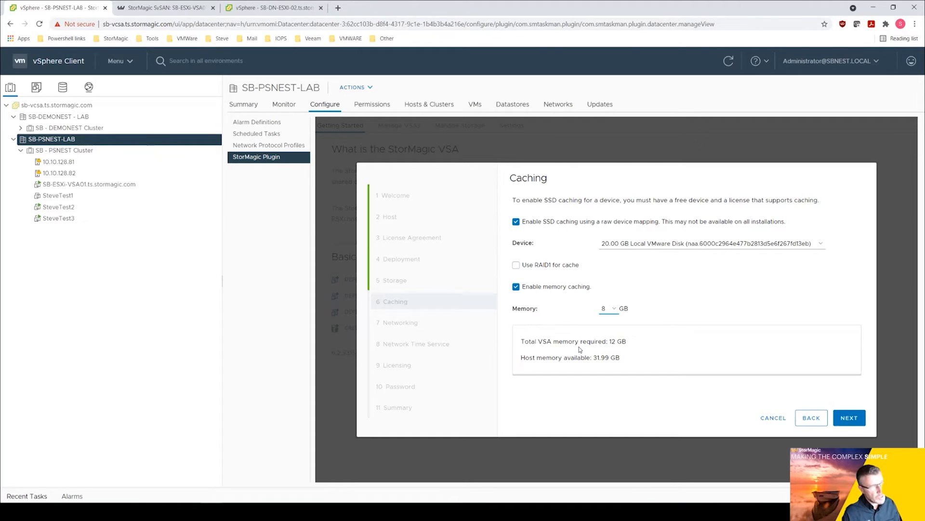
pyautogui.moveTo(587, 347)
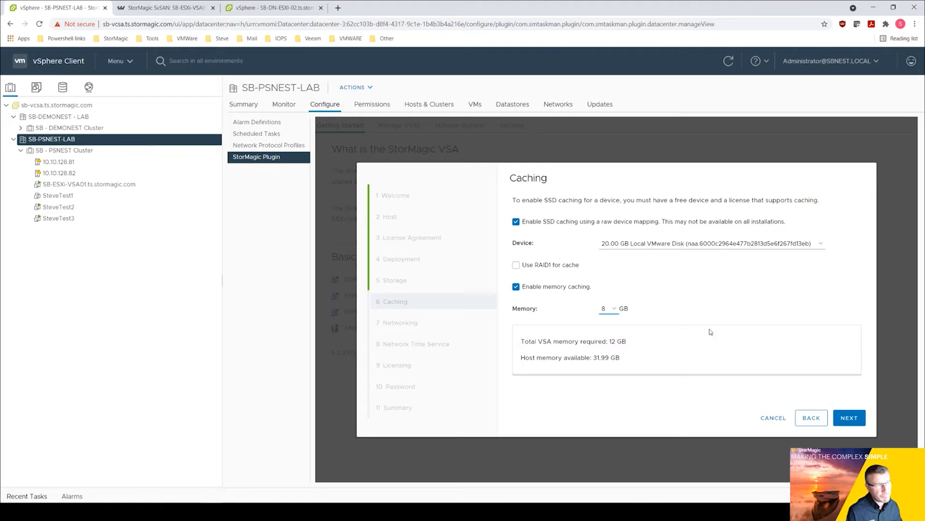
pyautogui.moveTo(648, 347)
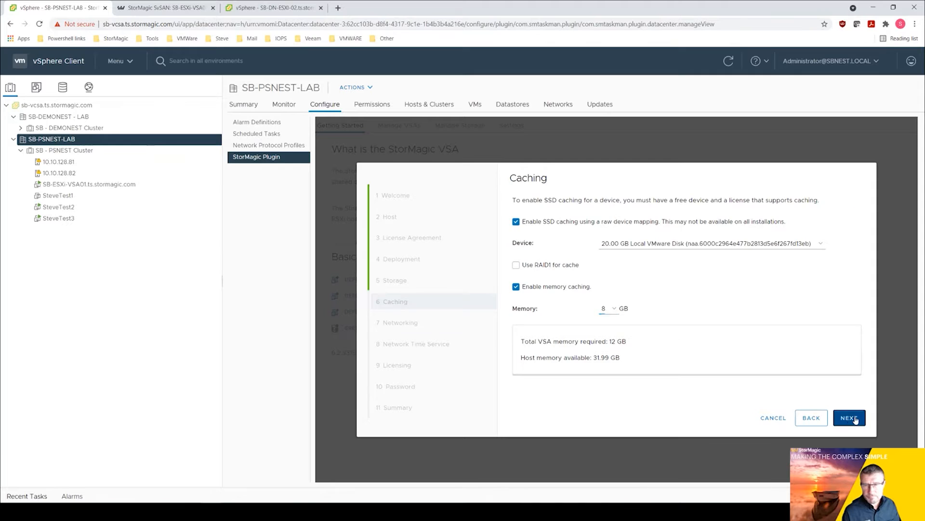
pyautogui.click(849, 417)
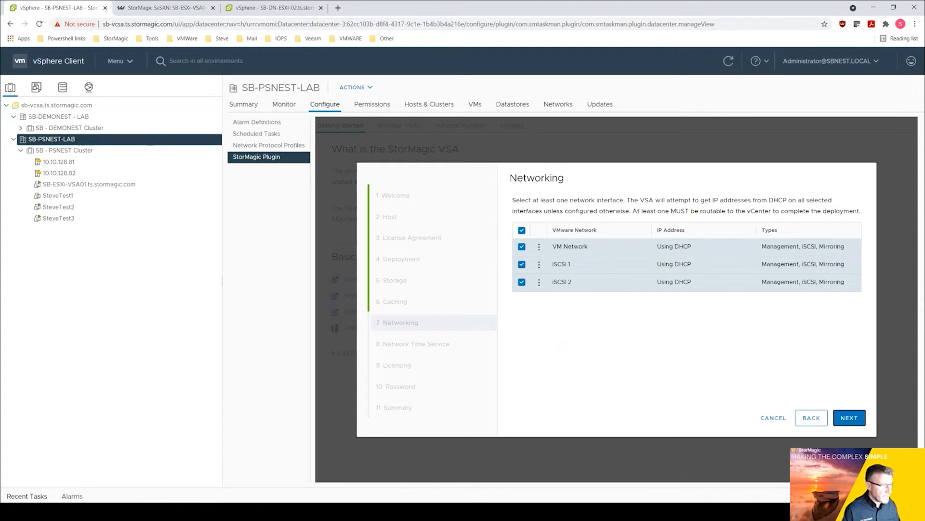
pyautogui.moveTo(507, 425)
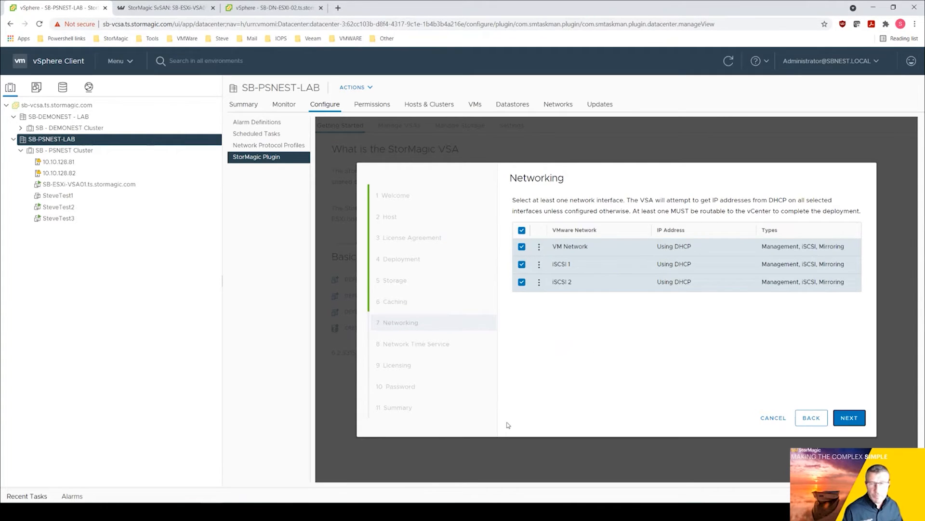
pyautogui.moveTo(613, 341)
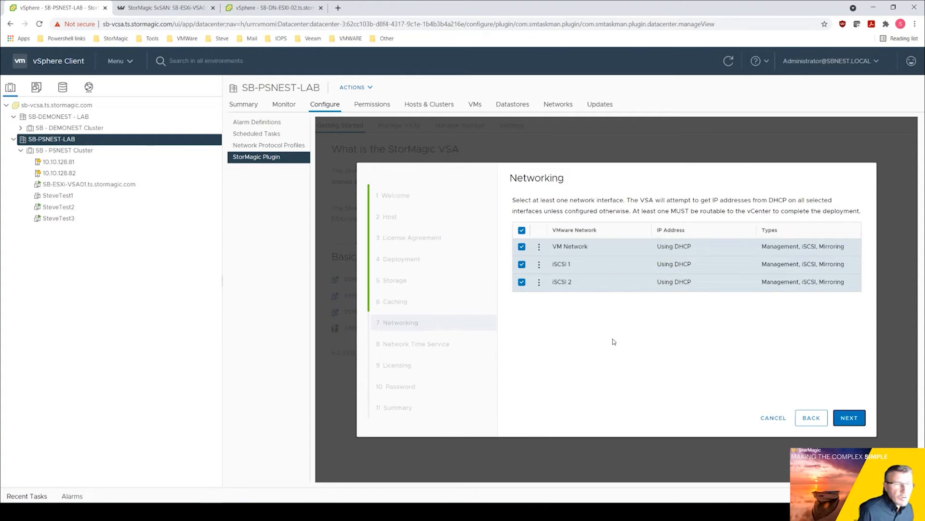
pyautogui.moveTo(531, 244)
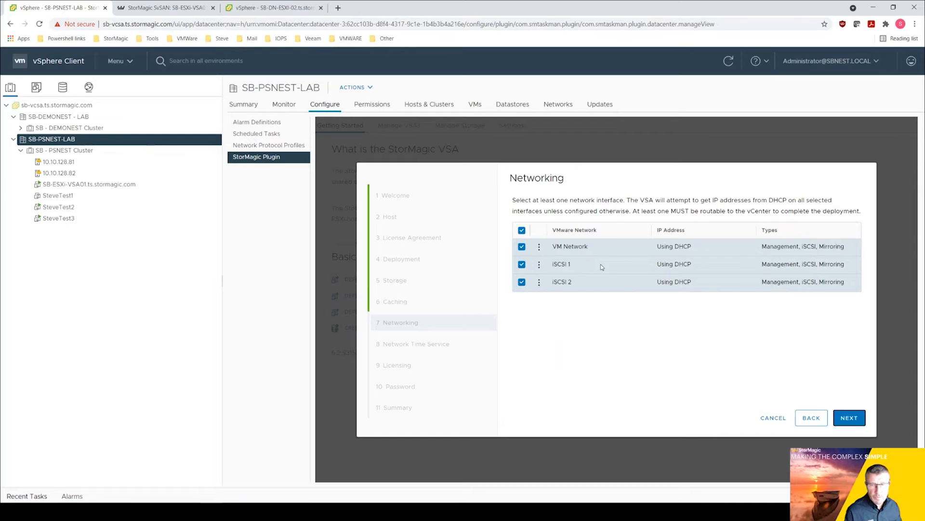
# Open the Edit settings for the VM Network interface row
pyautogui.click(538, 246)
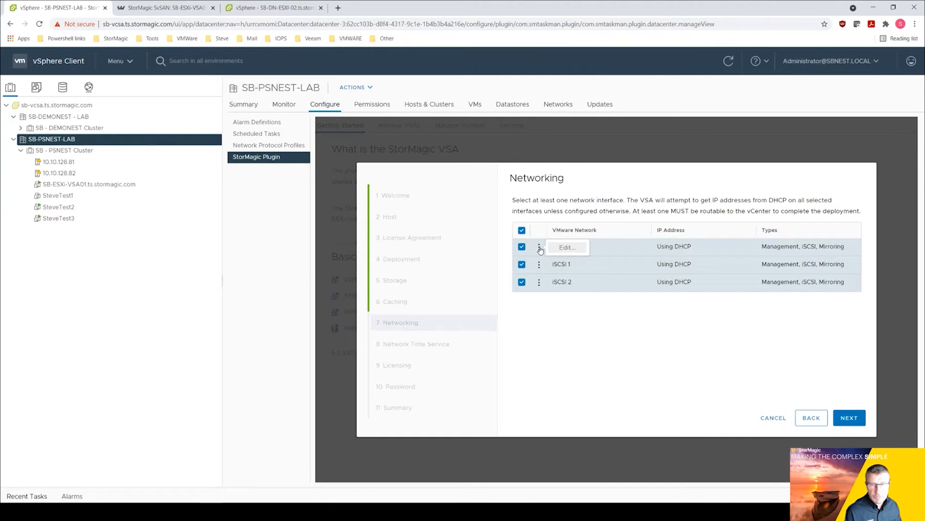
pyautogui.click(564, 247)
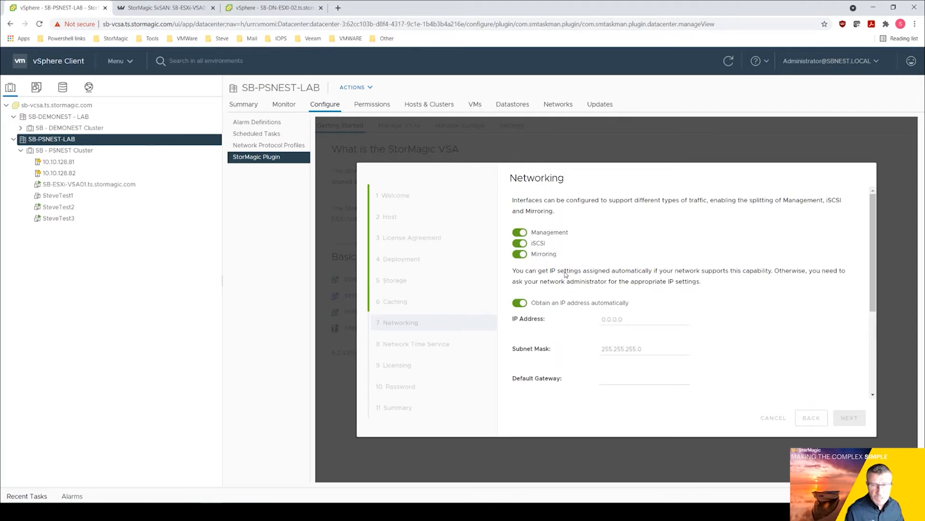
# Disable iSCSI and mirroring on VM Network; set IP 10.10.128.120, gateway 10.10.128.254, DNS 10.10.128.10
pyautogui.click(520, 242)
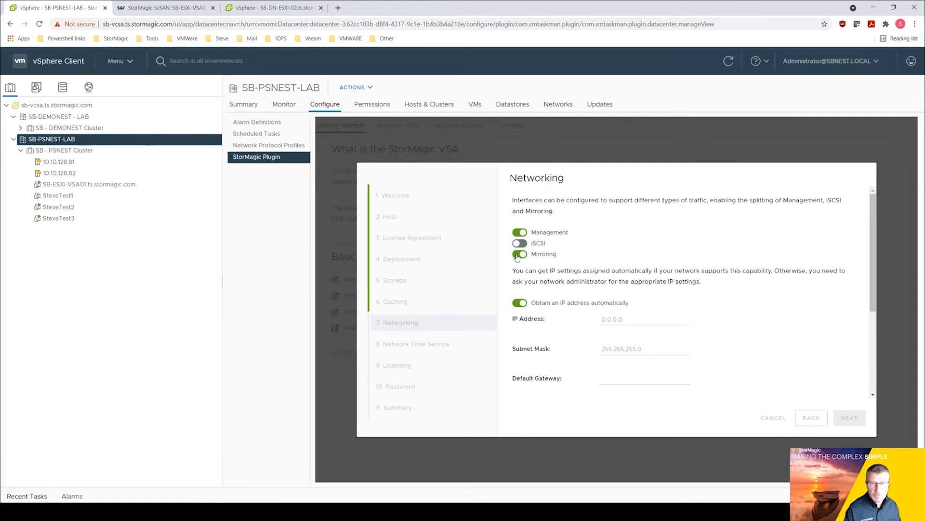
pyautogui.click(519, 254)
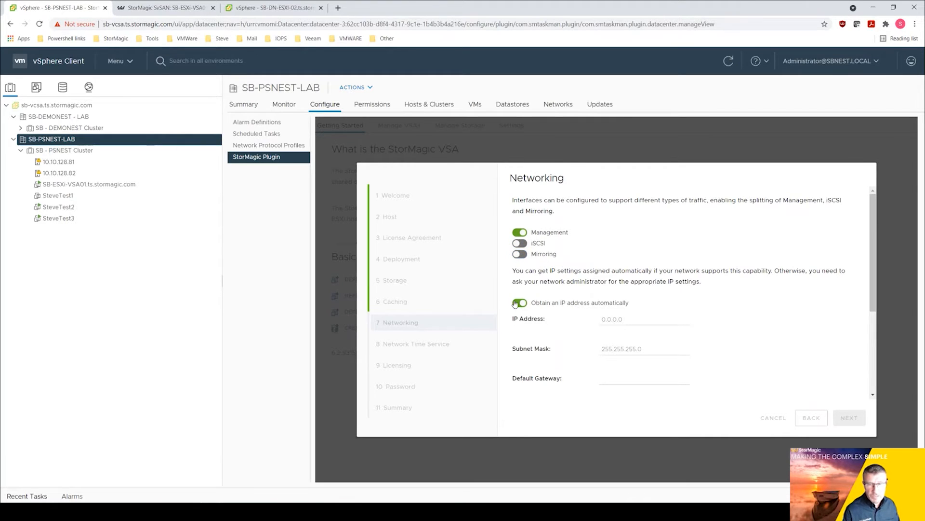
pyautogui.click(519, 302)
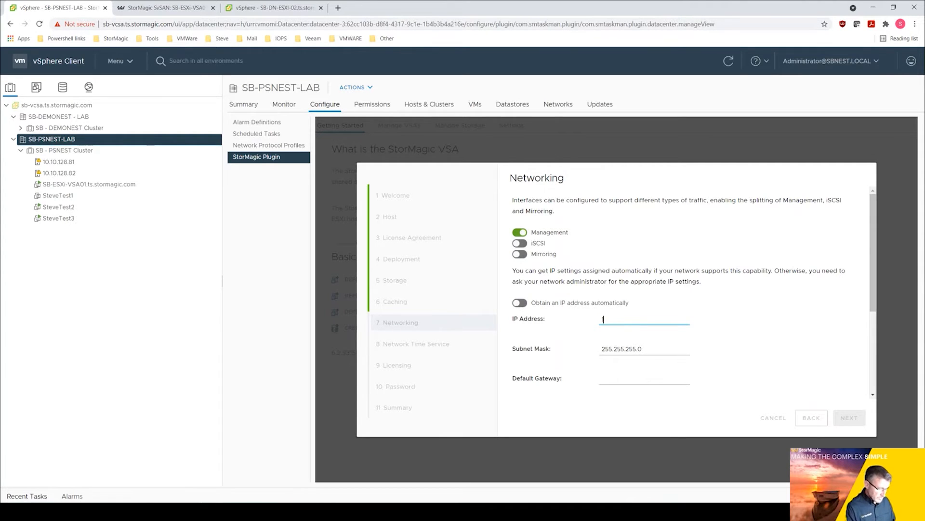
pyautogui.write('0.10.128.120')
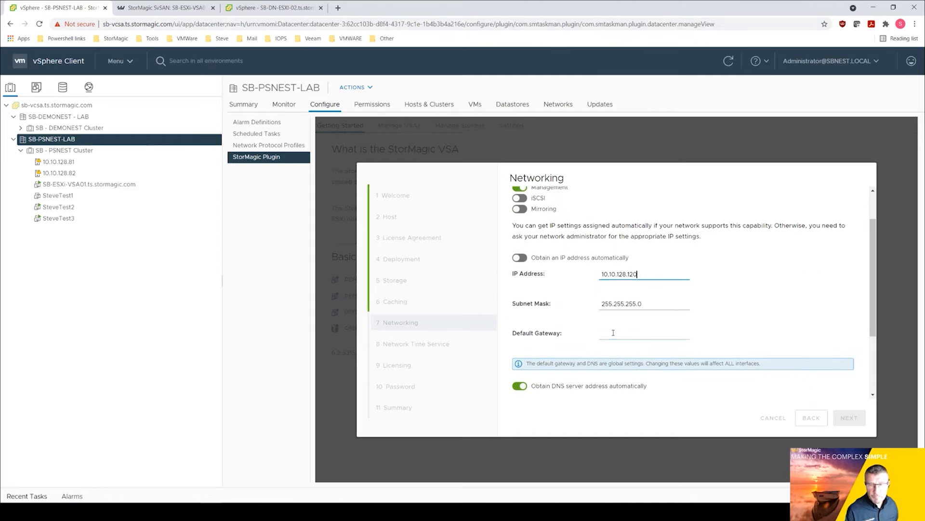
pyautogui.write('10.10.128.254')
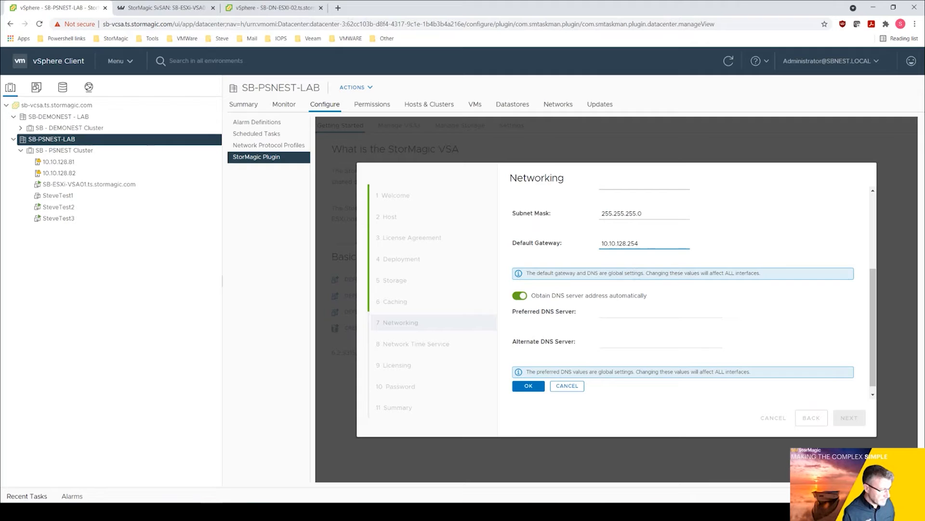
pyautogui.click(518, 295)
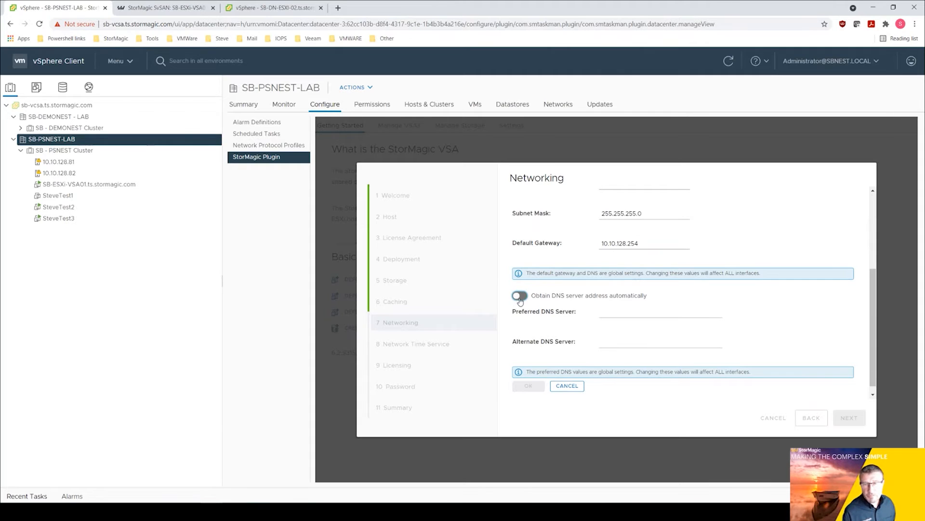
pyautogui.click(519, 295)
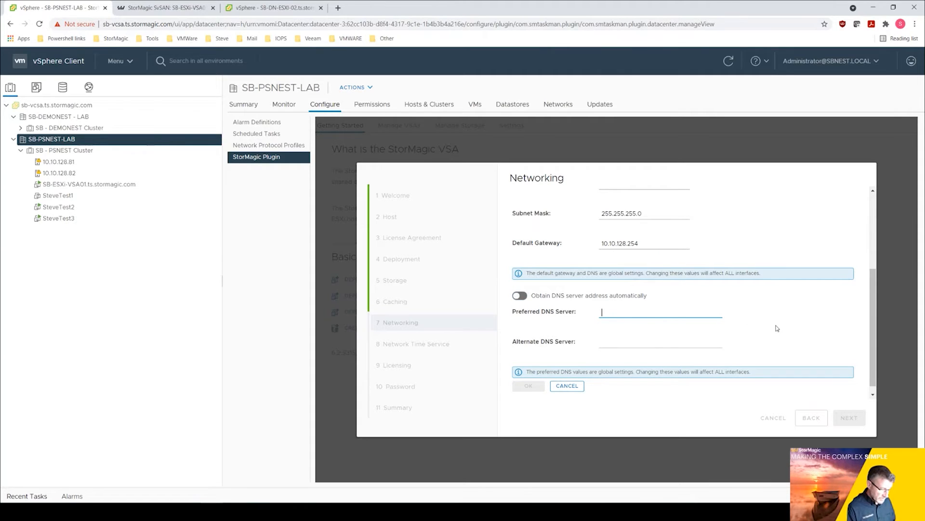
pyautogui.write('10.10.128.10')
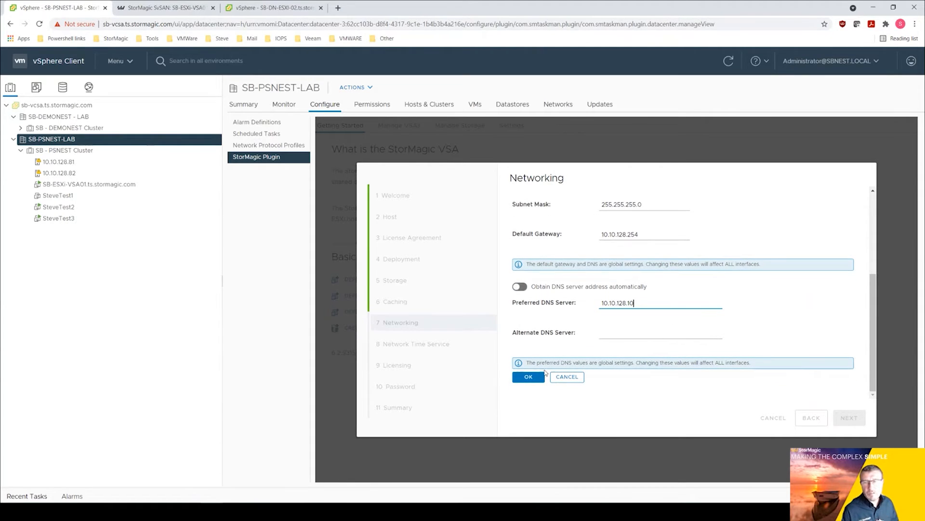
pyautogui.click(528, 377)
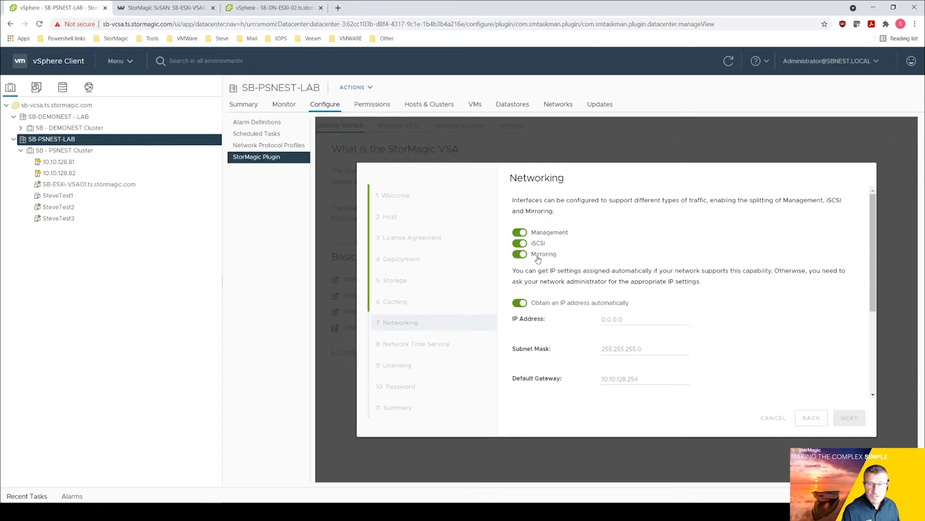
# Turn off management traffic on the second interface, keeping iSCSI and mirroring enabled
pyautogui.click(519, 232)
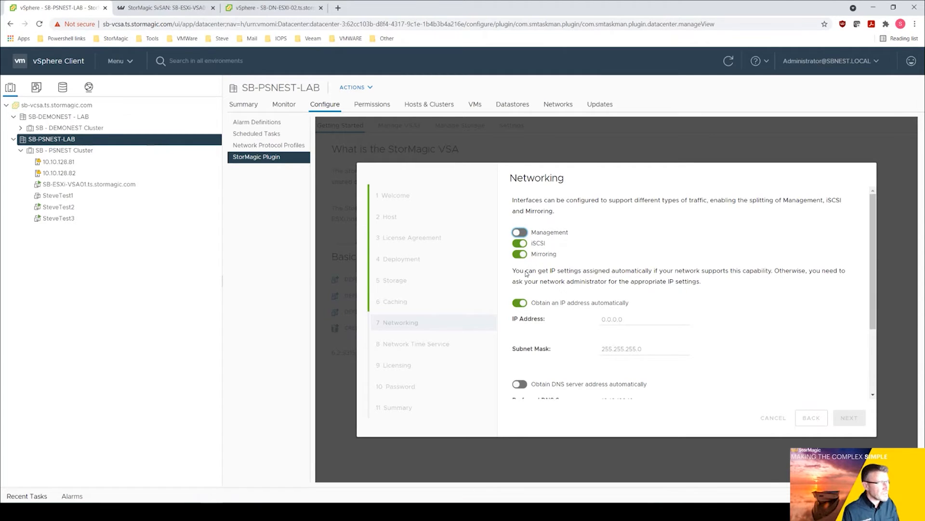
pyautogui.click(519, 254)
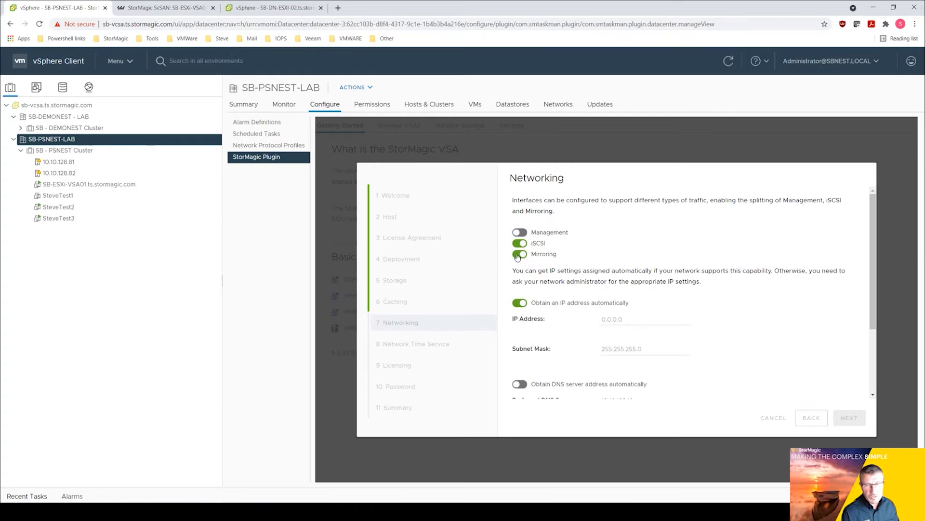
pyautogui.click(518, 254)
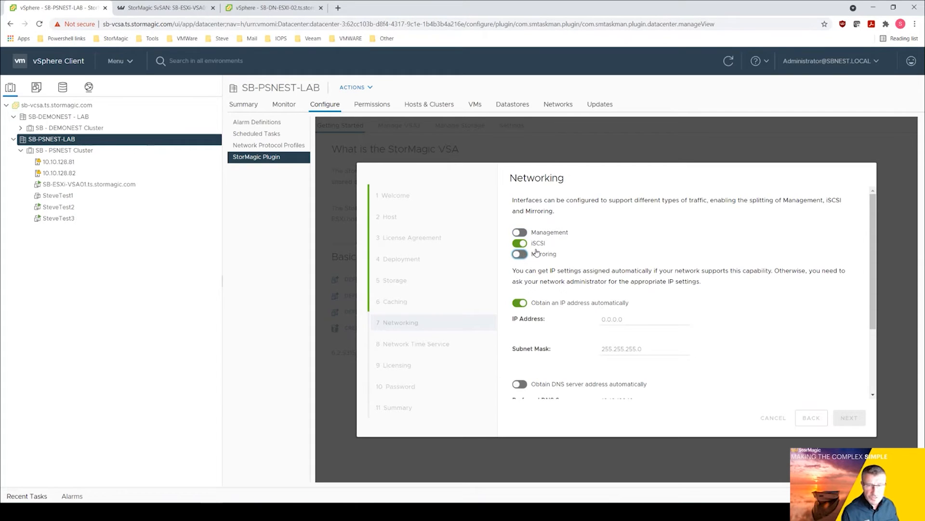
pyautogui.click(520, 254)
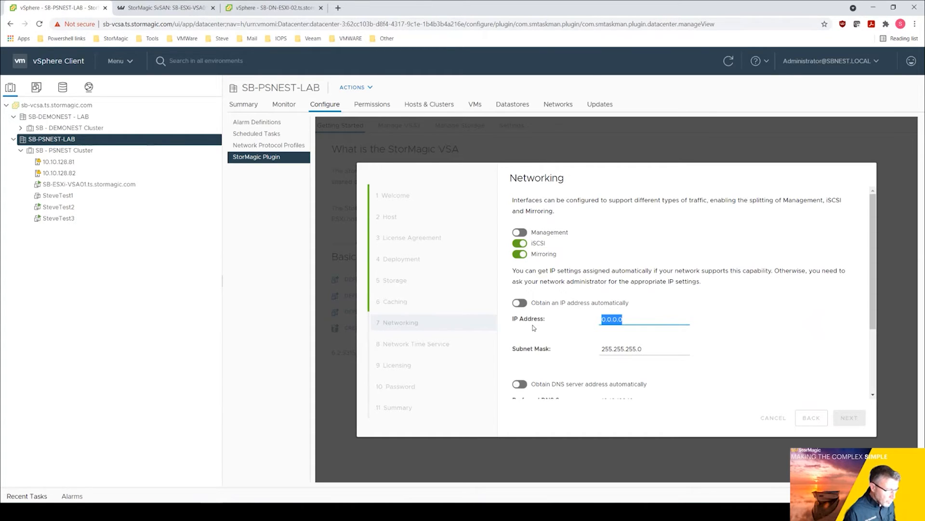
pyautogui.write('192.168.1.')
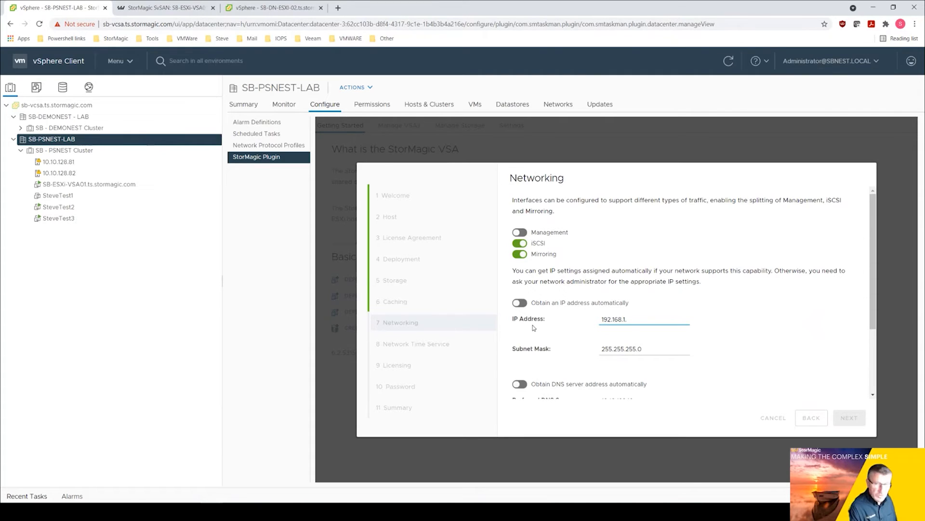
pyautogui.write('24')
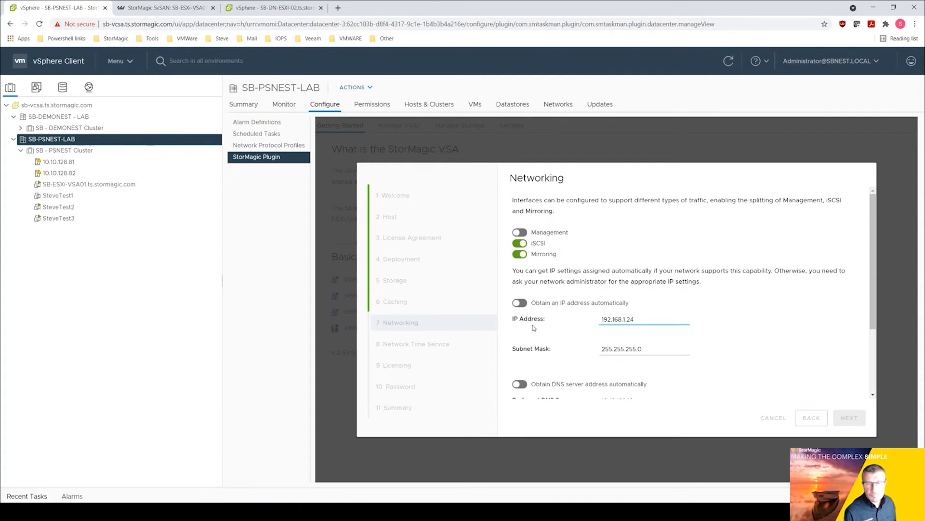
pyautogui.scroll(-3)
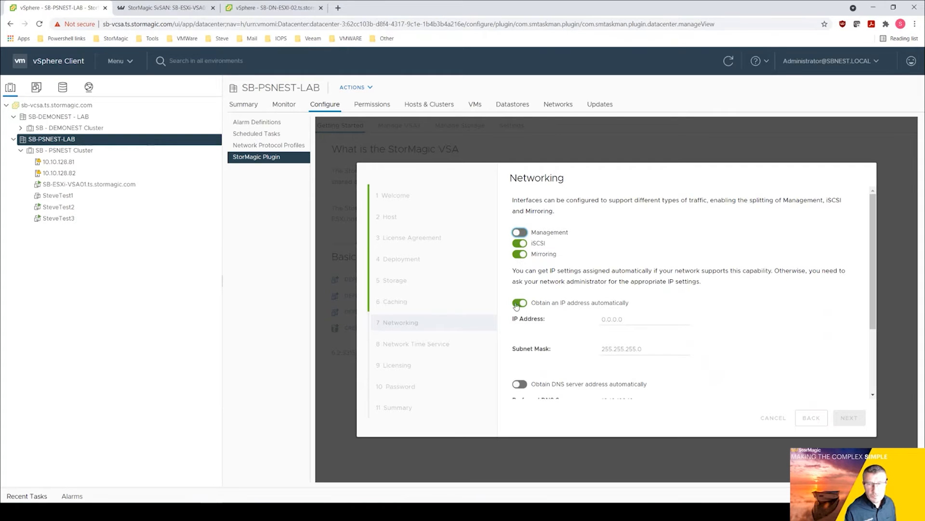
# Assign iSCSI 2 the static IP 192.168.2.24, mask 255.255.255.0, and save
pyautogui.click(519, 302)
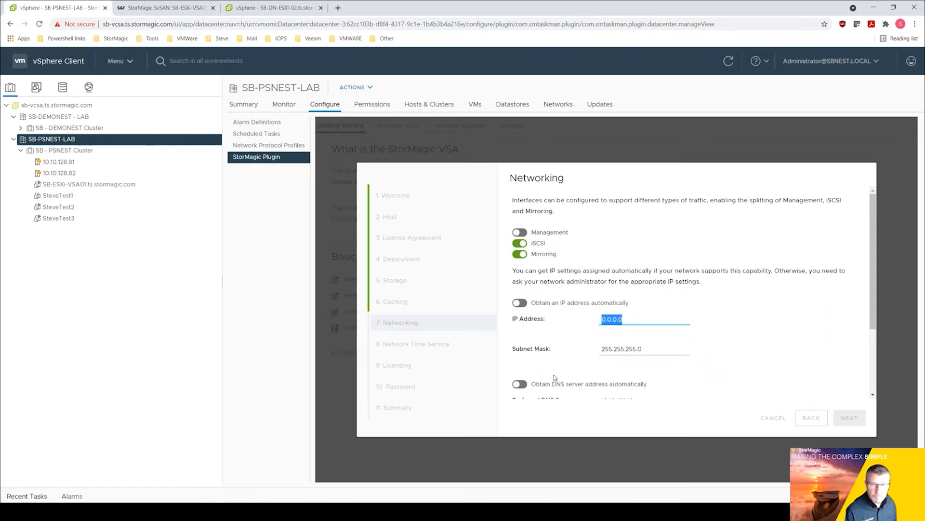
pyautogui.write('192.168.2.24')
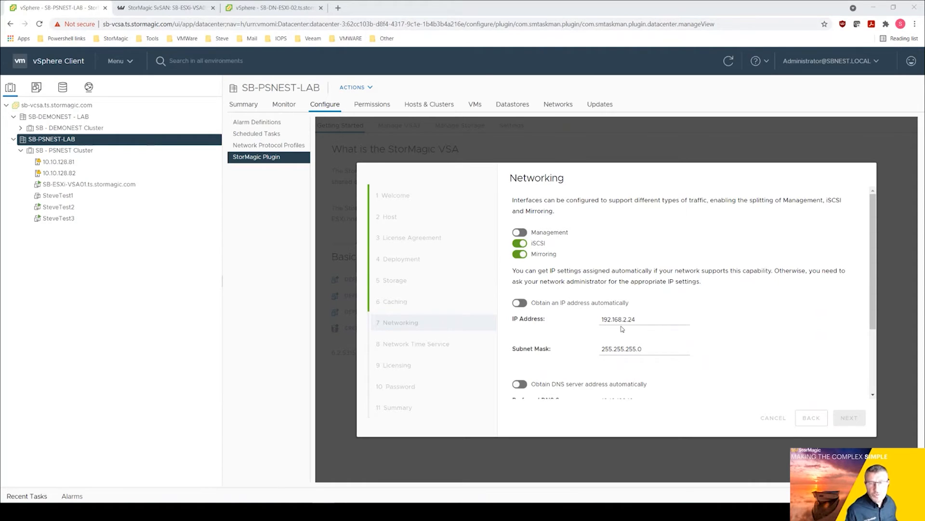
pyautogui.moveTo(613, 347)
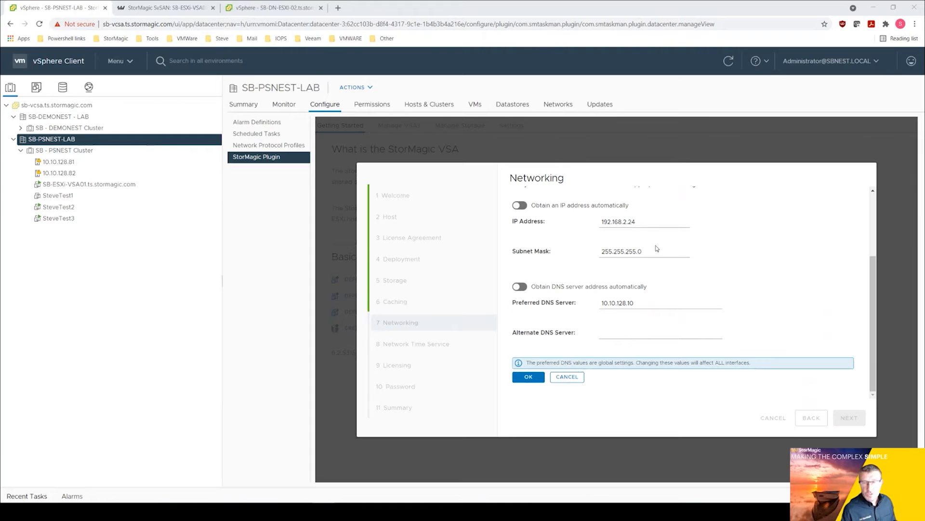
pyautogui.click(528, 376)
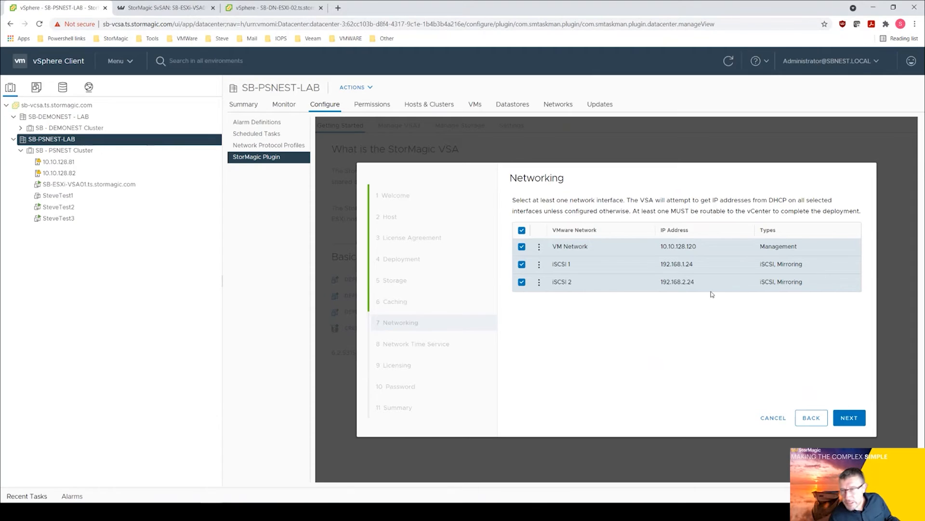
pyautogui.moveTo(850, 417)
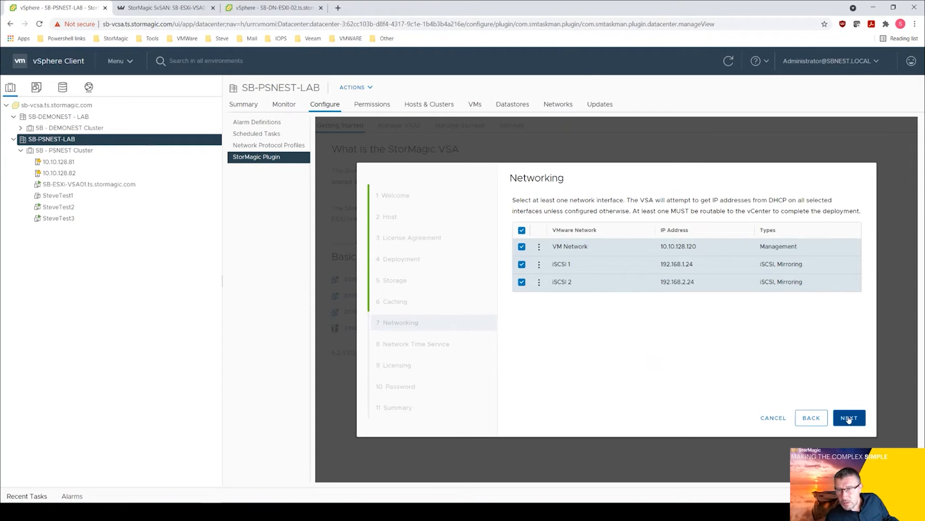
# Accept the three network interfaces and set NTP server 10.10.128.10, advancing to Licensing
pyautogui.click(849, 418)
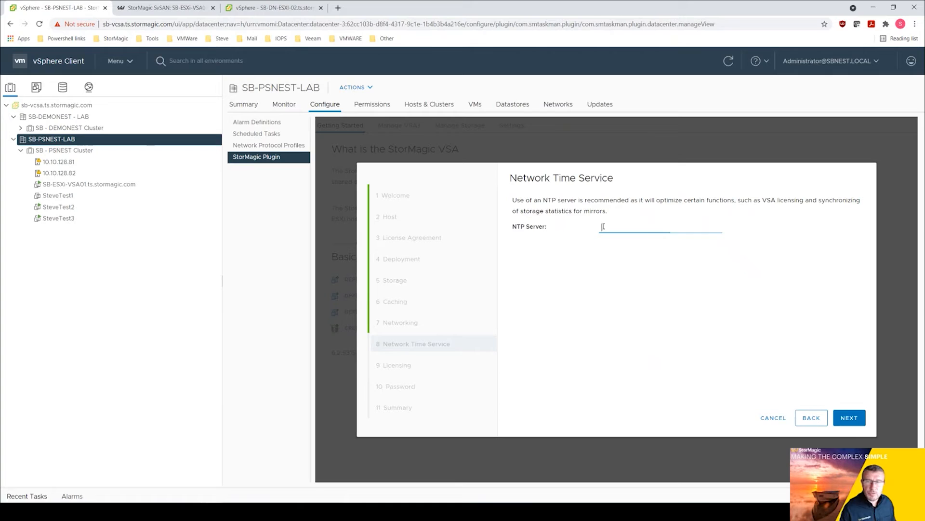
pyautogui.write('10.10.128.10')
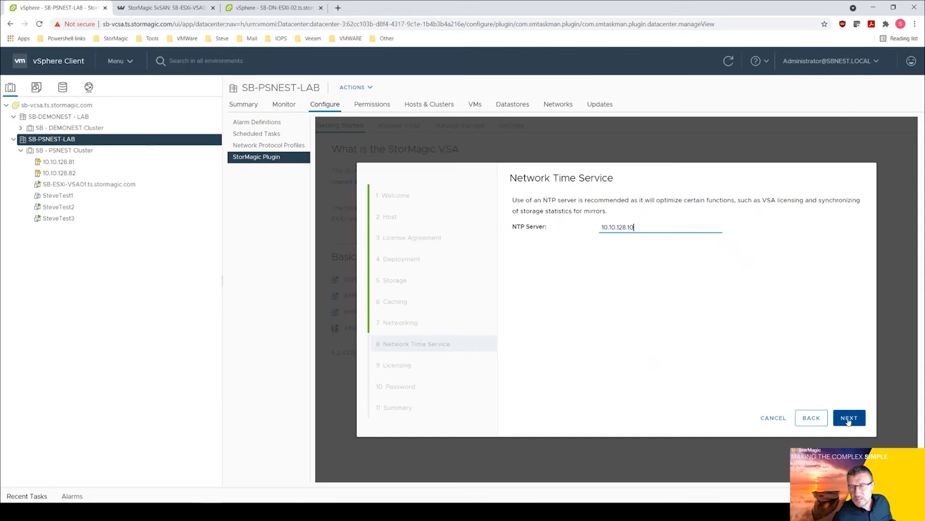
pyautogui.click(848, 417)
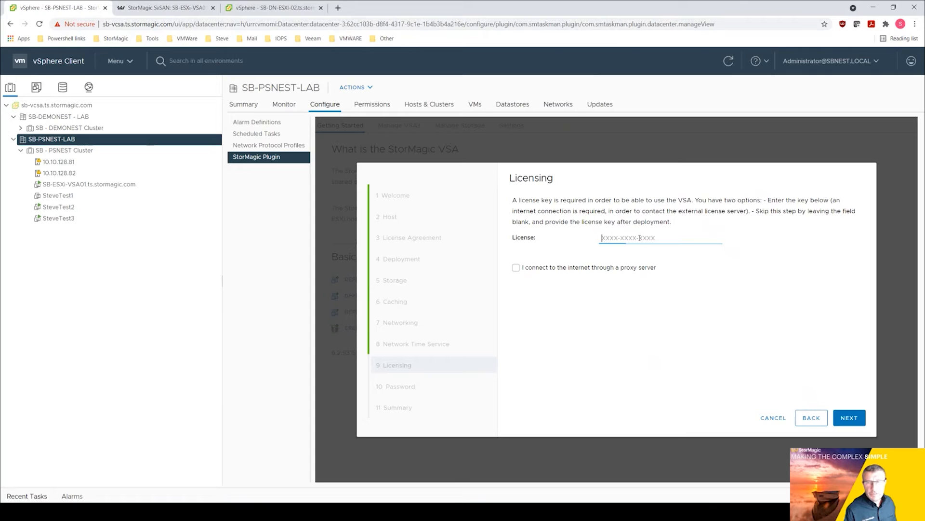
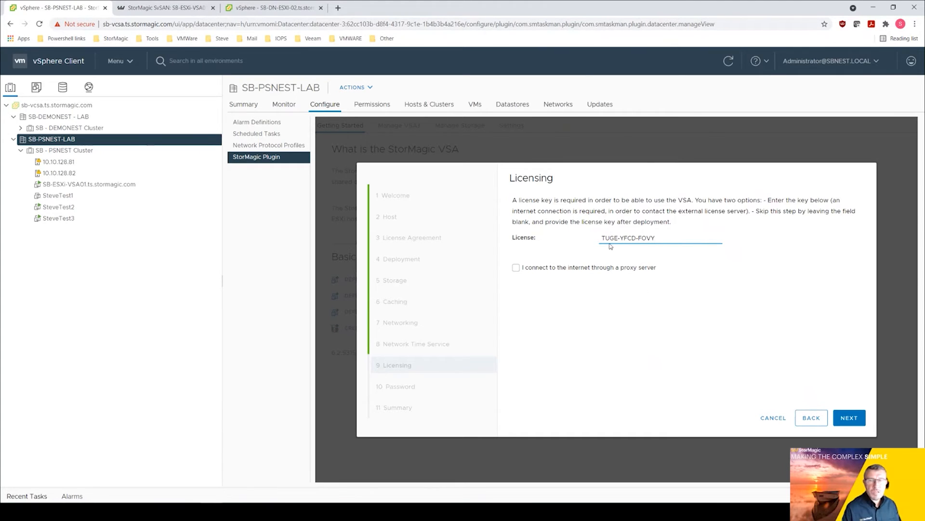
pyautogui.moveTo(550, 319)
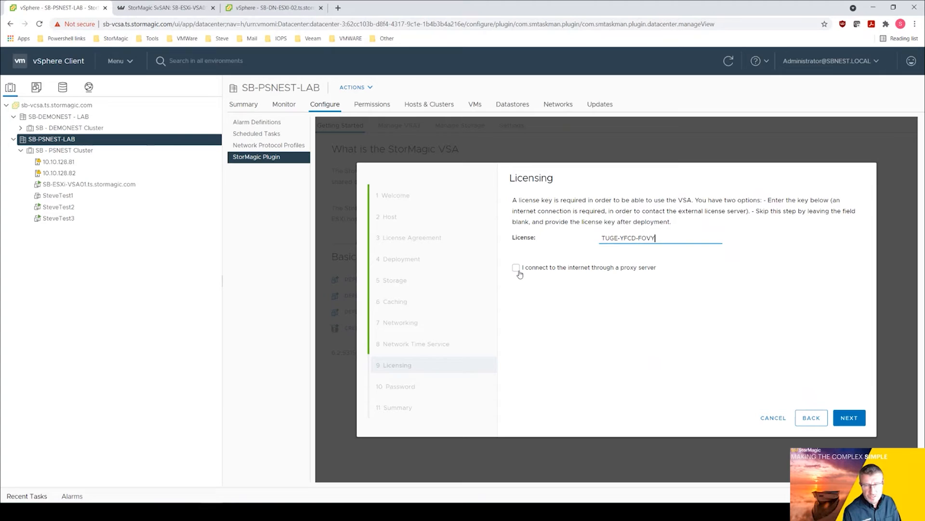
pyautogui.moveTo(538, 269)
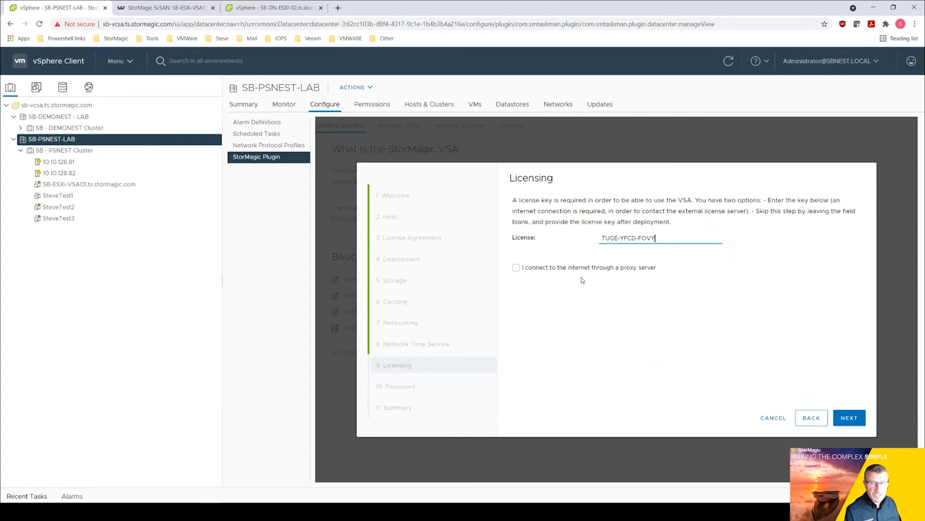
pyautogui.moveTo(531, 267)
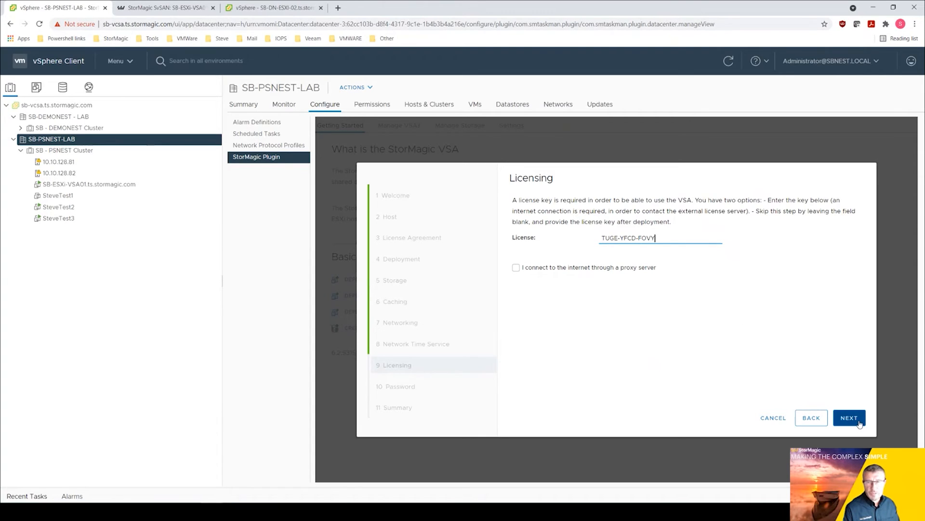
pyautogui.click(849, 418)
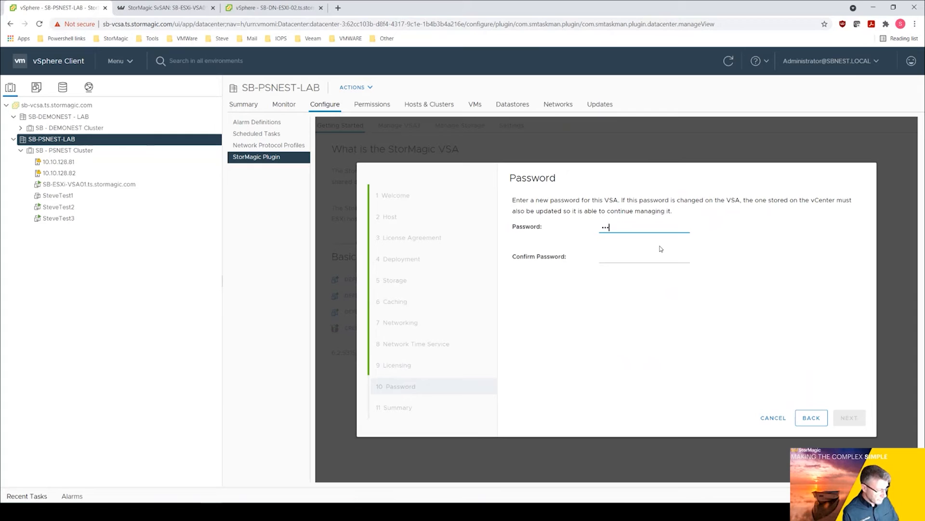
# Enter and confirm the VSA password, then proceed to the Summary page
pyautogui.click(644, 256)
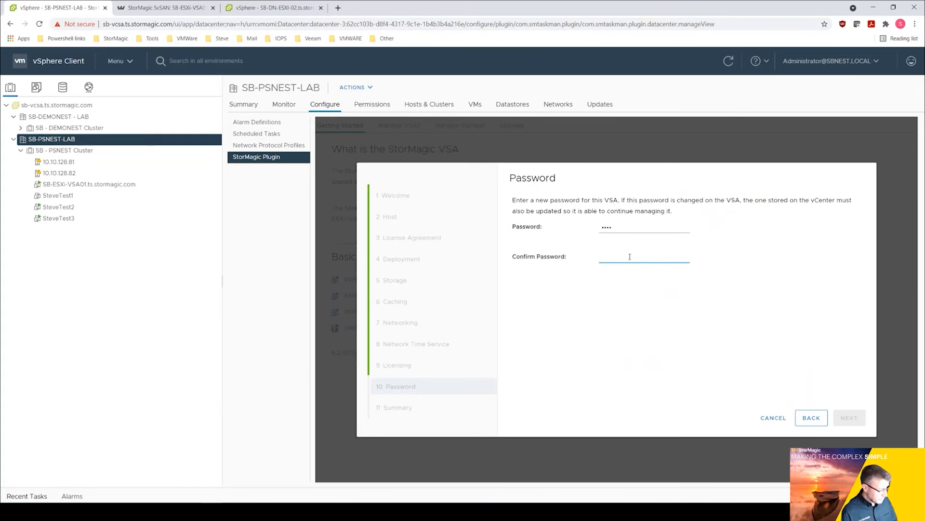
pyautogui.write('••••')
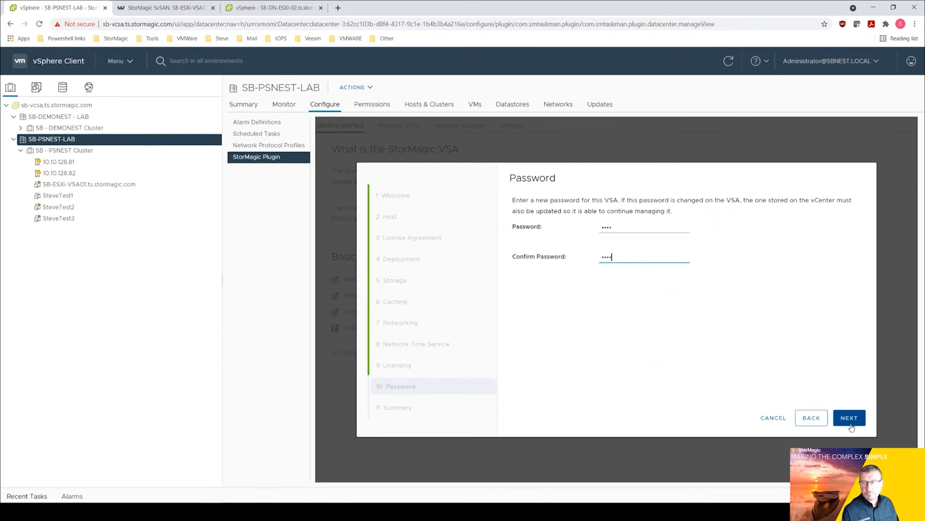
pyautogui.click(849, 418)
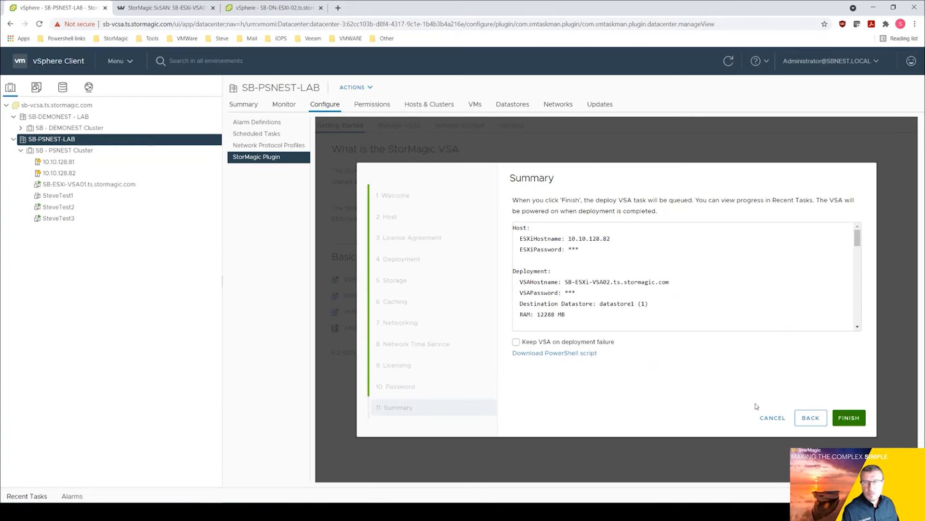
# Review the summary, enable Keep VSA on deployment failure, and finish deploying SB-ESXi-VSA02
pyautogui.scroll(-3)
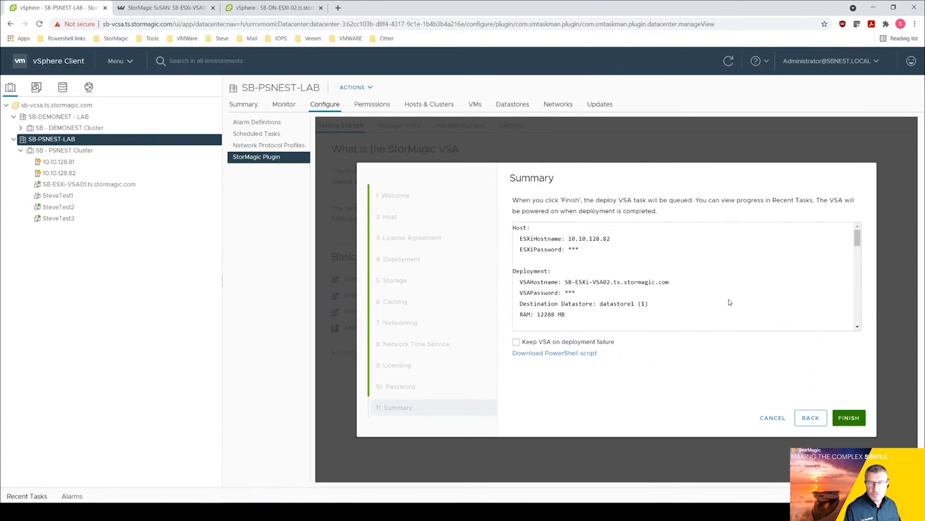
pyautogui.scroll(-3)
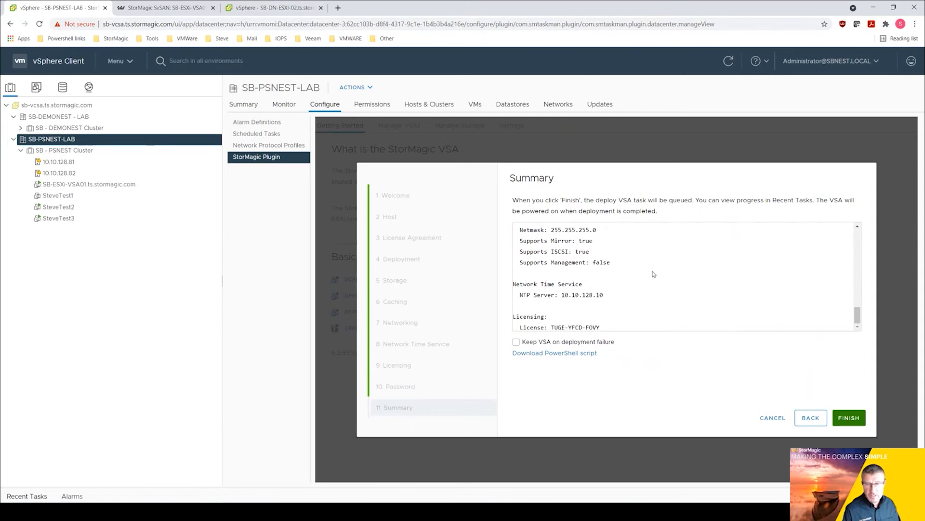
pyautogui.click(516, 341)
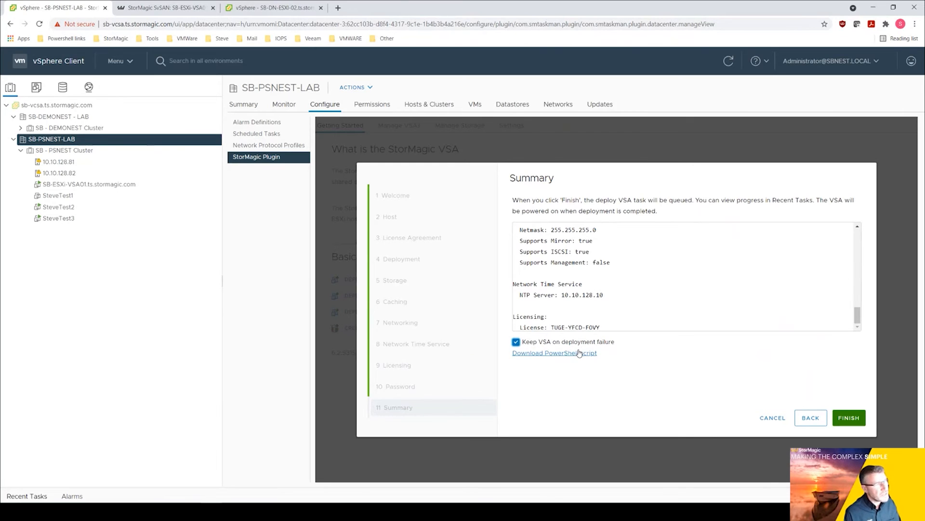
pyautogui.moveTo(604, 327)
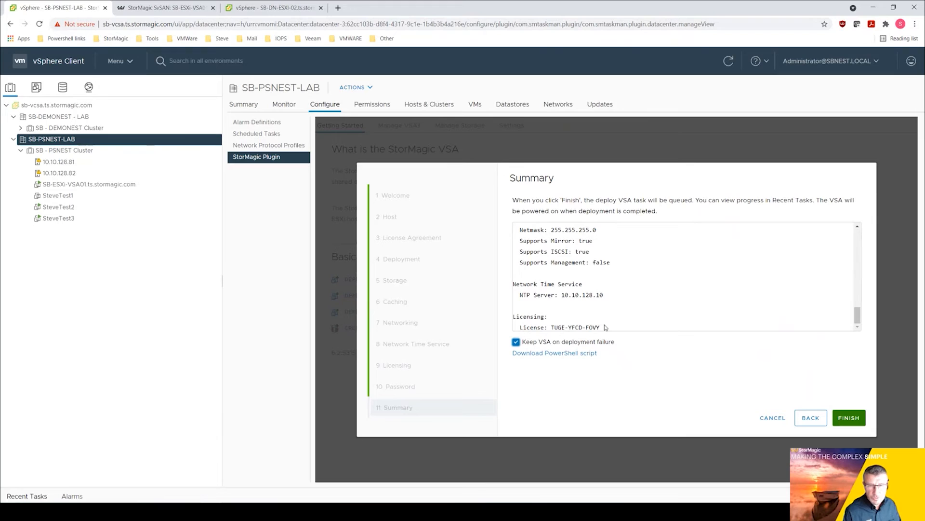
pyautogui.moveTo(751, 321)
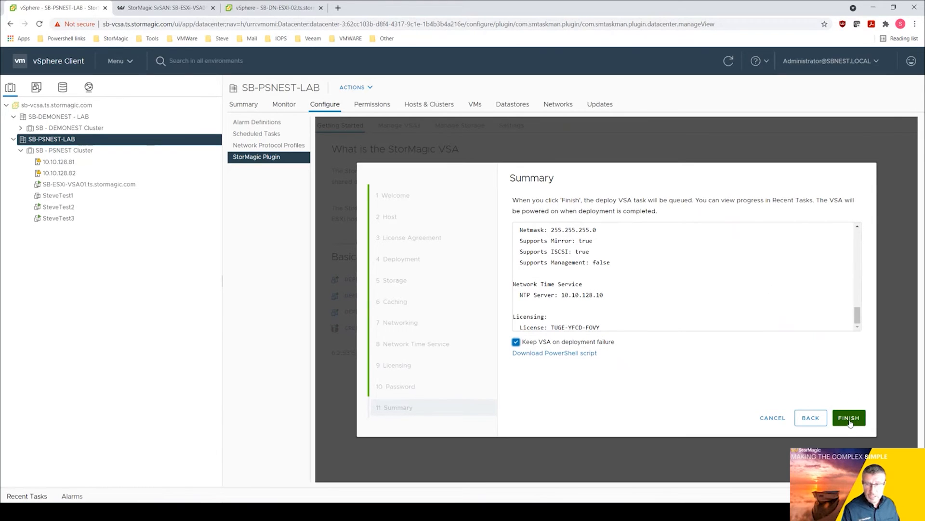
pyautogui.click(848, 417)
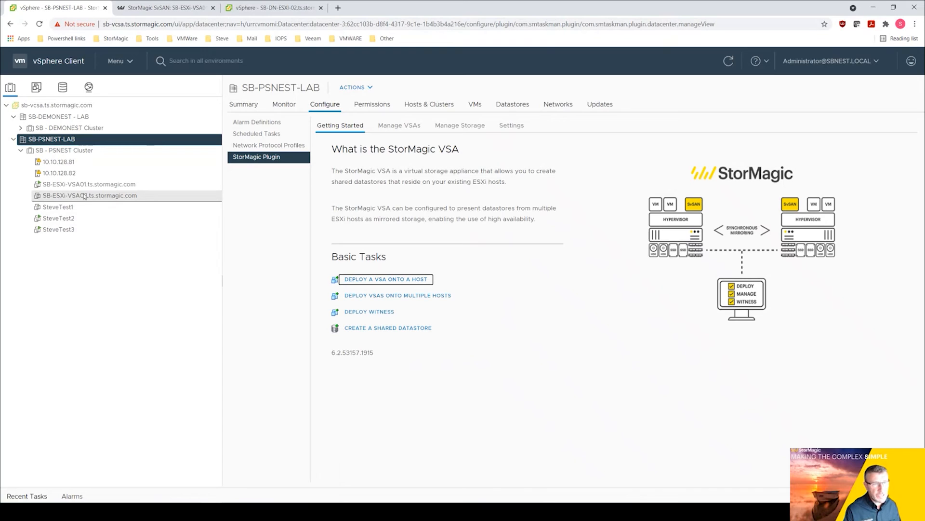
pyautogui.moveTo(87, 203)
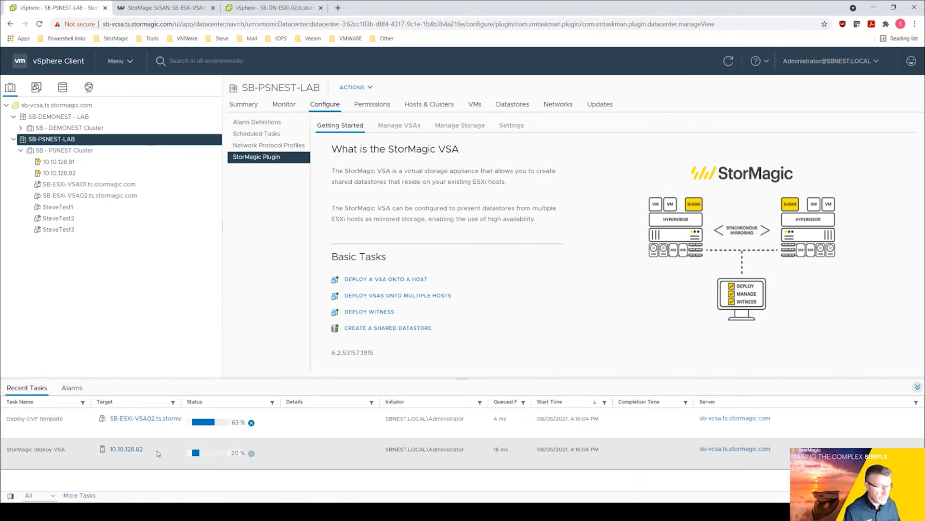
pyautogui.moveTo(164, 453)
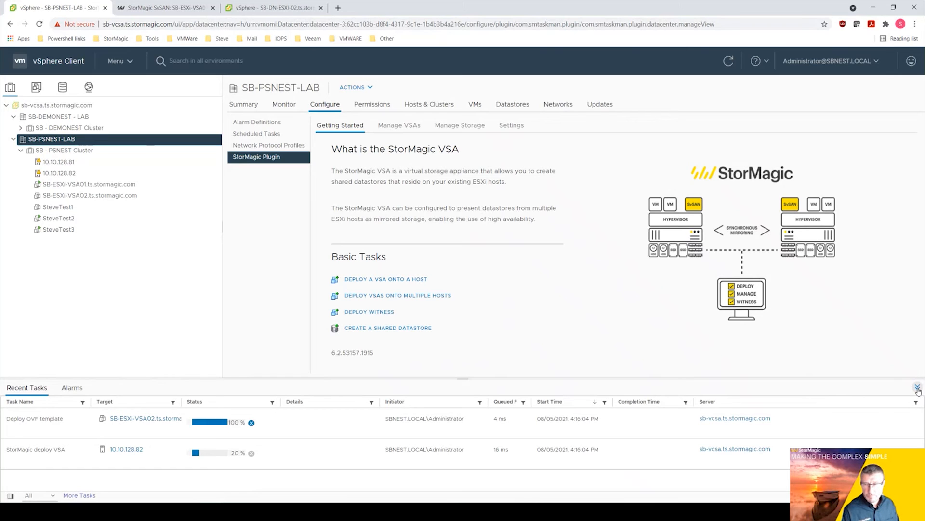
# Once deployed, select SB-ESXi-VSA02 in the inventory and launch its web console
pyautogui.click(90, 195)
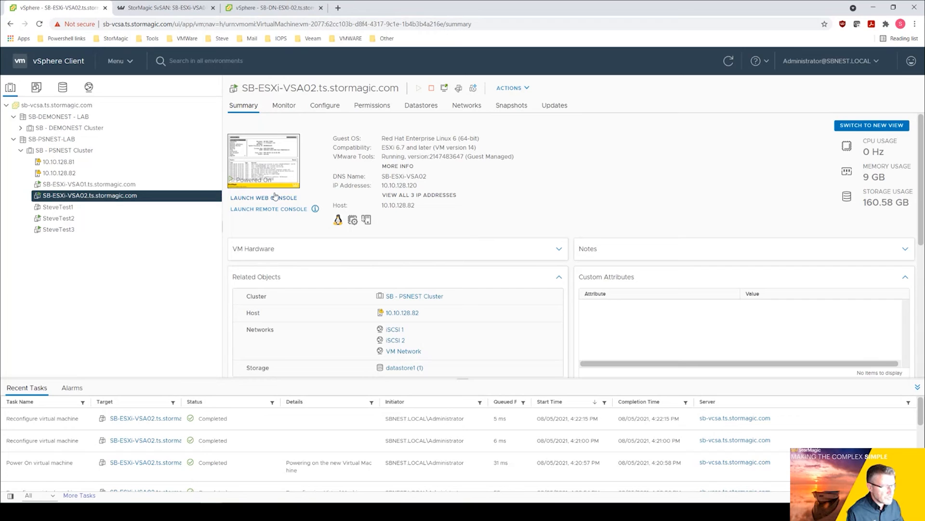
pyautogui.moveTo(273, 213)
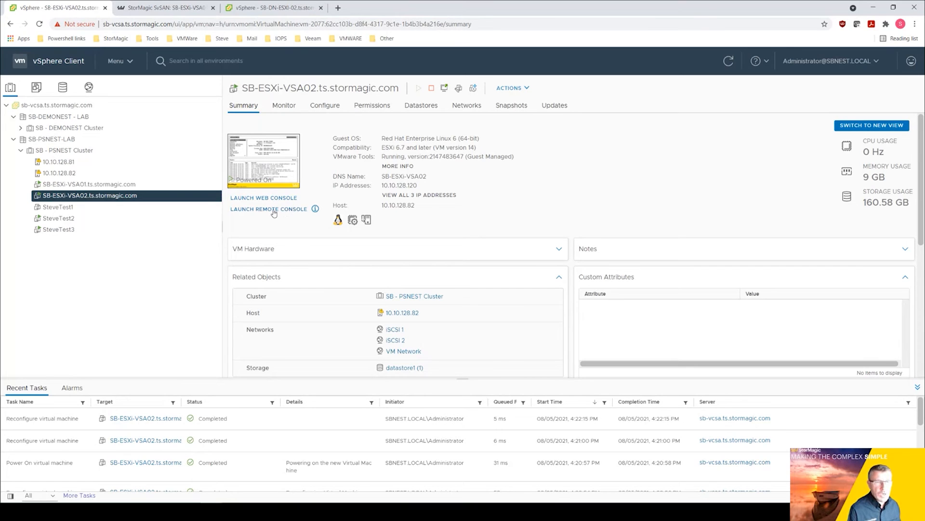
pyautogui.moveTo(266, 232)
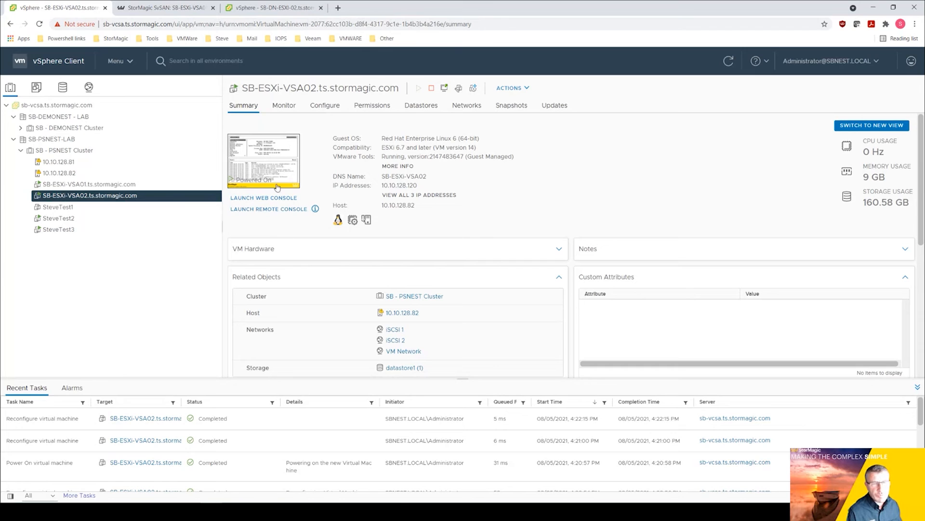
pyautogui.moveTo(265, 165)
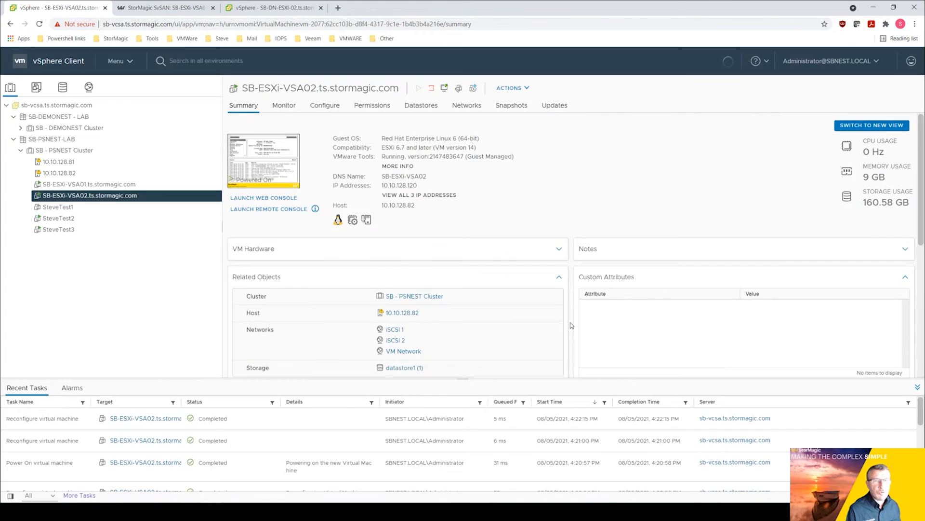
pyautogui.click(264, 197)
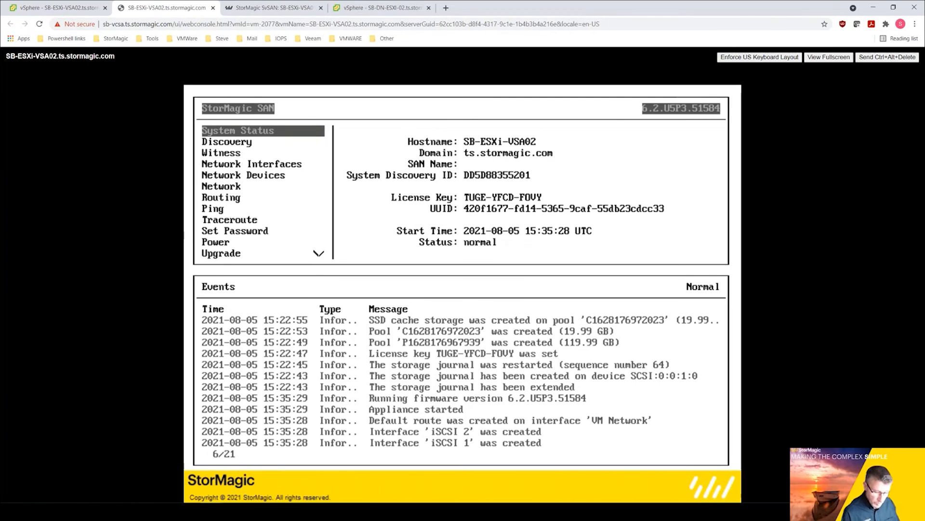
# Check the VSA's route table for gateway 10.10.128.254 on VM Network, then return to SB-PSNEST-LAB's StorMagic plugin page
pyautogui.click(226, 141)
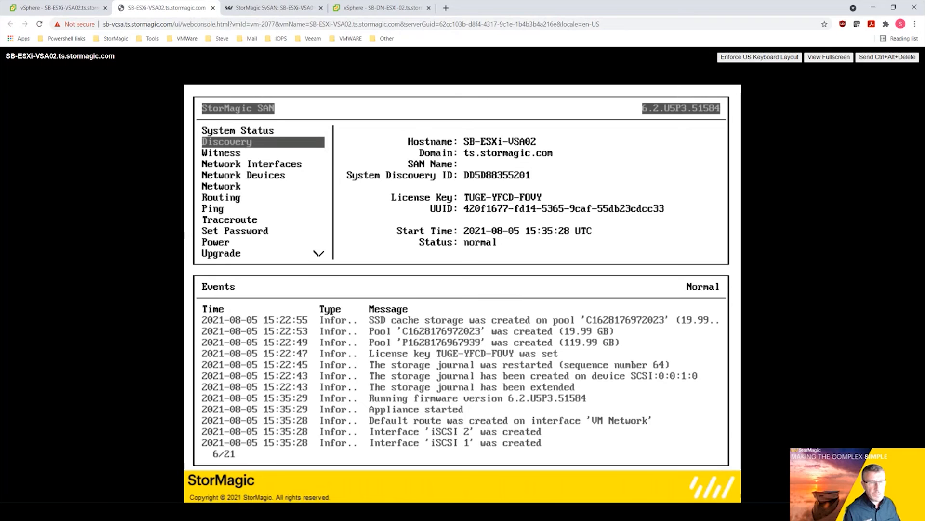
pyautogui.click(252, 163)
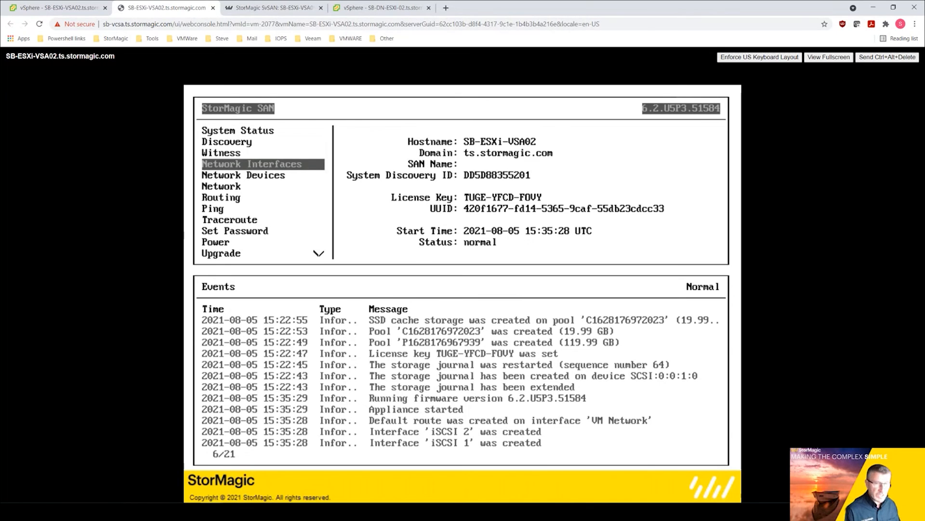
pyautogui.click(252, 164)
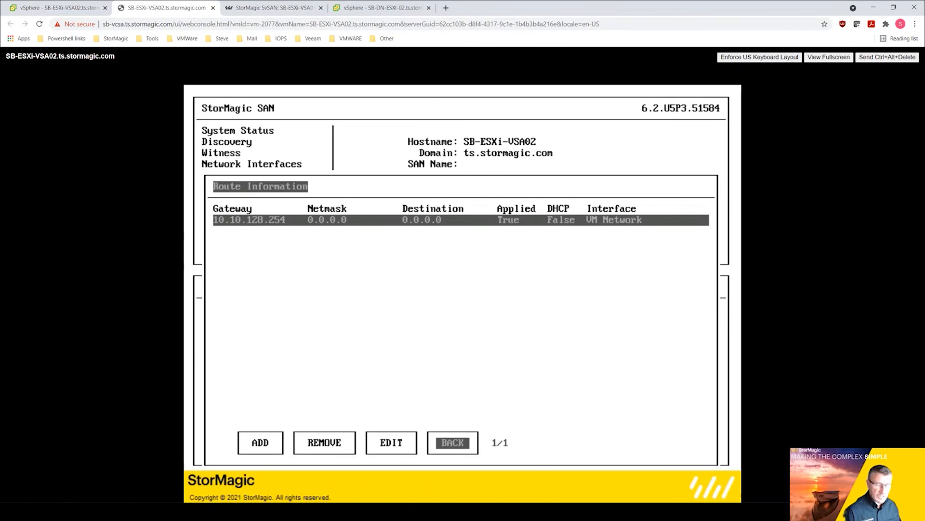
pyautogui.click(452, 442)
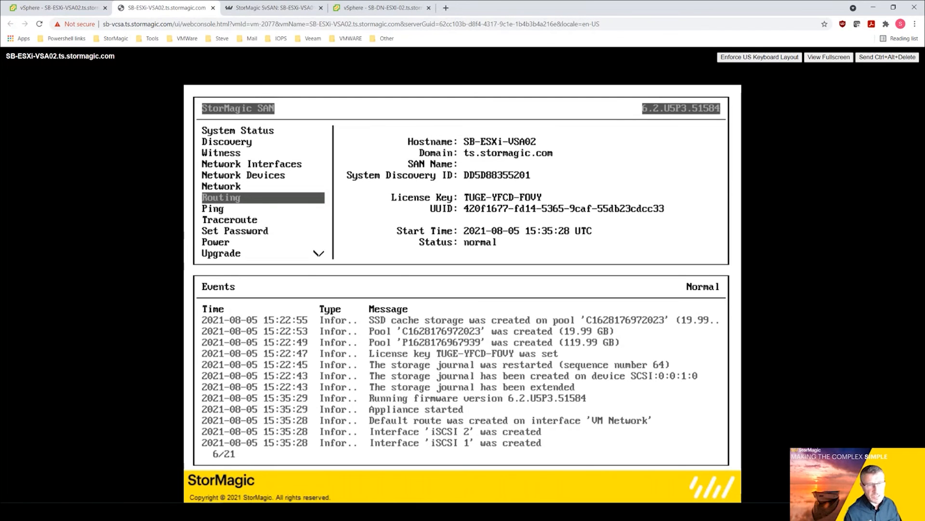
pyautogui.click(229, 219)
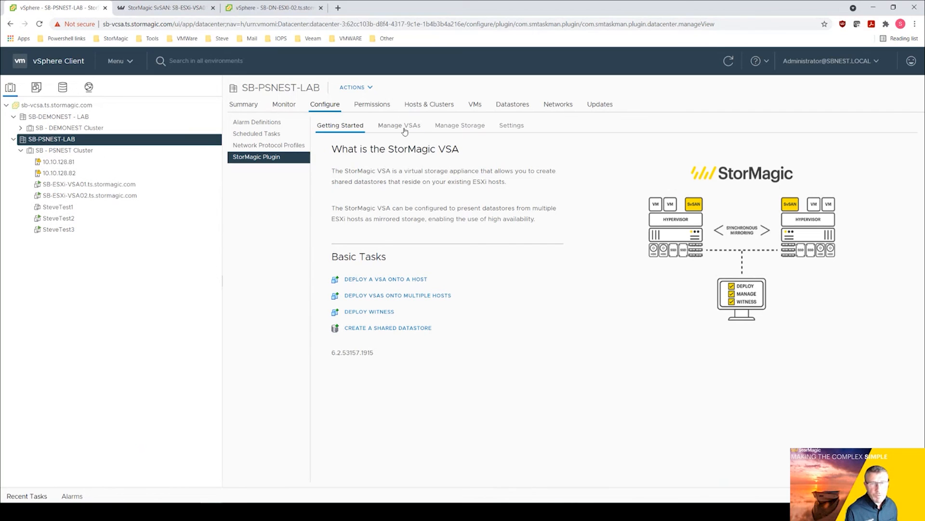
# List the deployed VSAs, show SB-ESXi-VSA01's details, and switch to its SvSAN console
pyautogui.click(399, 125)
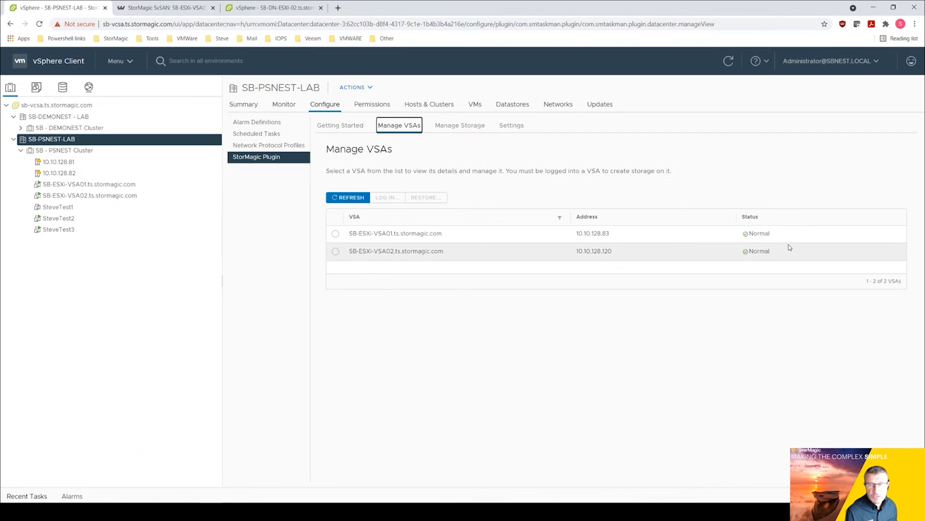
pyautogui.moveTo(342, 240)
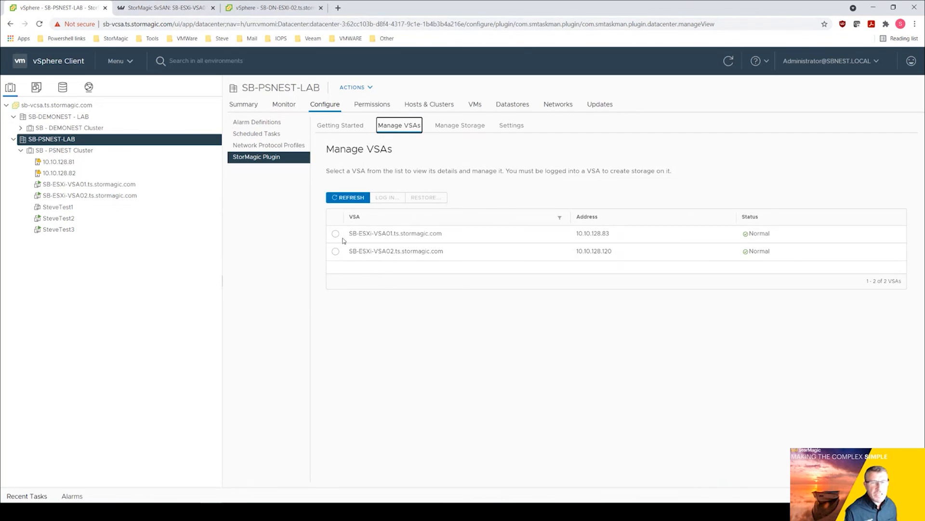
pyautogui.click(336, 233)
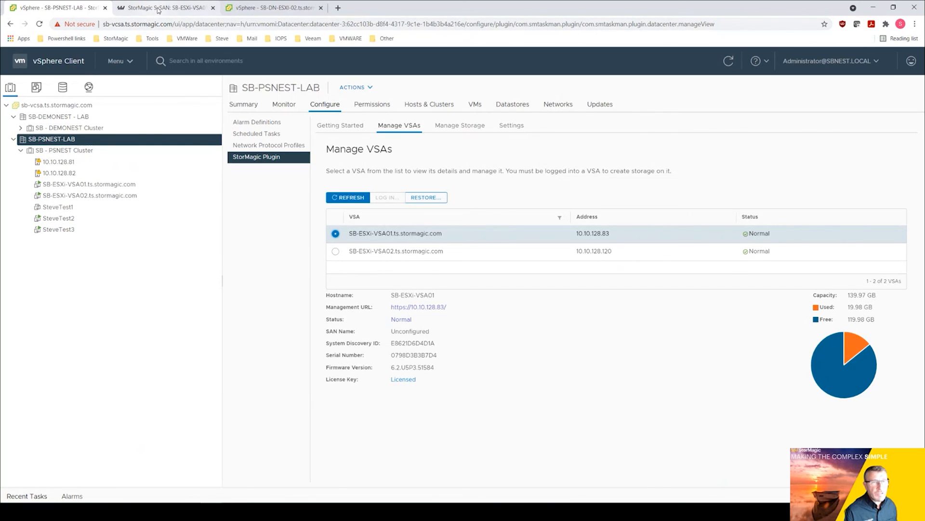
pyautogui.click(165, 8)
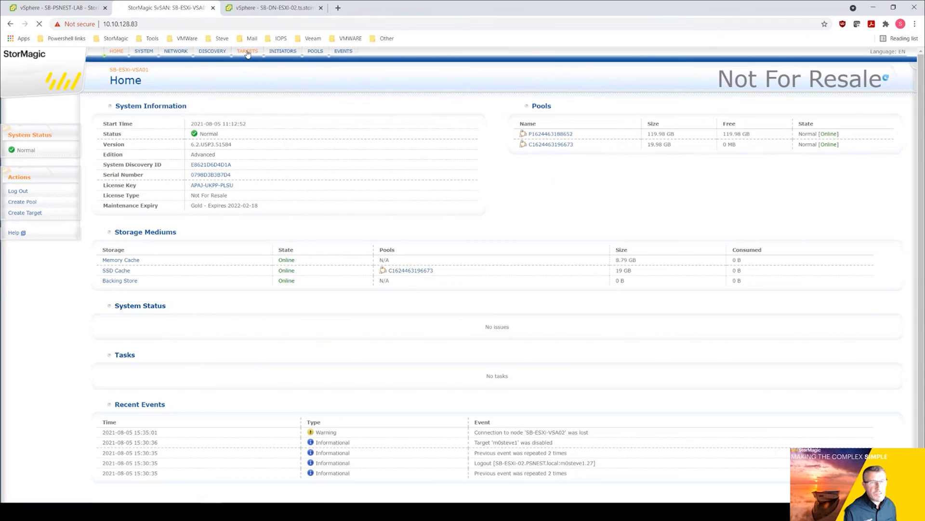
# View SB-ESXi-VSA01's empty iSCSI target list, then start and cancel a new target
pyautogui.click(247, 51)
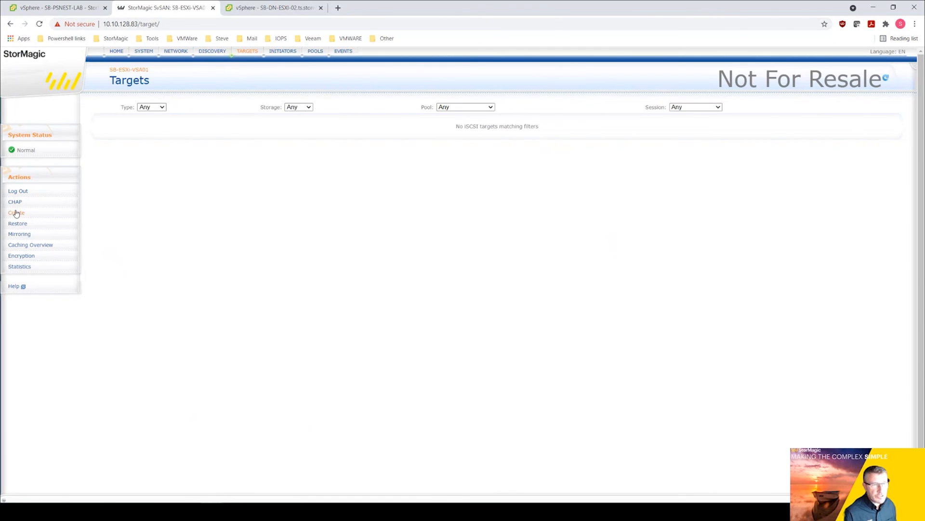
pyautogui.click(17, 213)
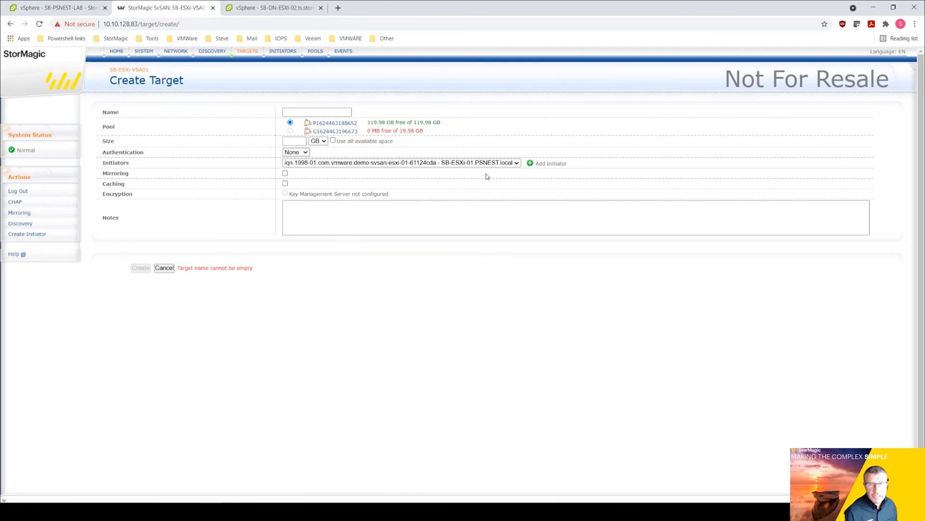
pyautogui.moveTo(498, 189)
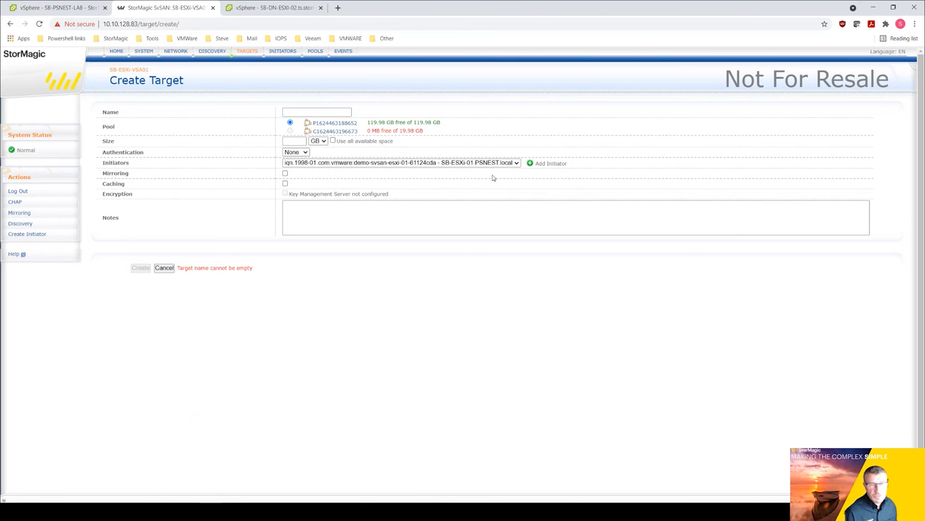
pyautogui.moveTo(455, 272)
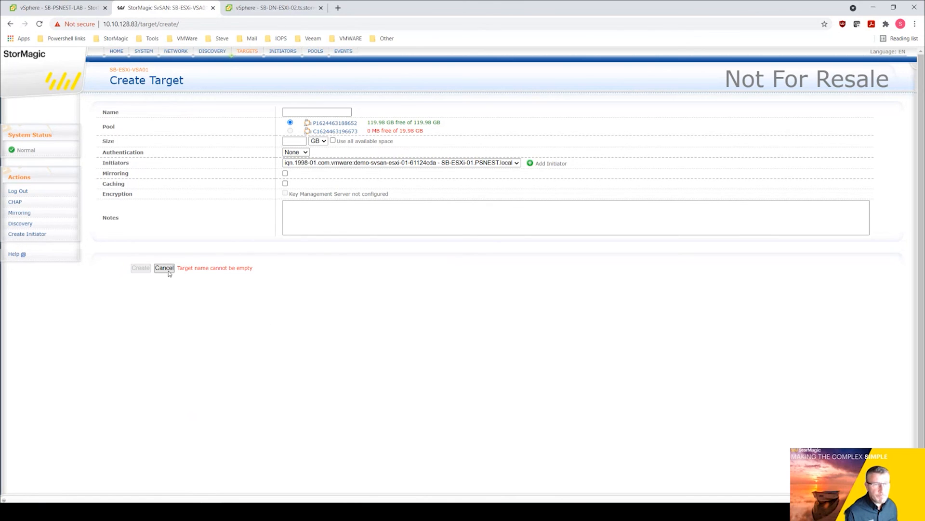
pyautogui.click(164, 267)
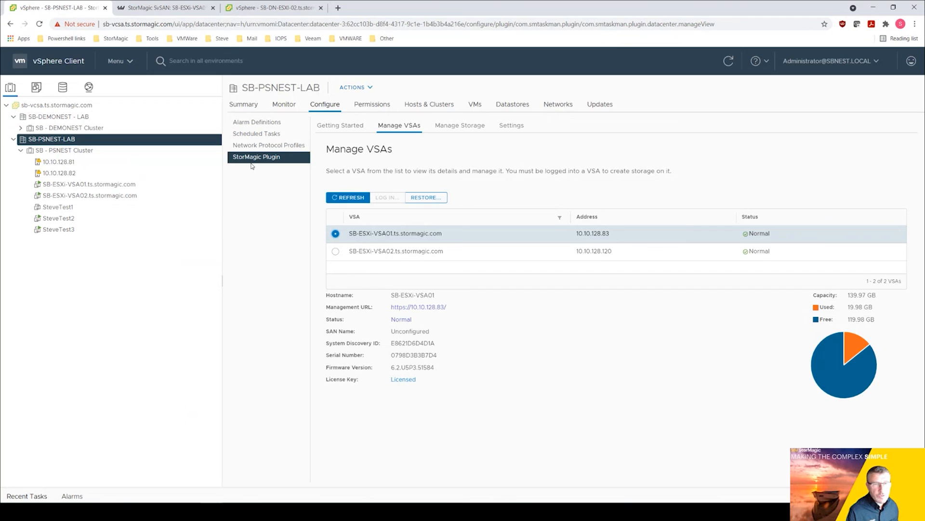
pyautogui.moveTo(395, 139)
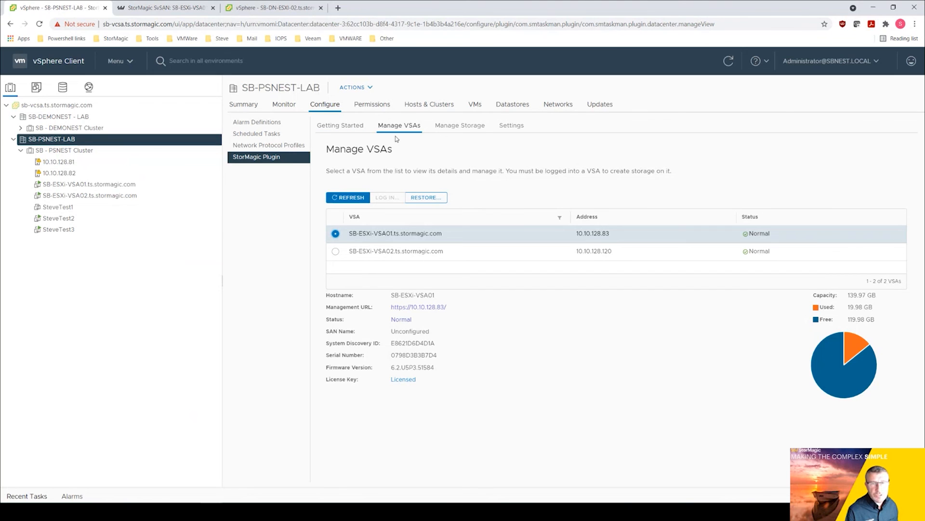
# Advance the Manage Storage create-datastore wizard to the mirroring witness list, then cancel and confirm
pyautogui.click(459, 126)
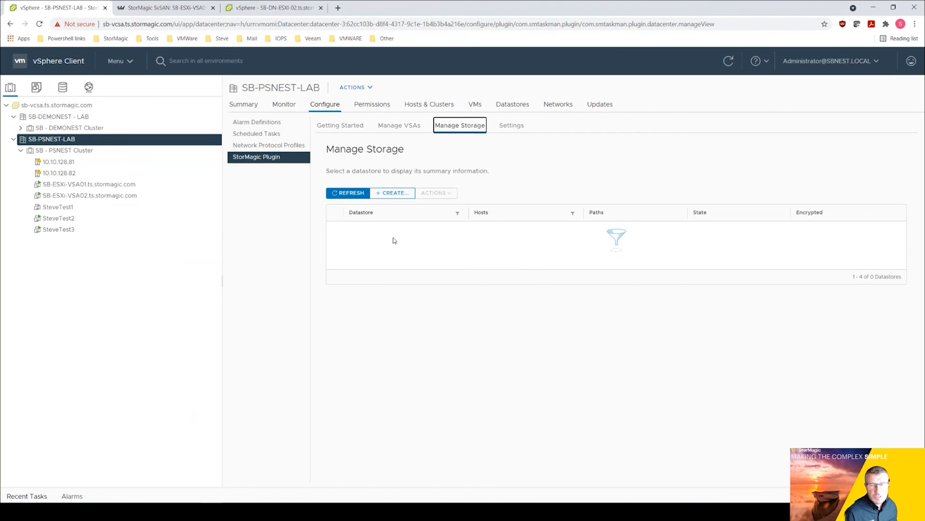
pyautogui.click(392, 192)
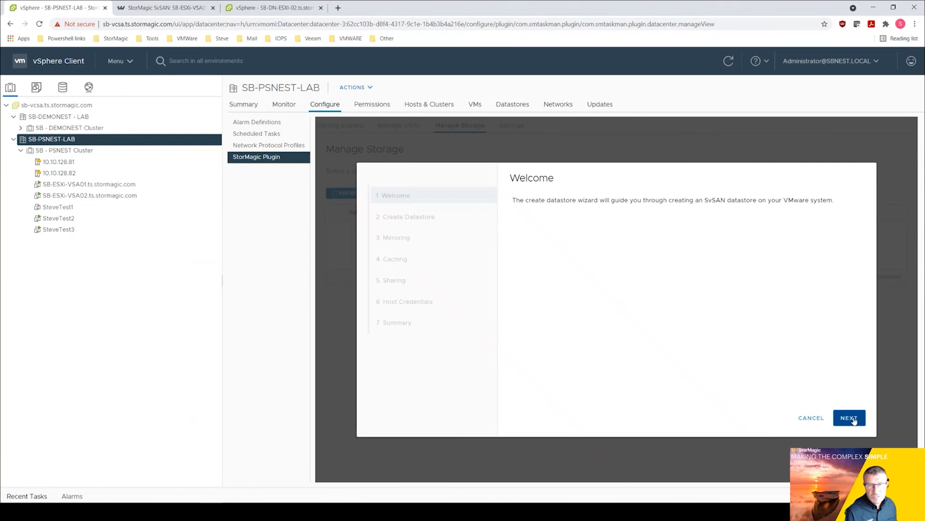
pyautogui.click(848, 417)
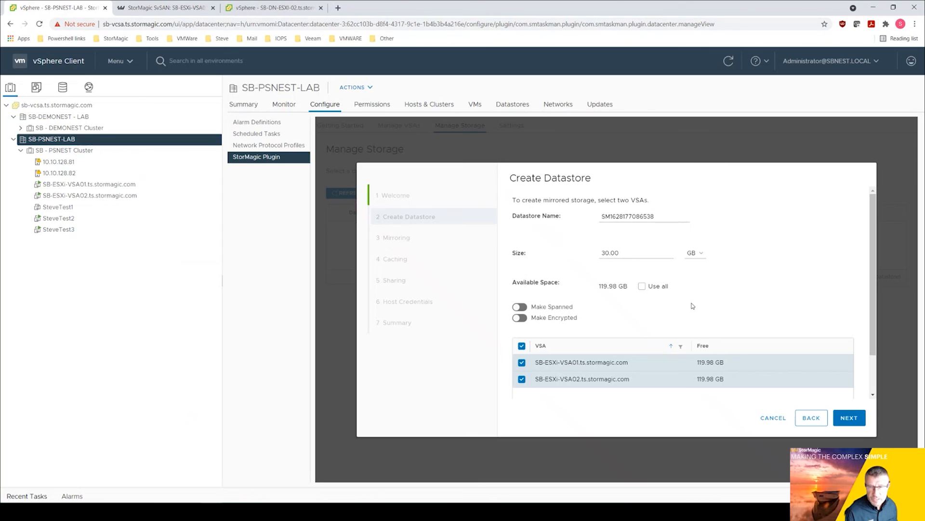
pyautogui.moveTo(827, 413)
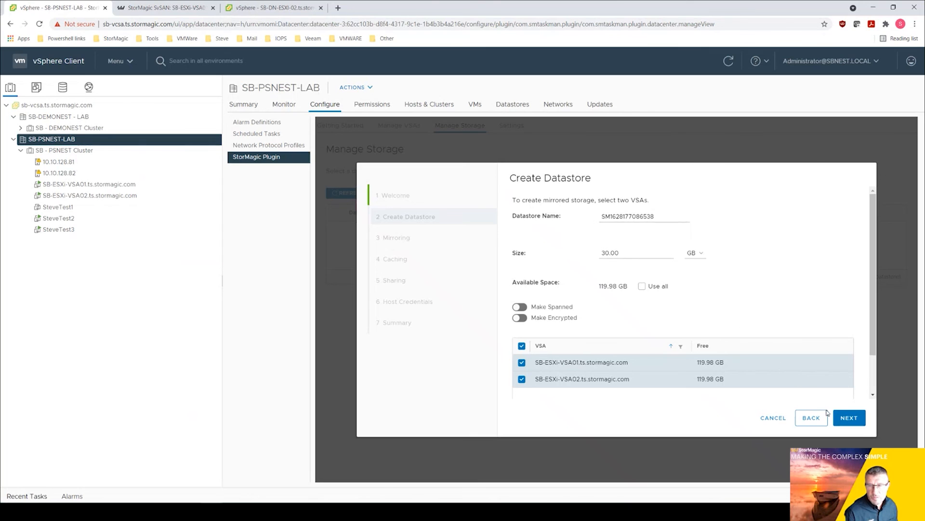
pyautogui.click(849, 417)
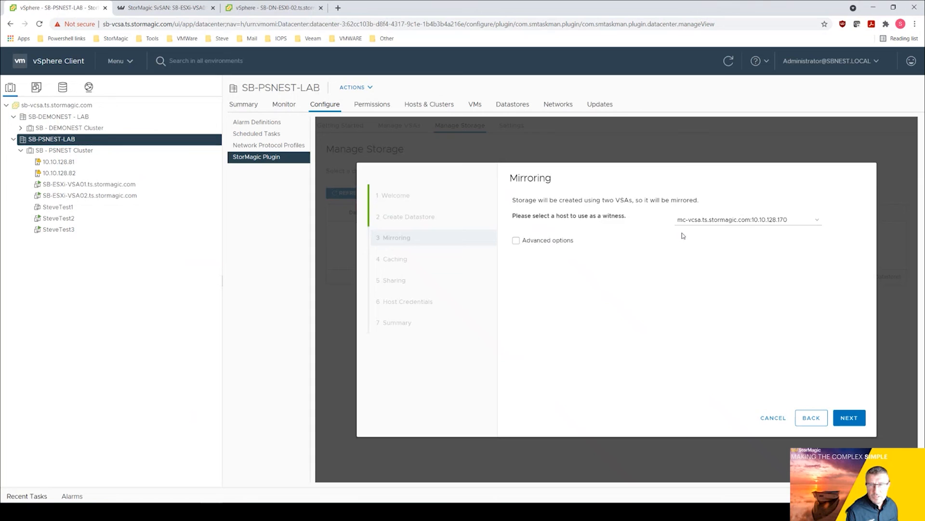
pyautogui.click(747, 219)
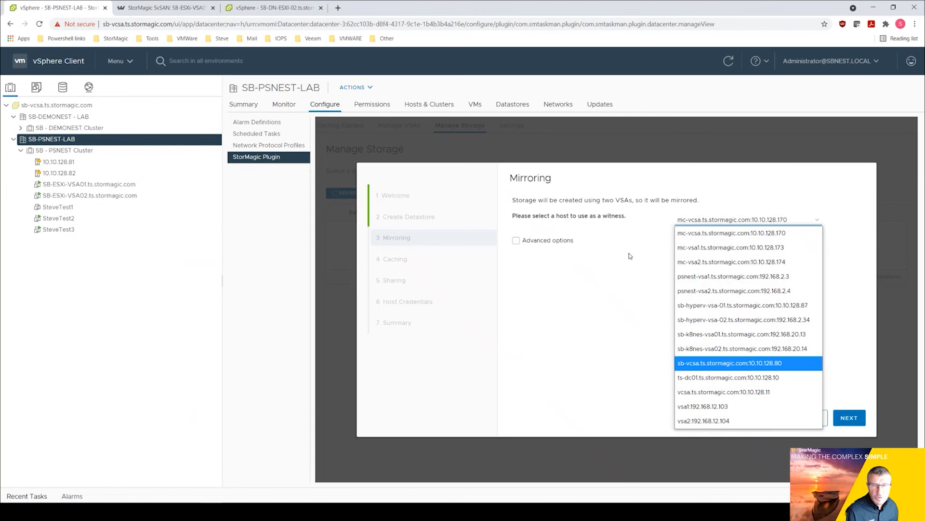
pyautogui.moveTo(391, 304)
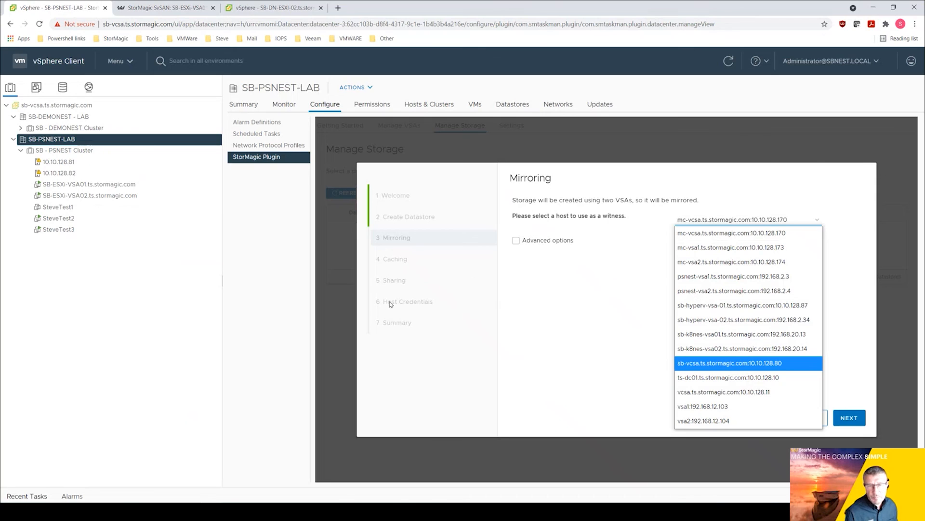
pyautogui.moveTo(502, 299)
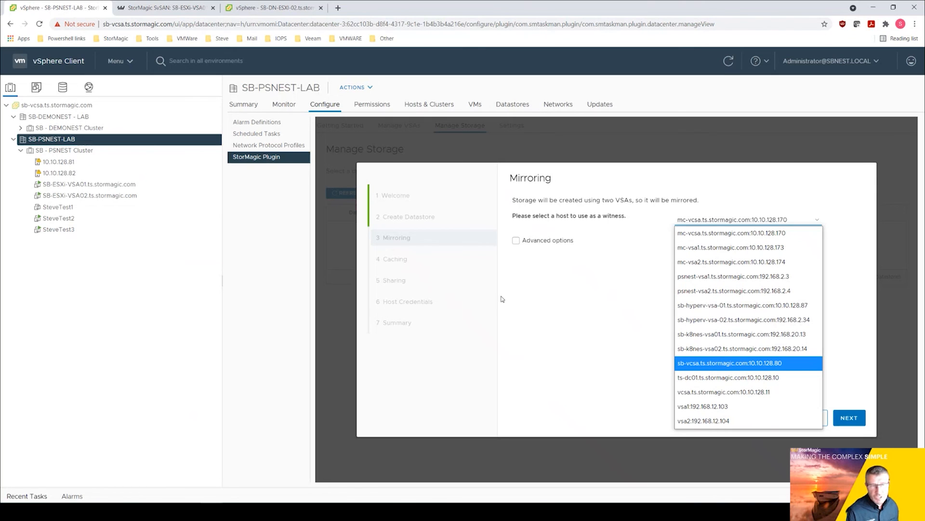
pyautogui.moveTo(609, 334)
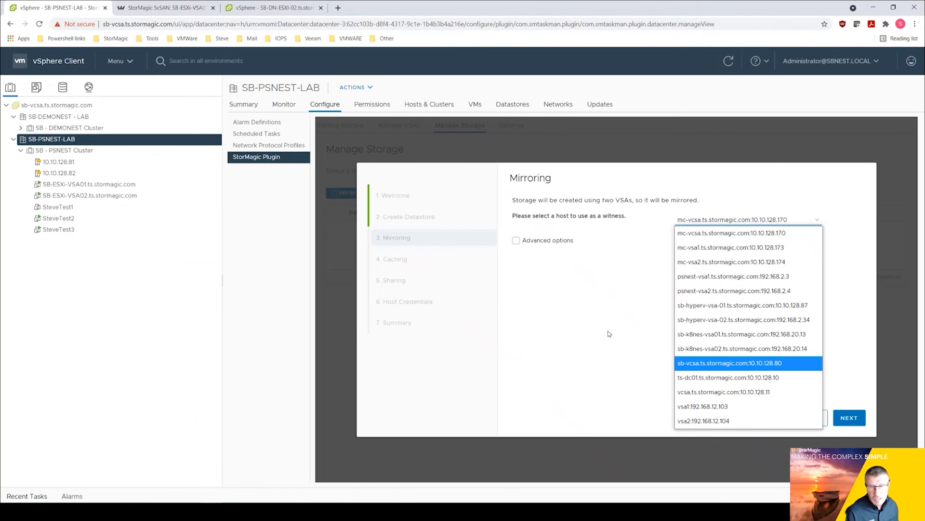
pyautogui.moveTo(728, 377)
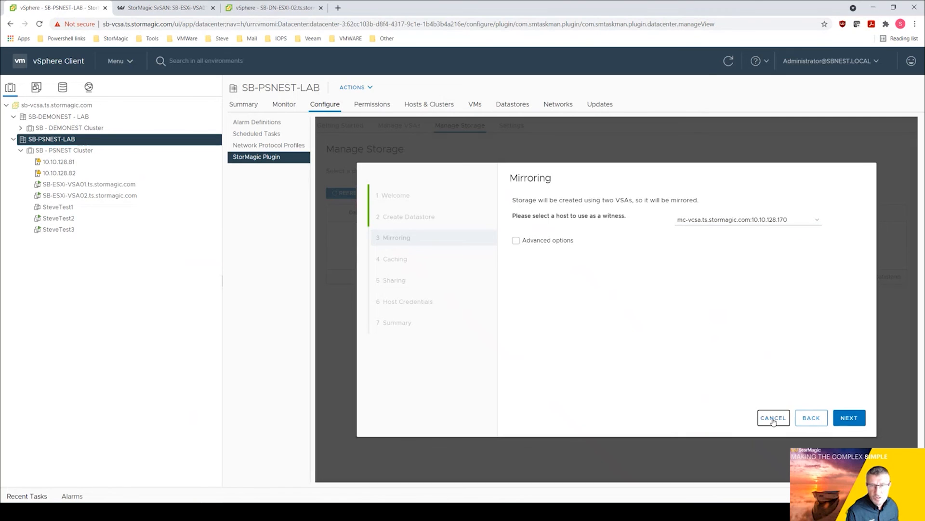
pyautogui.click(773, 418)
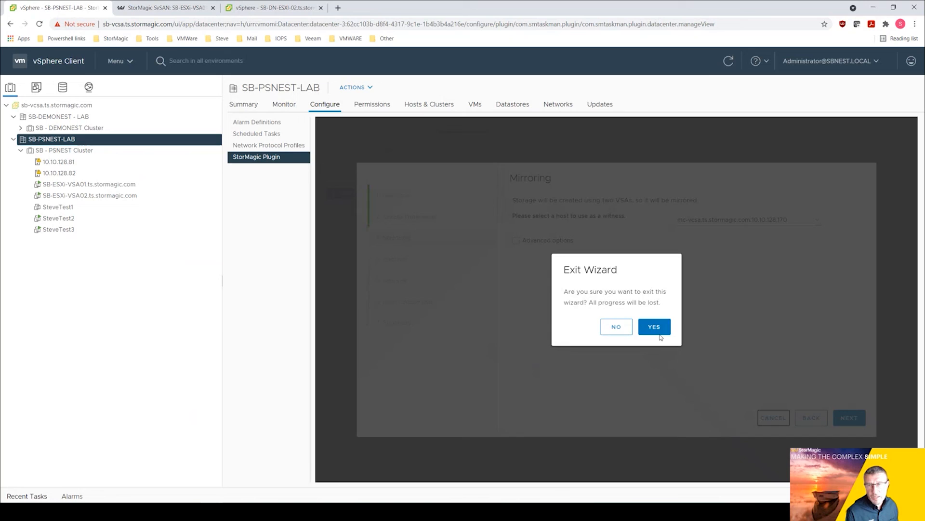
pyautogui.click(654, 326)
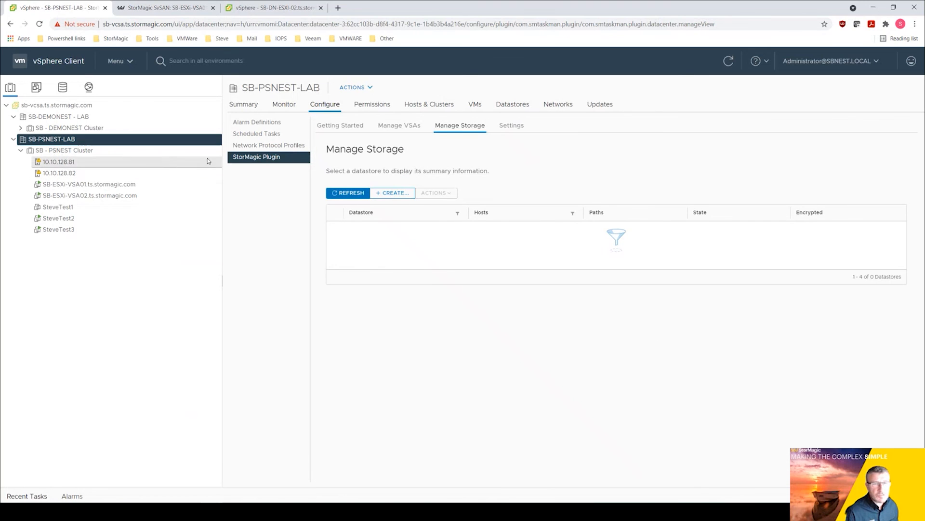
# From Getting Started, launch Create a Shared Datastore and cancel it at the Welcome page
pyautogui.click(340, 124)
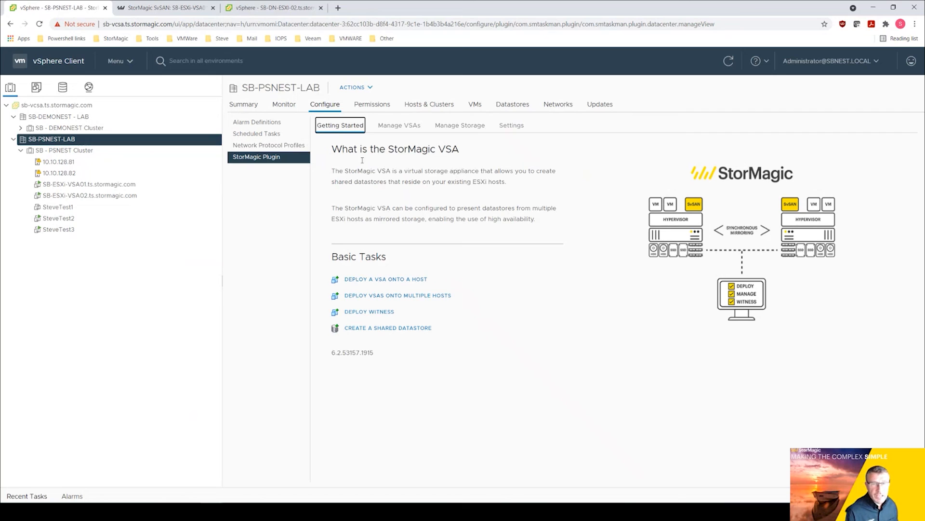
pyautogui.moveTo(379, 396)
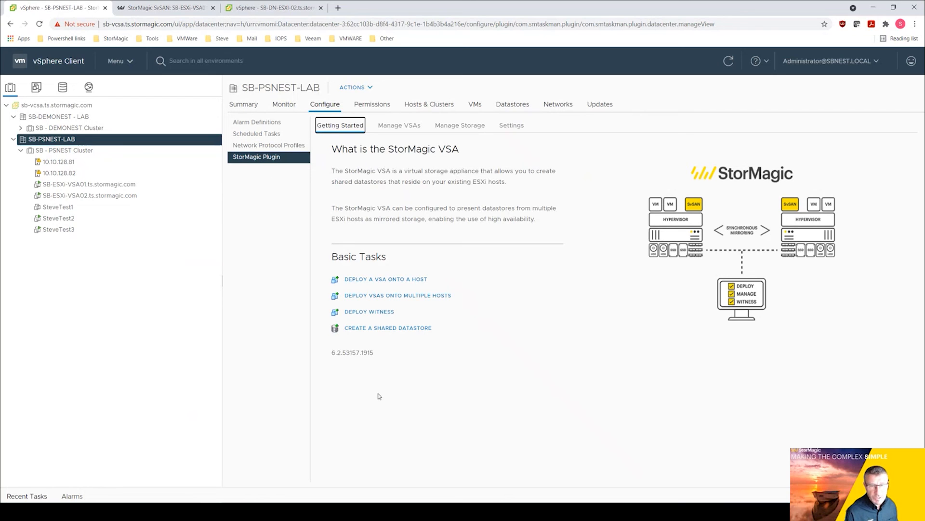
pyautogui.moveTo(423, 331)
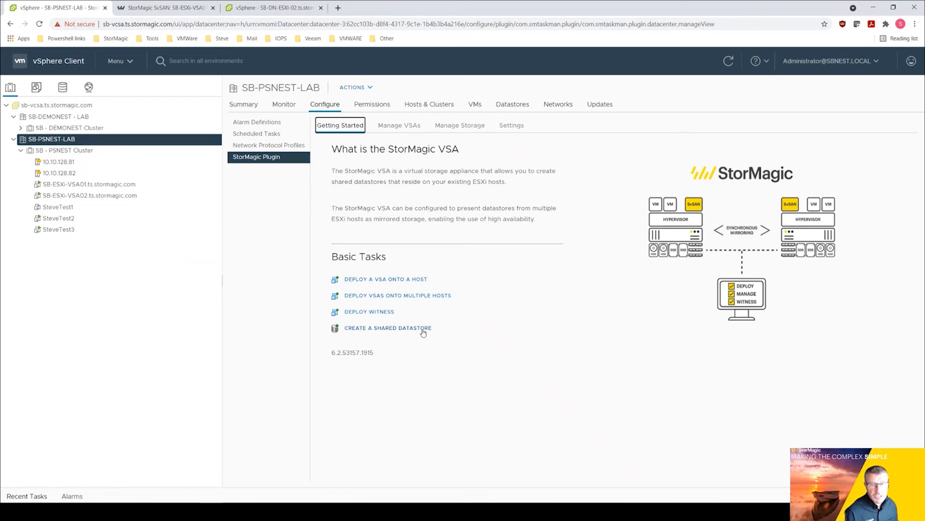
pyautogui.click(388, 328)
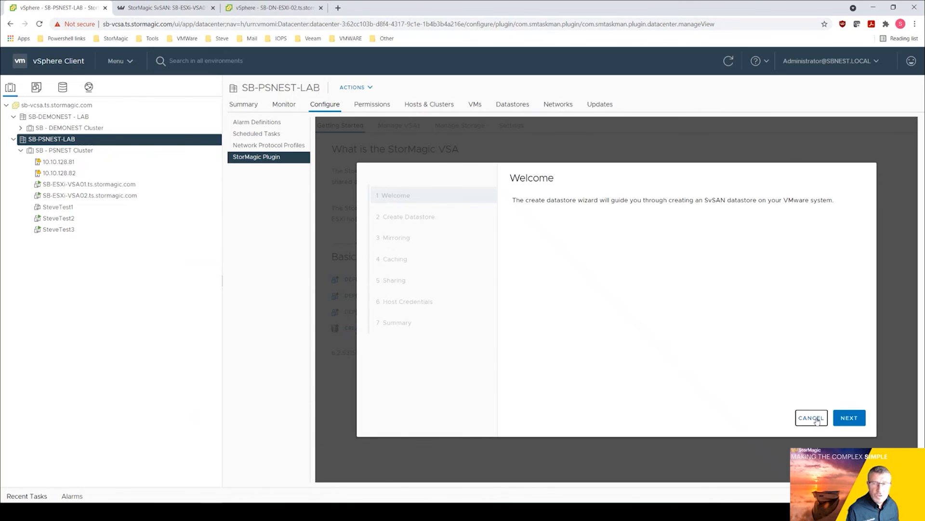
pyautogui.click(810, 417)
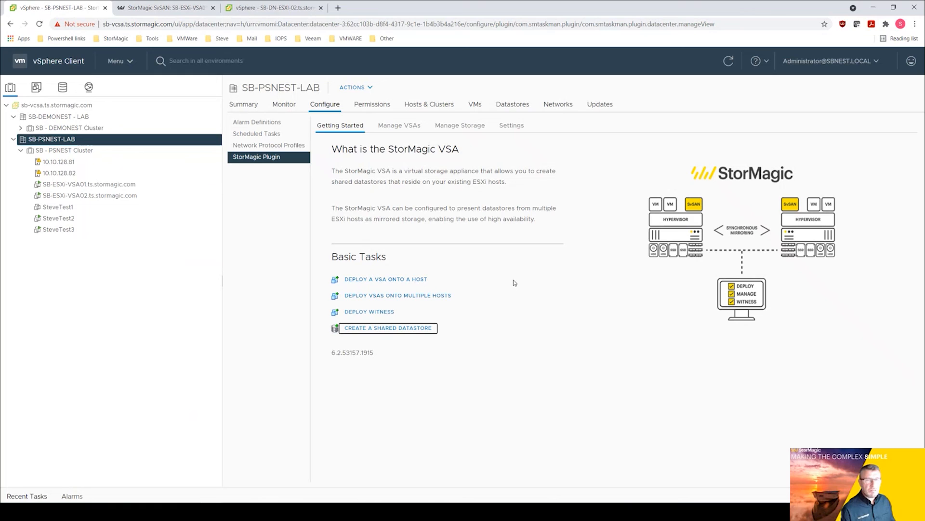